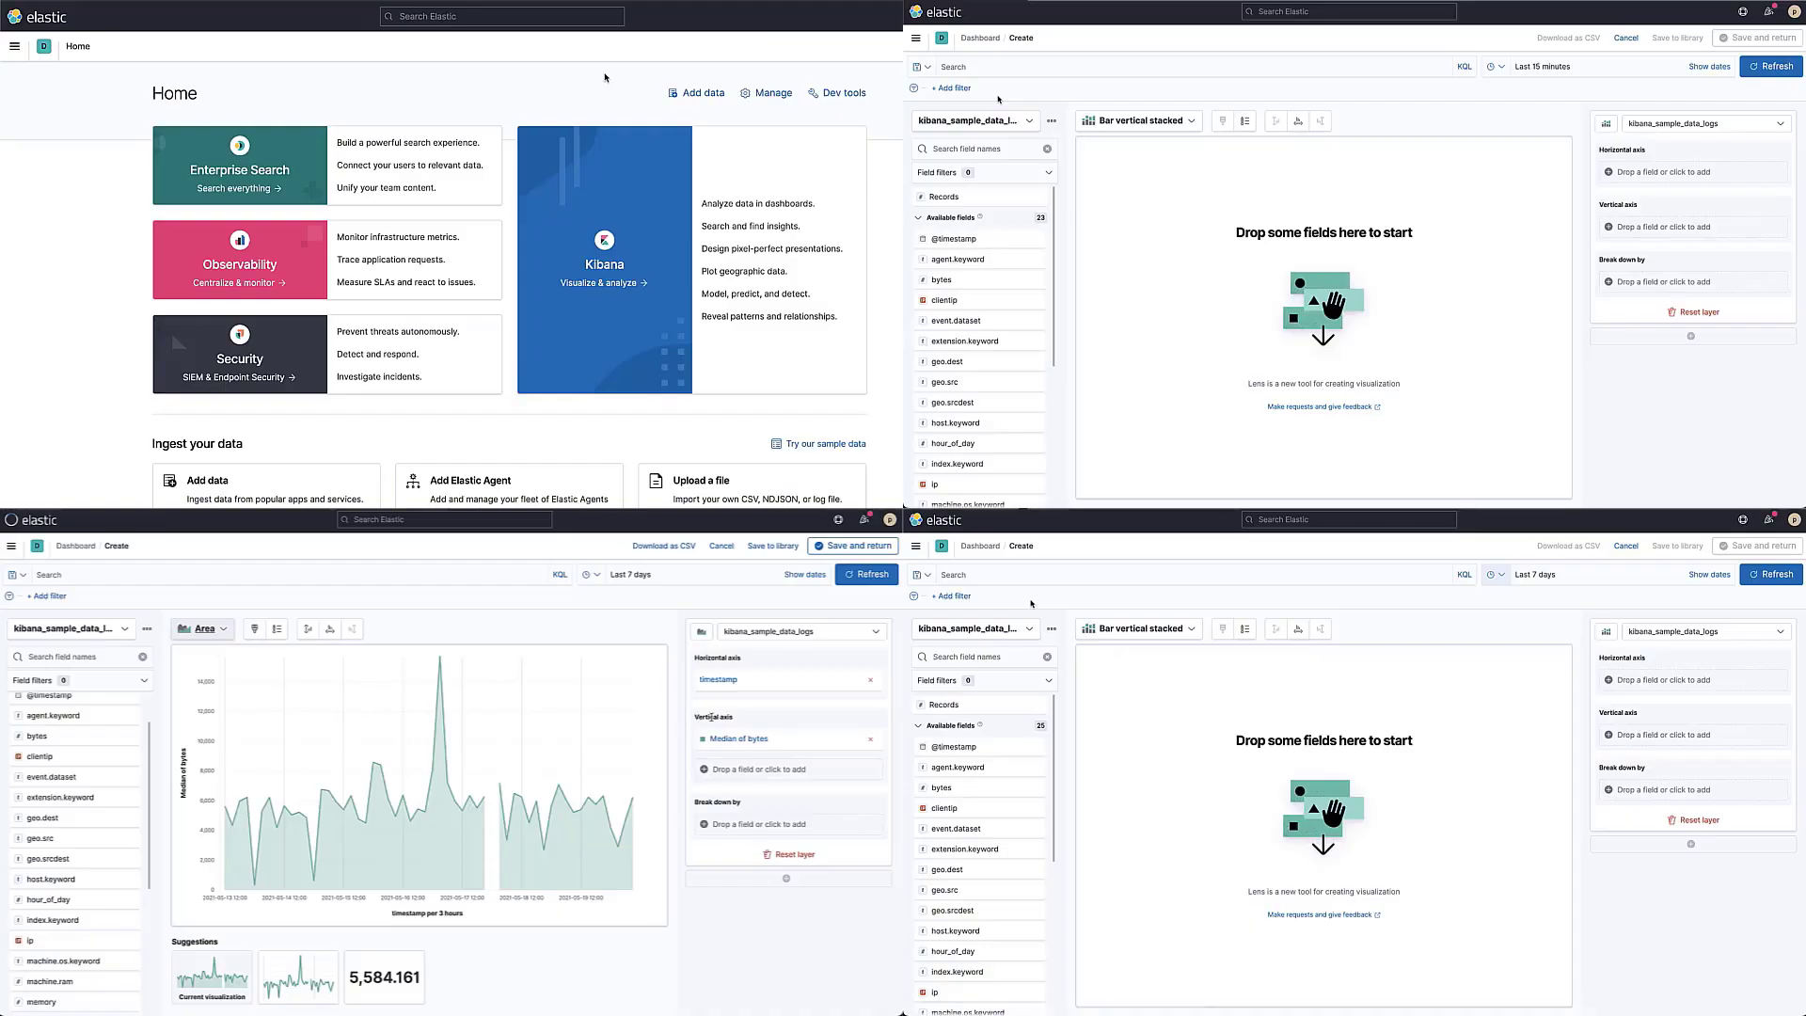
- Navigate via the main menu to Dashboards and create a new empty dashboard
left_click(30, 94)
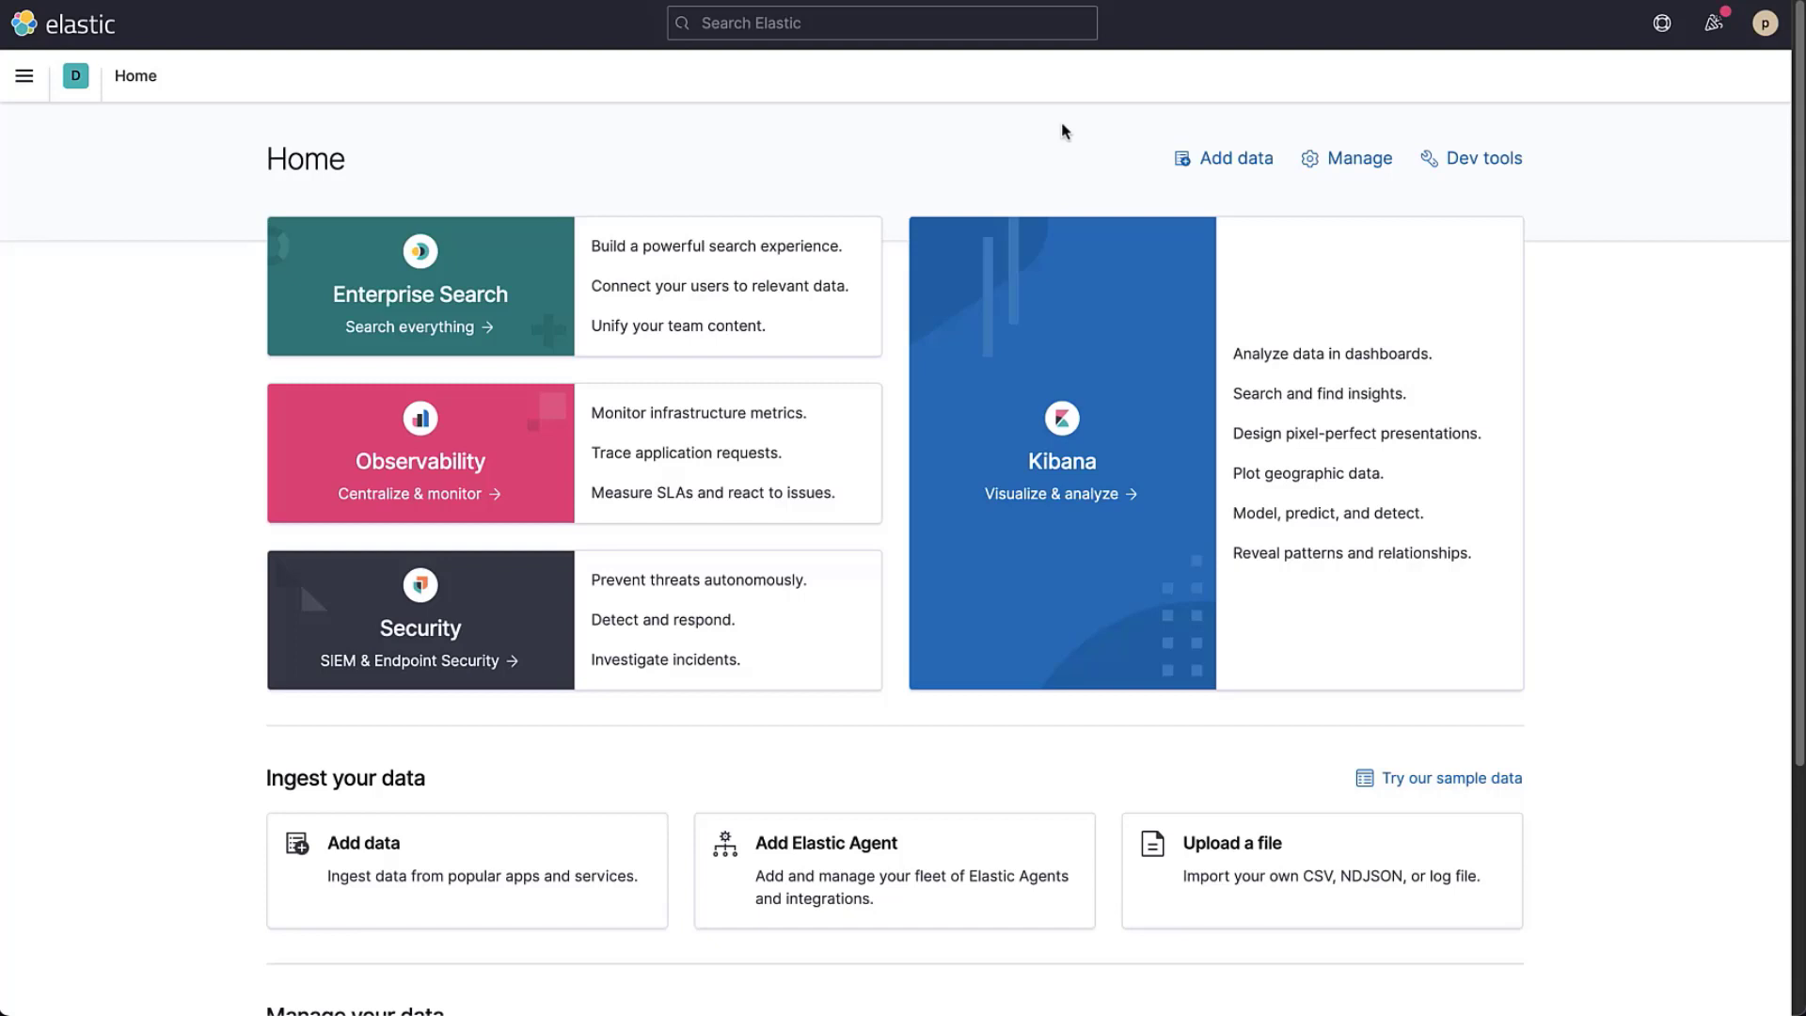
mouse_move(744, 128)
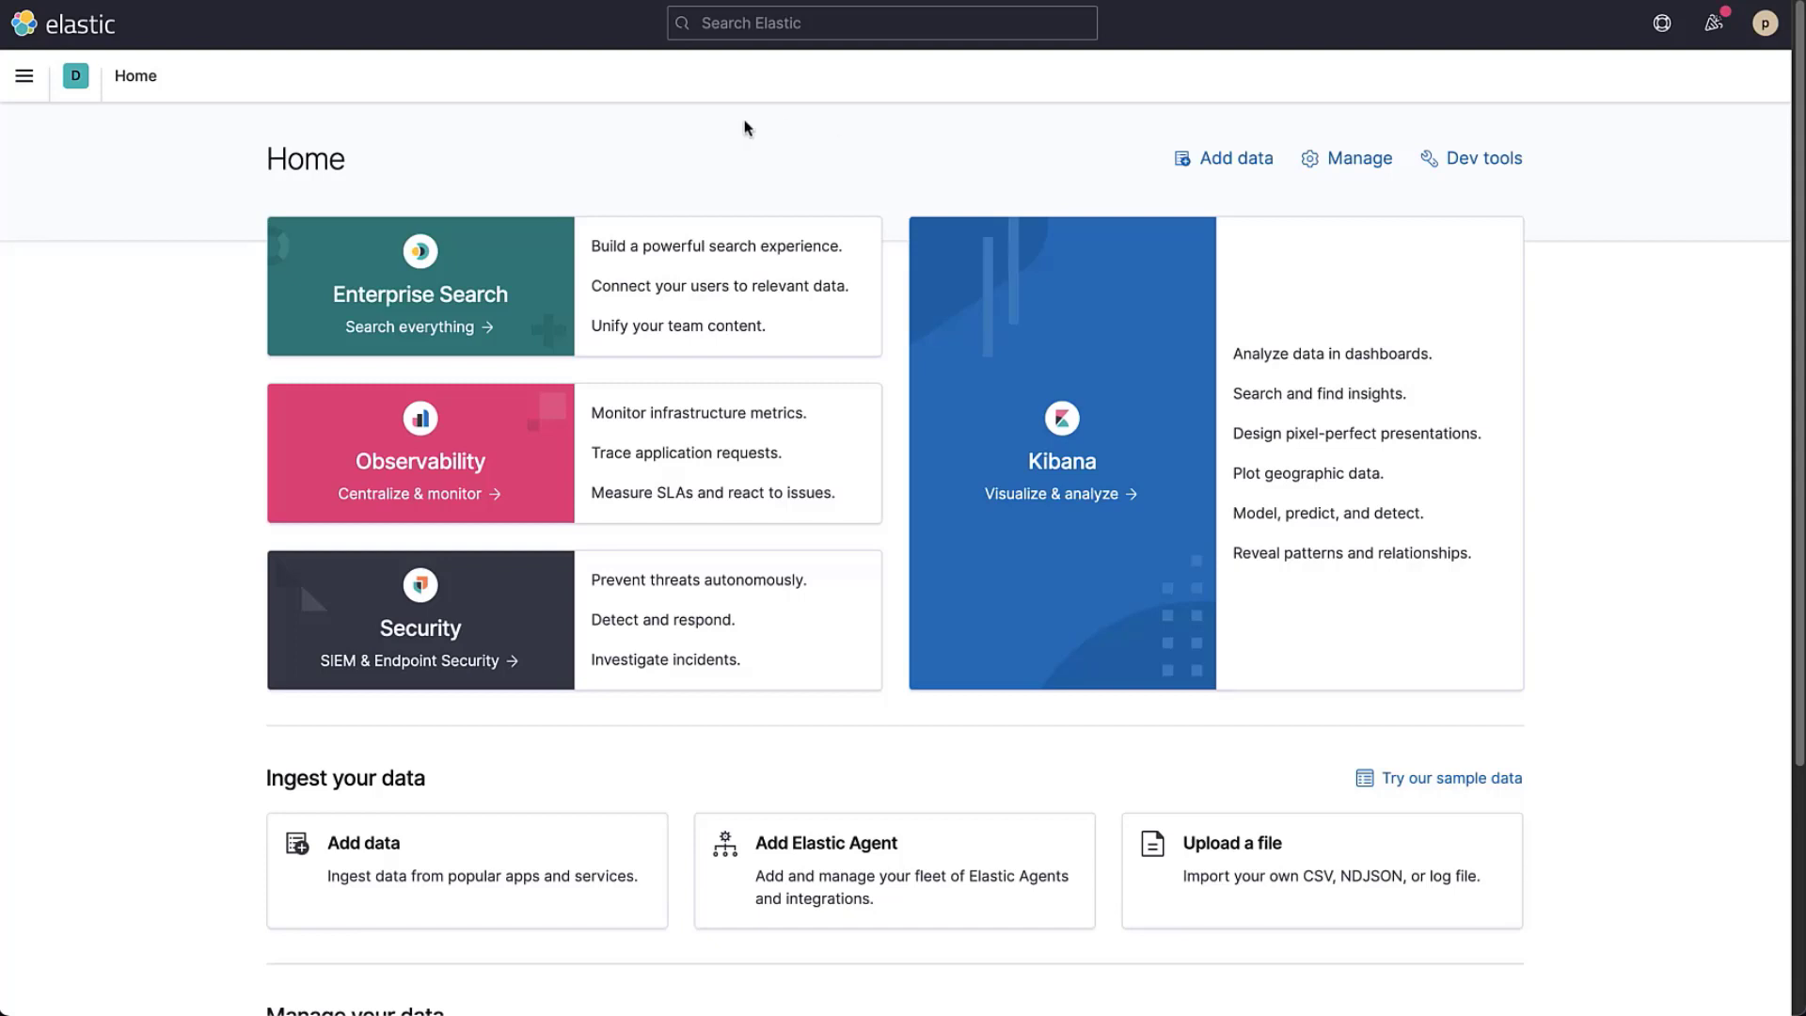
left_click(24, 76)
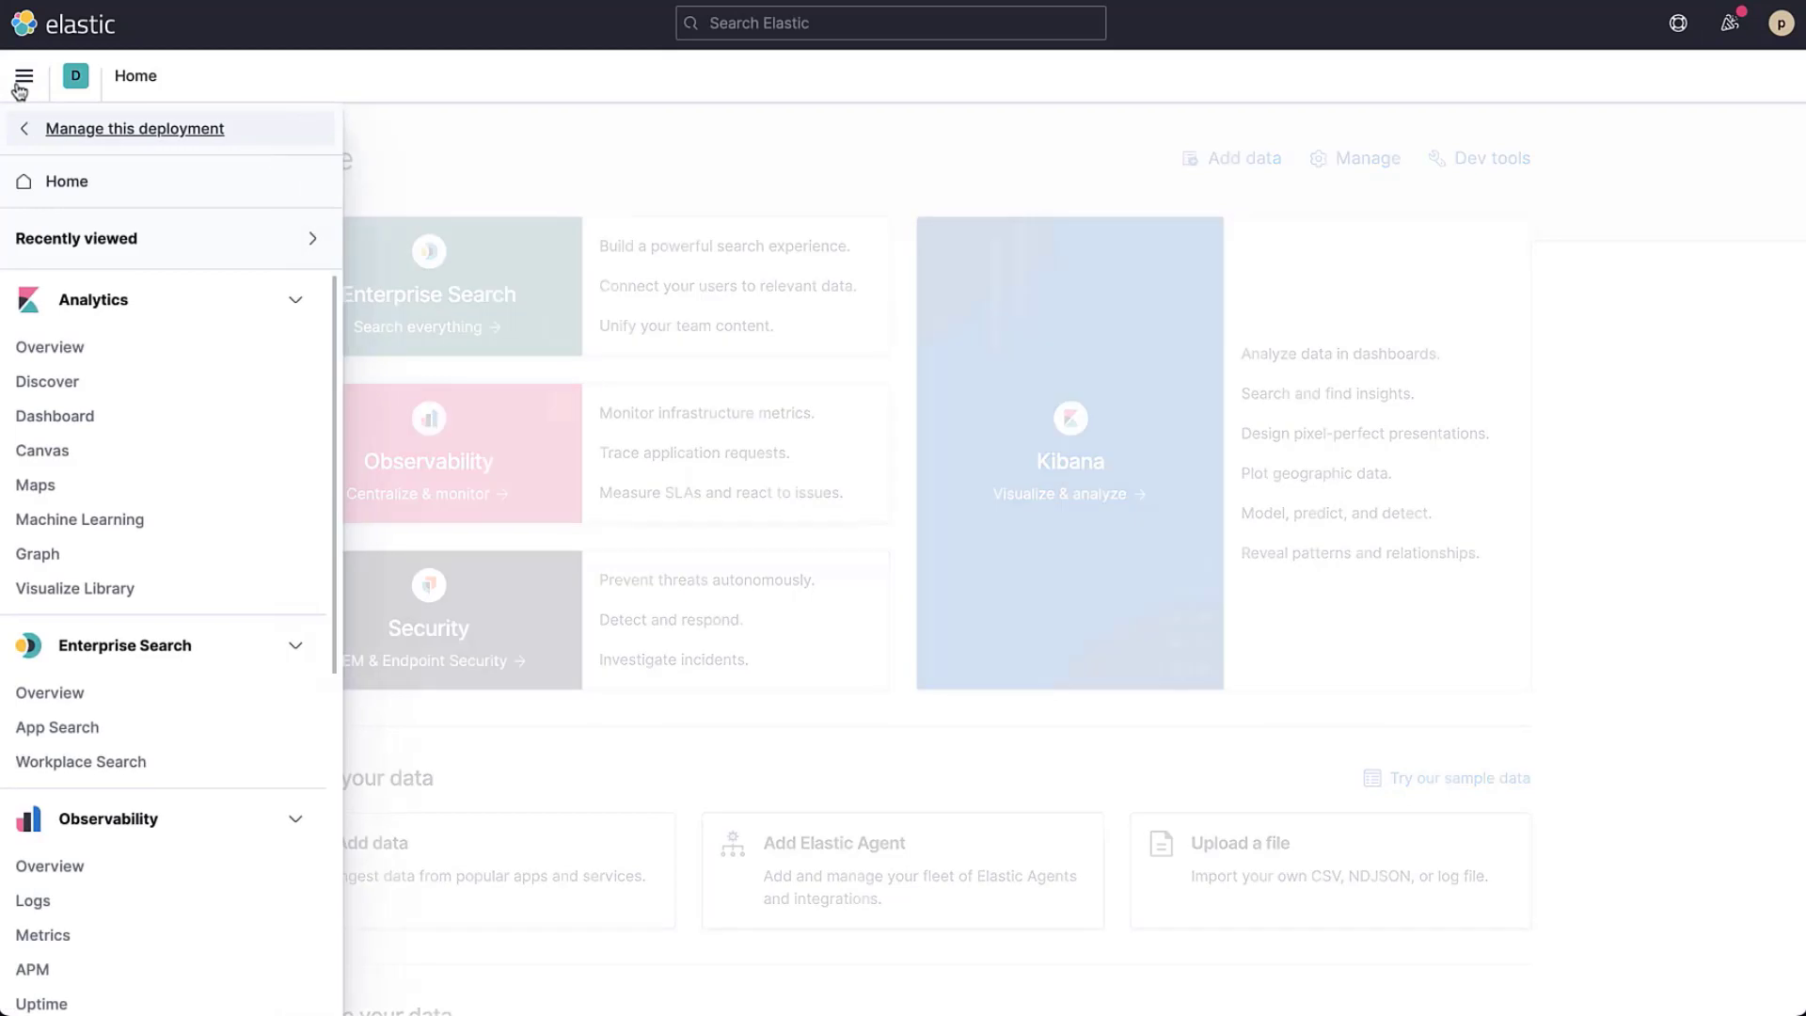
mouse_move(54, 283)
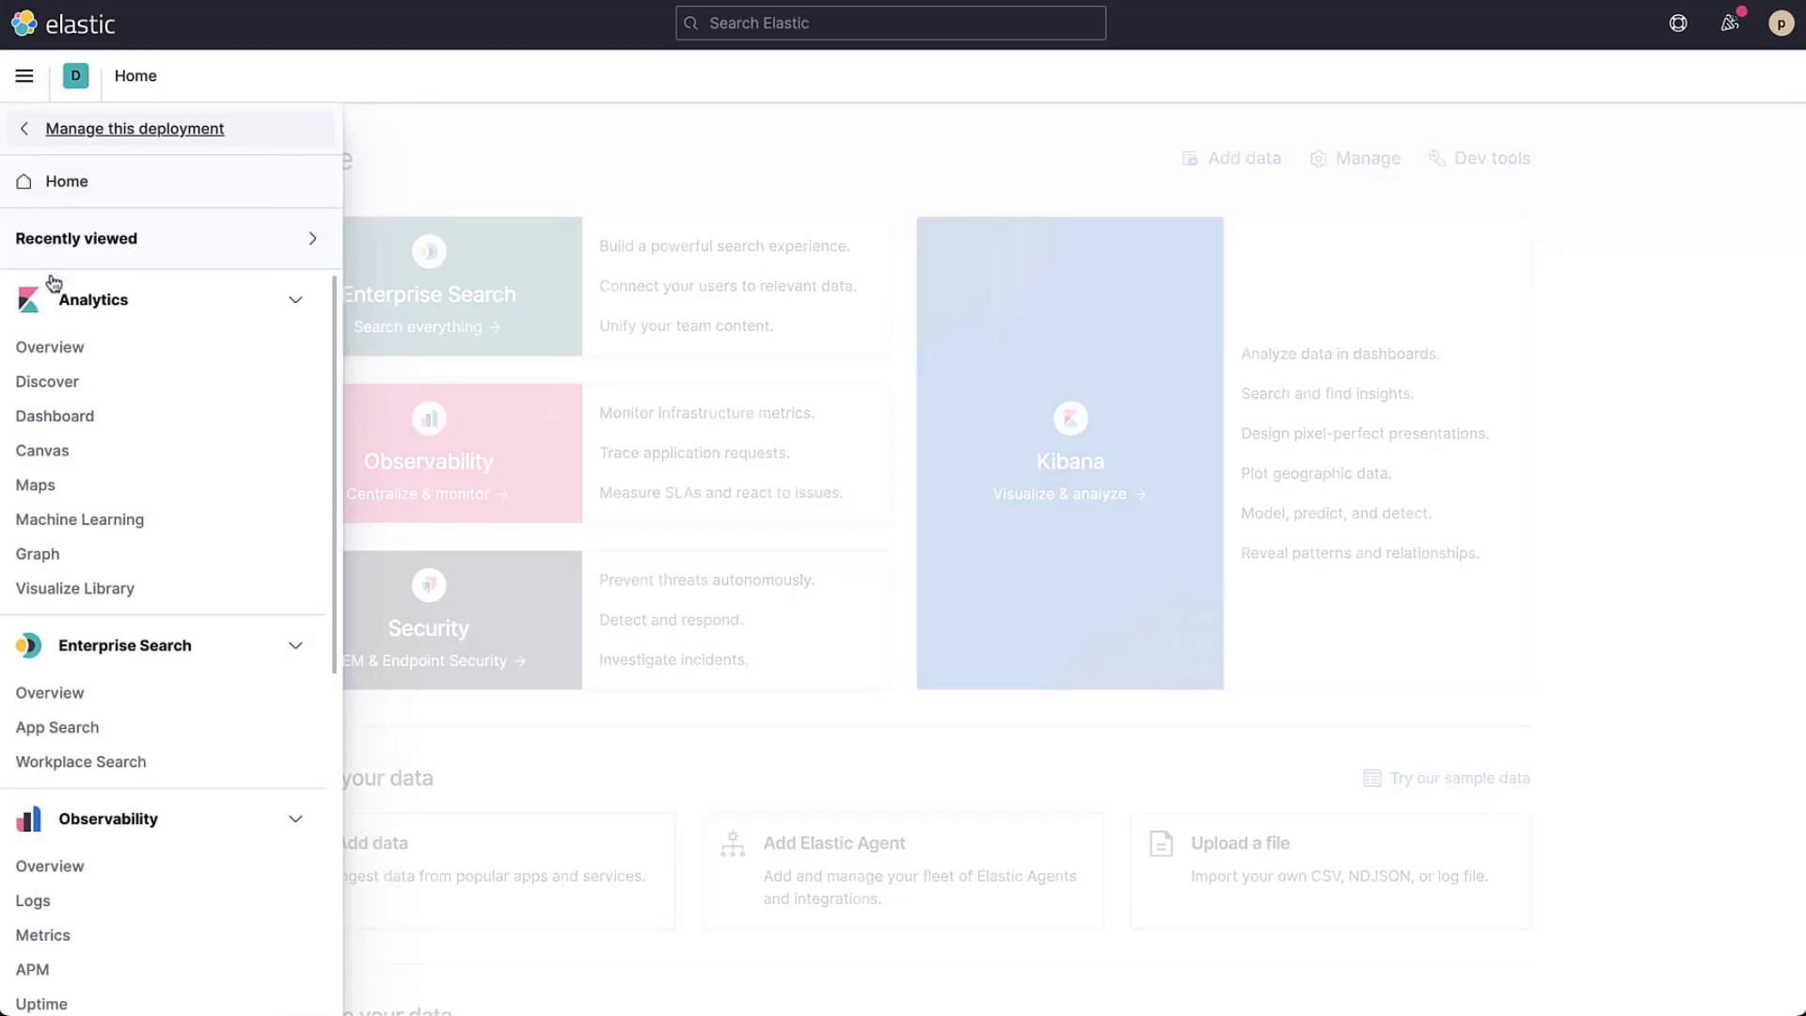
left_click(54, 416)
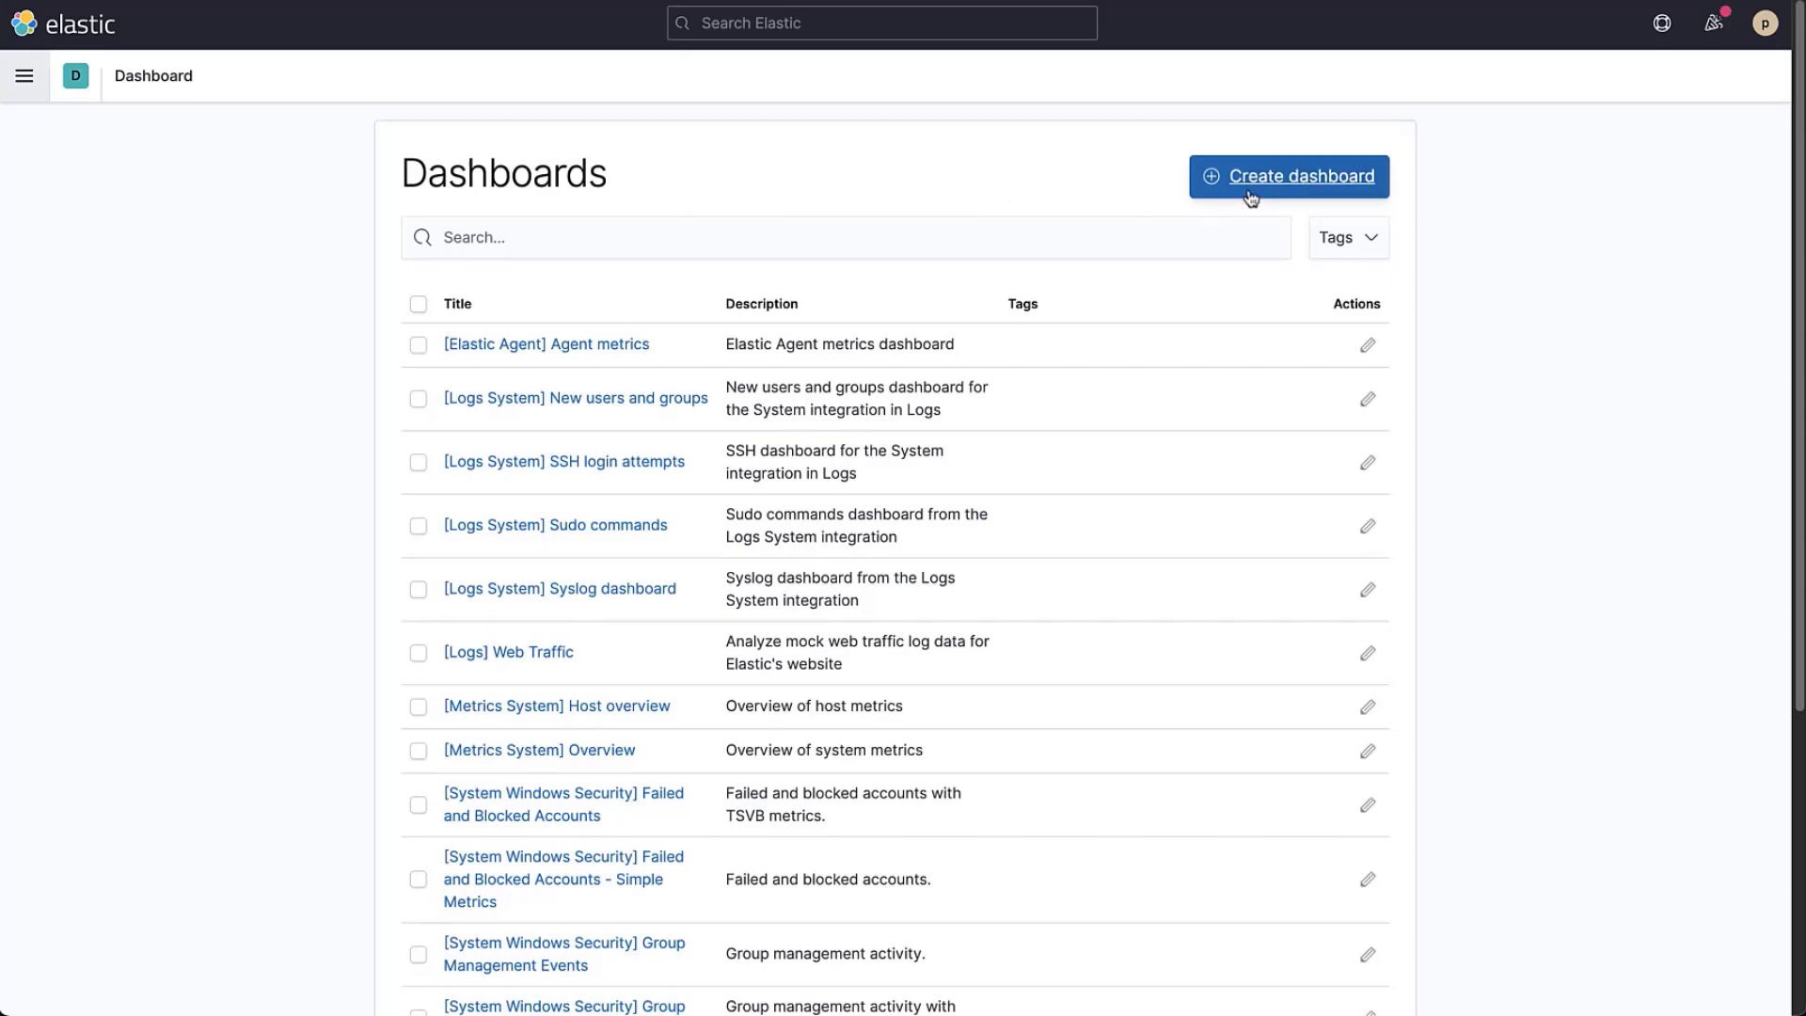
left_click(1288, 175)
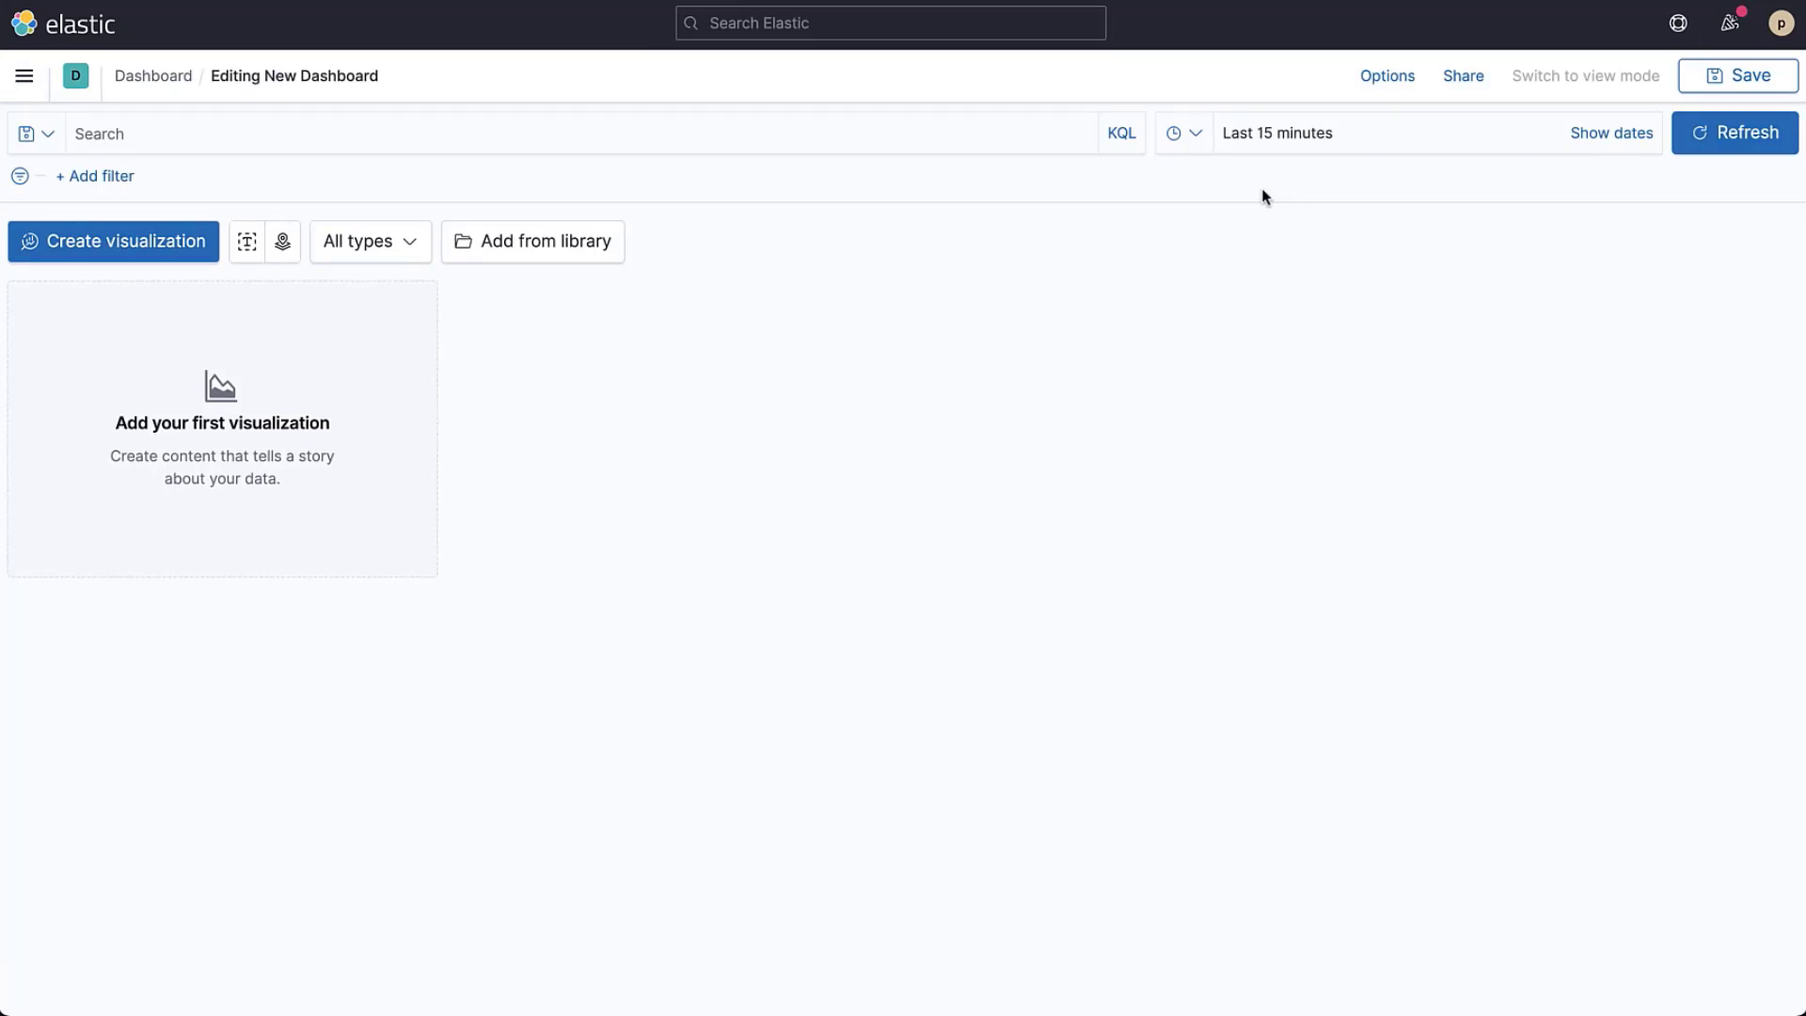
- Create a Lens visualization on sample web logs with the time range set to Last 7 days
left_click(113, 241)
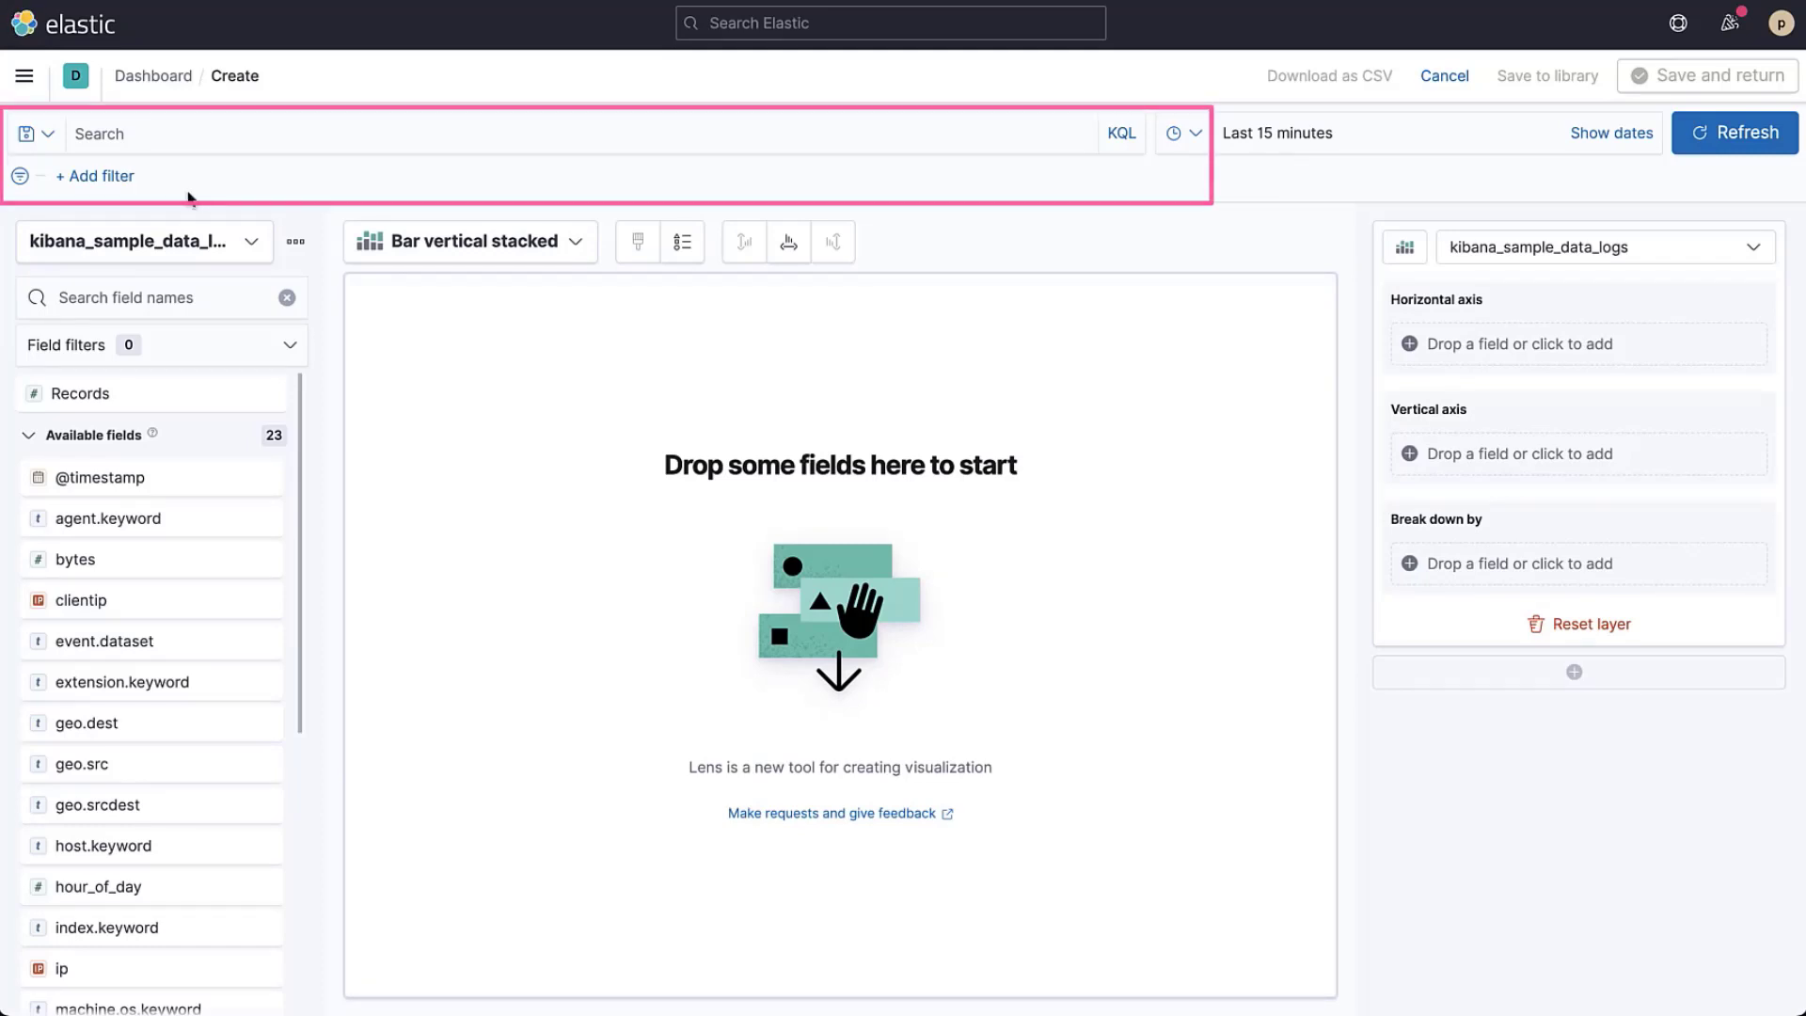
left_click(1174, 132)
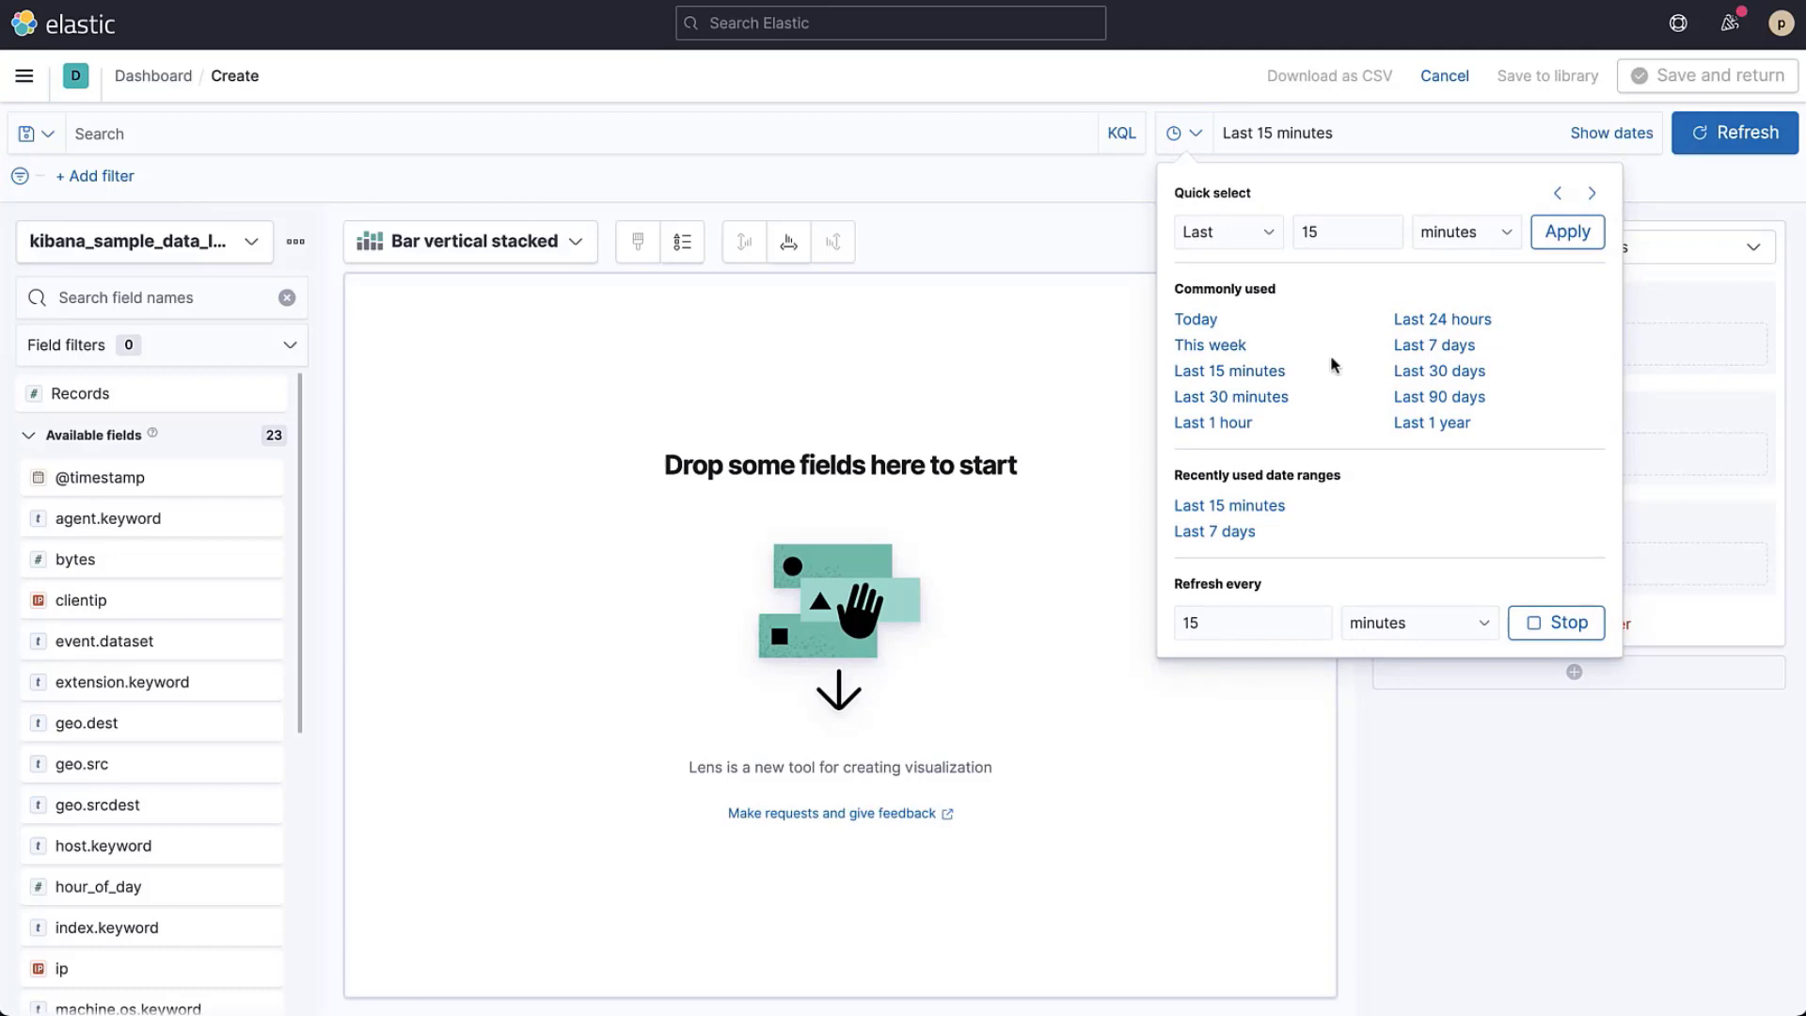
left_click(1215, 530)
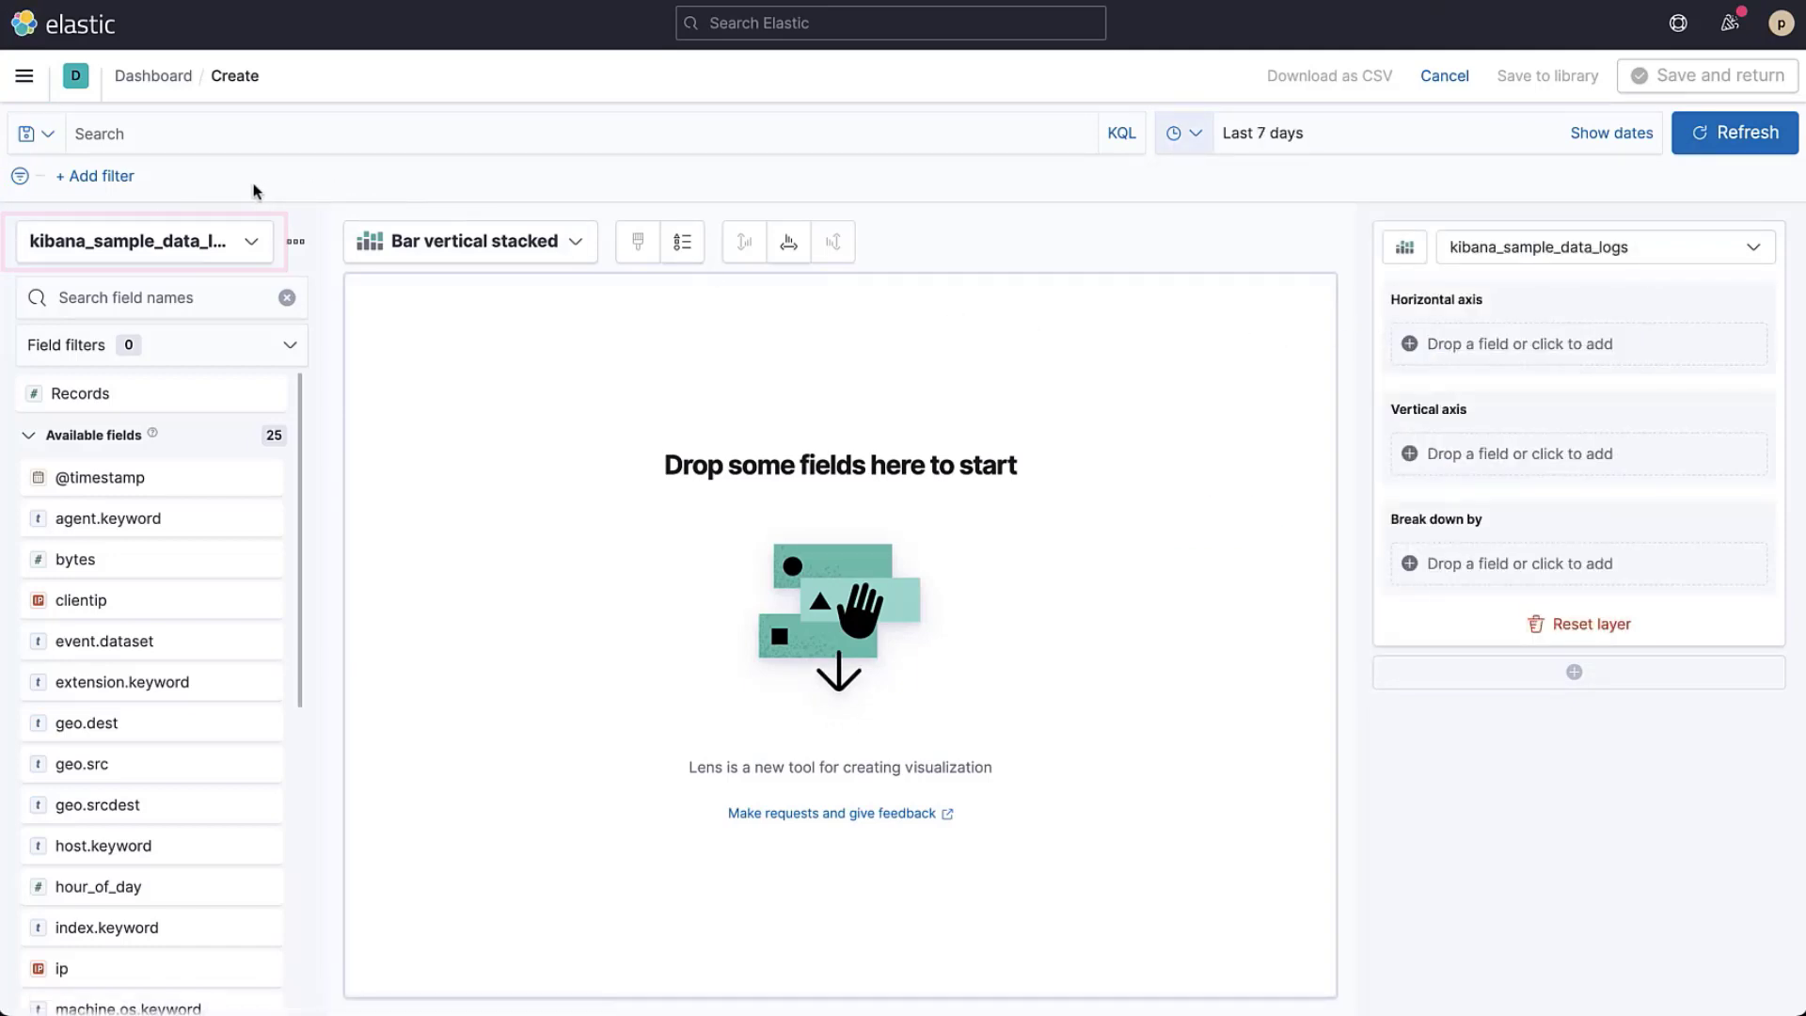
scroll("down", 3)
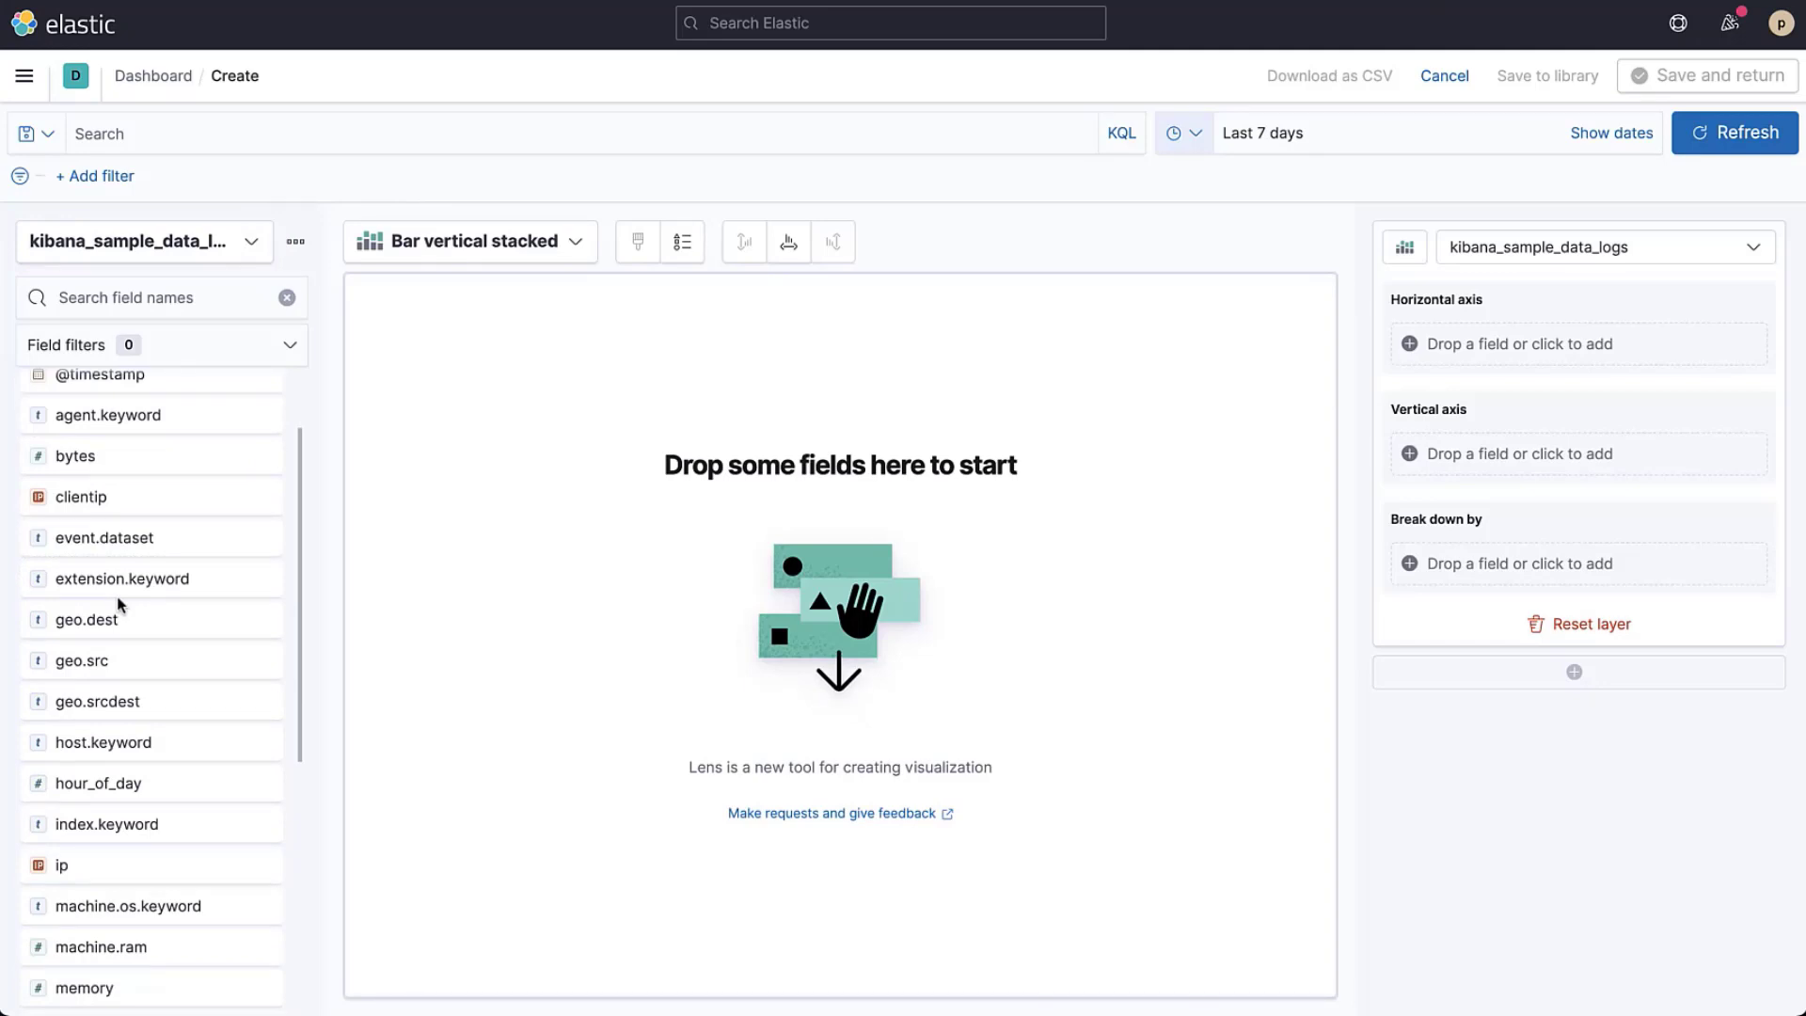
left_click(82, 661)
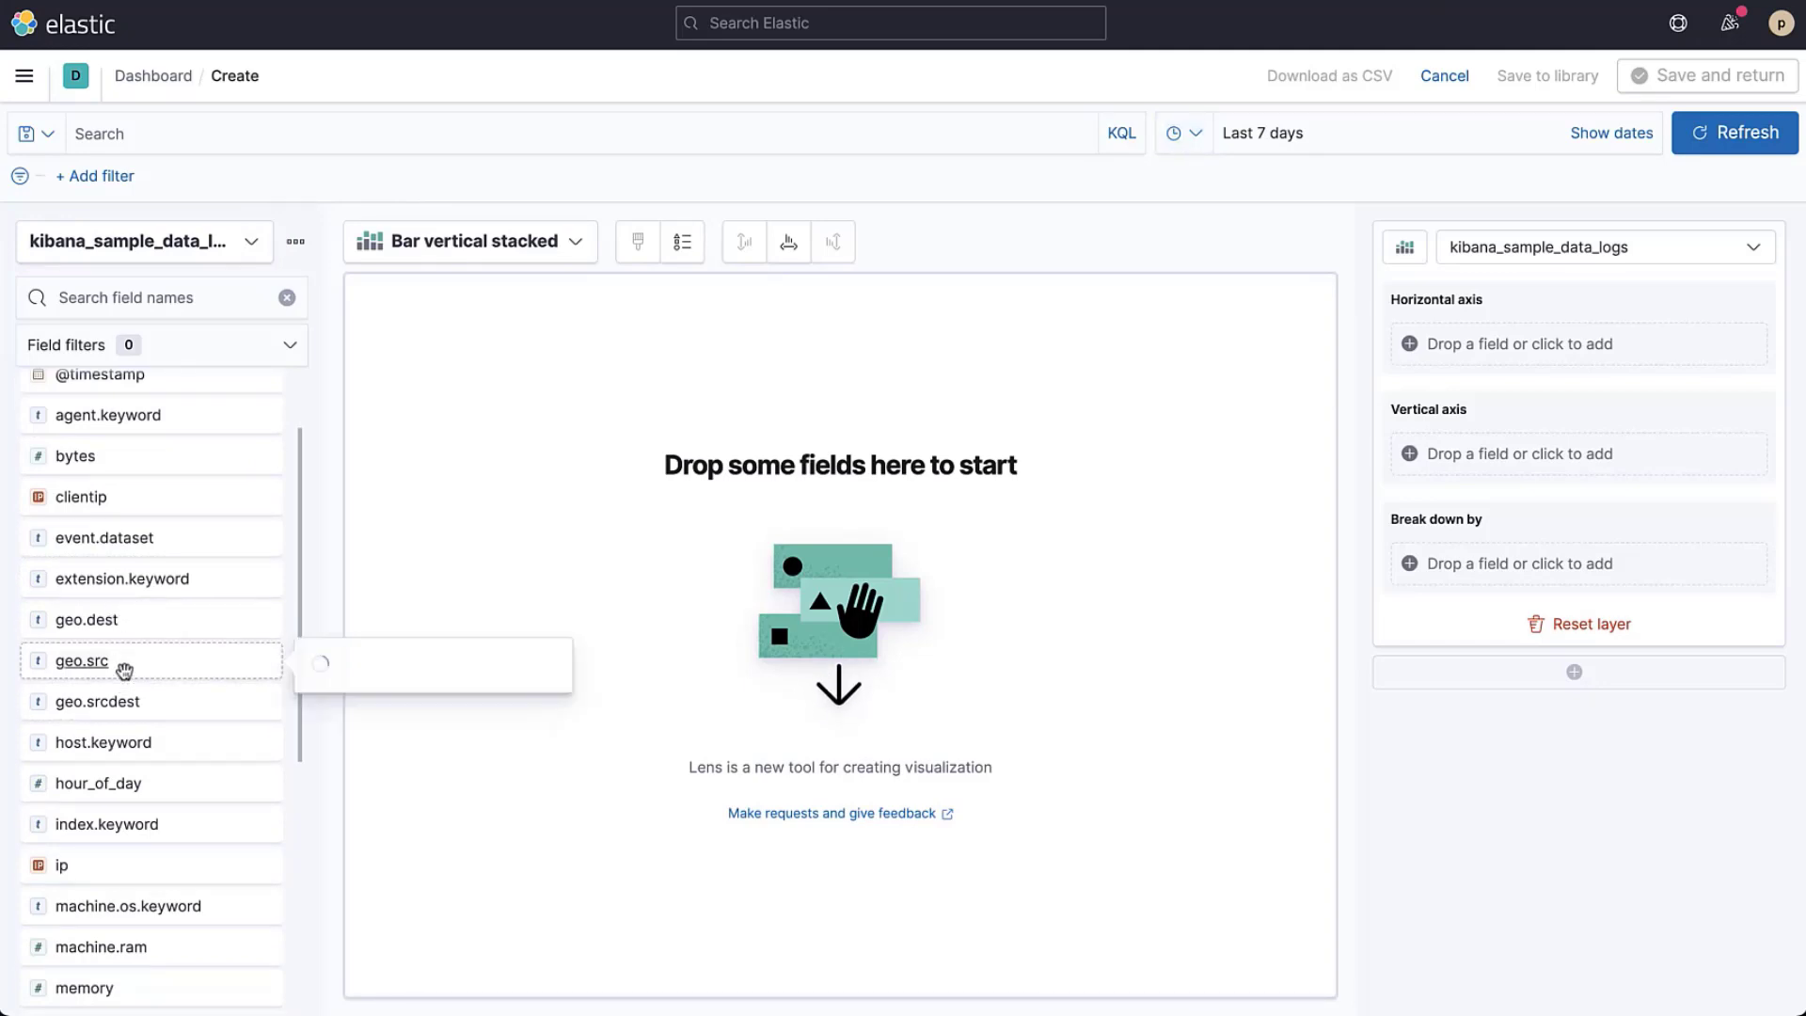
- Chart median of bytes over time, trying Line and Metric suggestions before returning to stacked bars
left_click(82, 660)
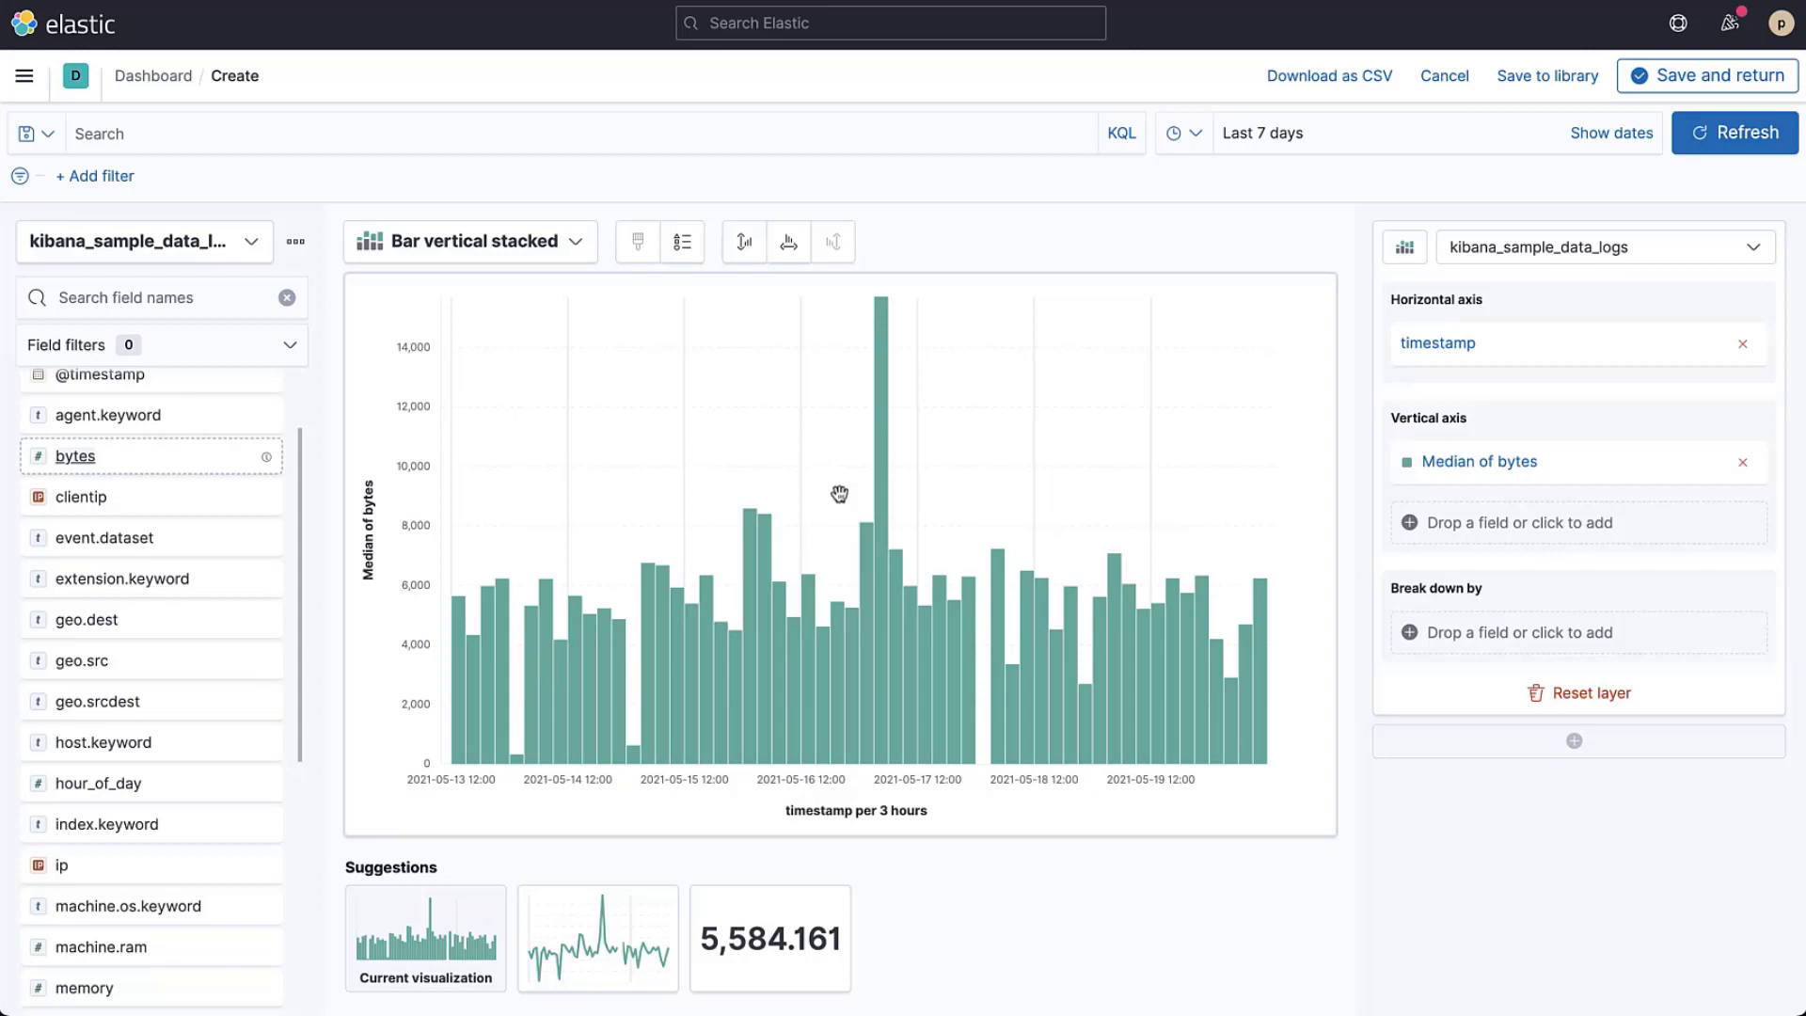
mouse_move(591, 920)
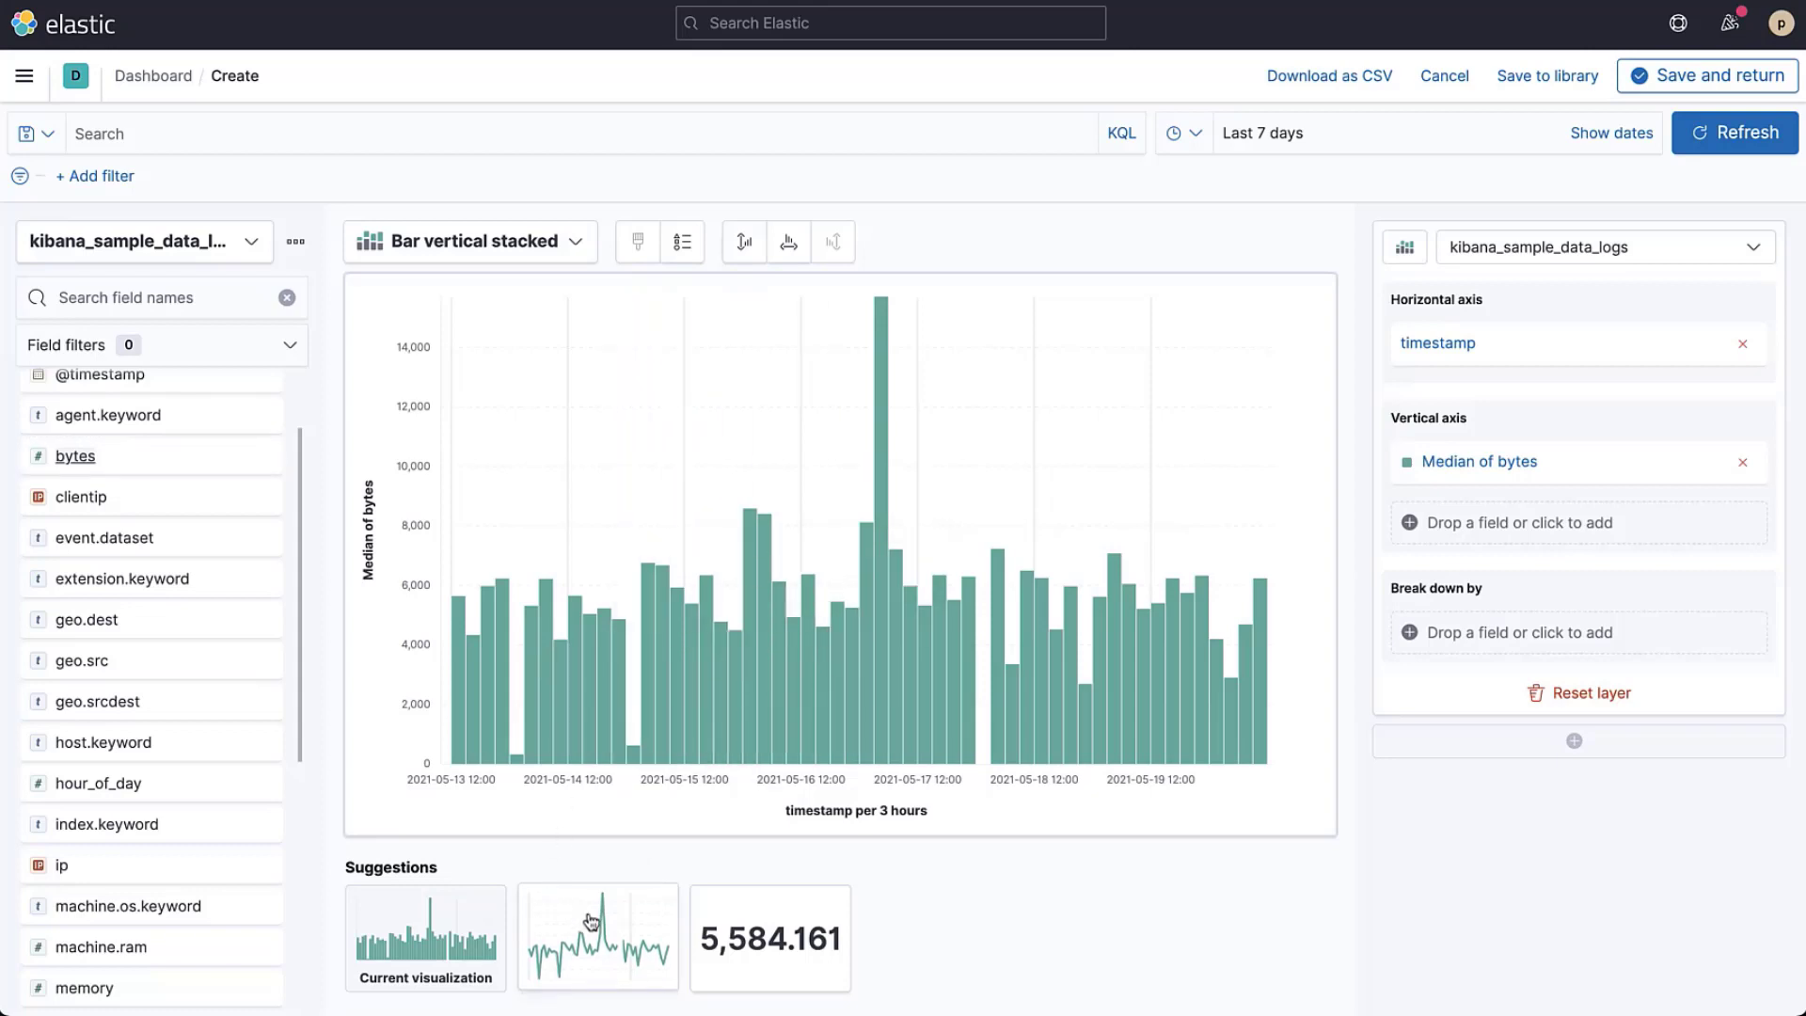
left_click(598, 937)
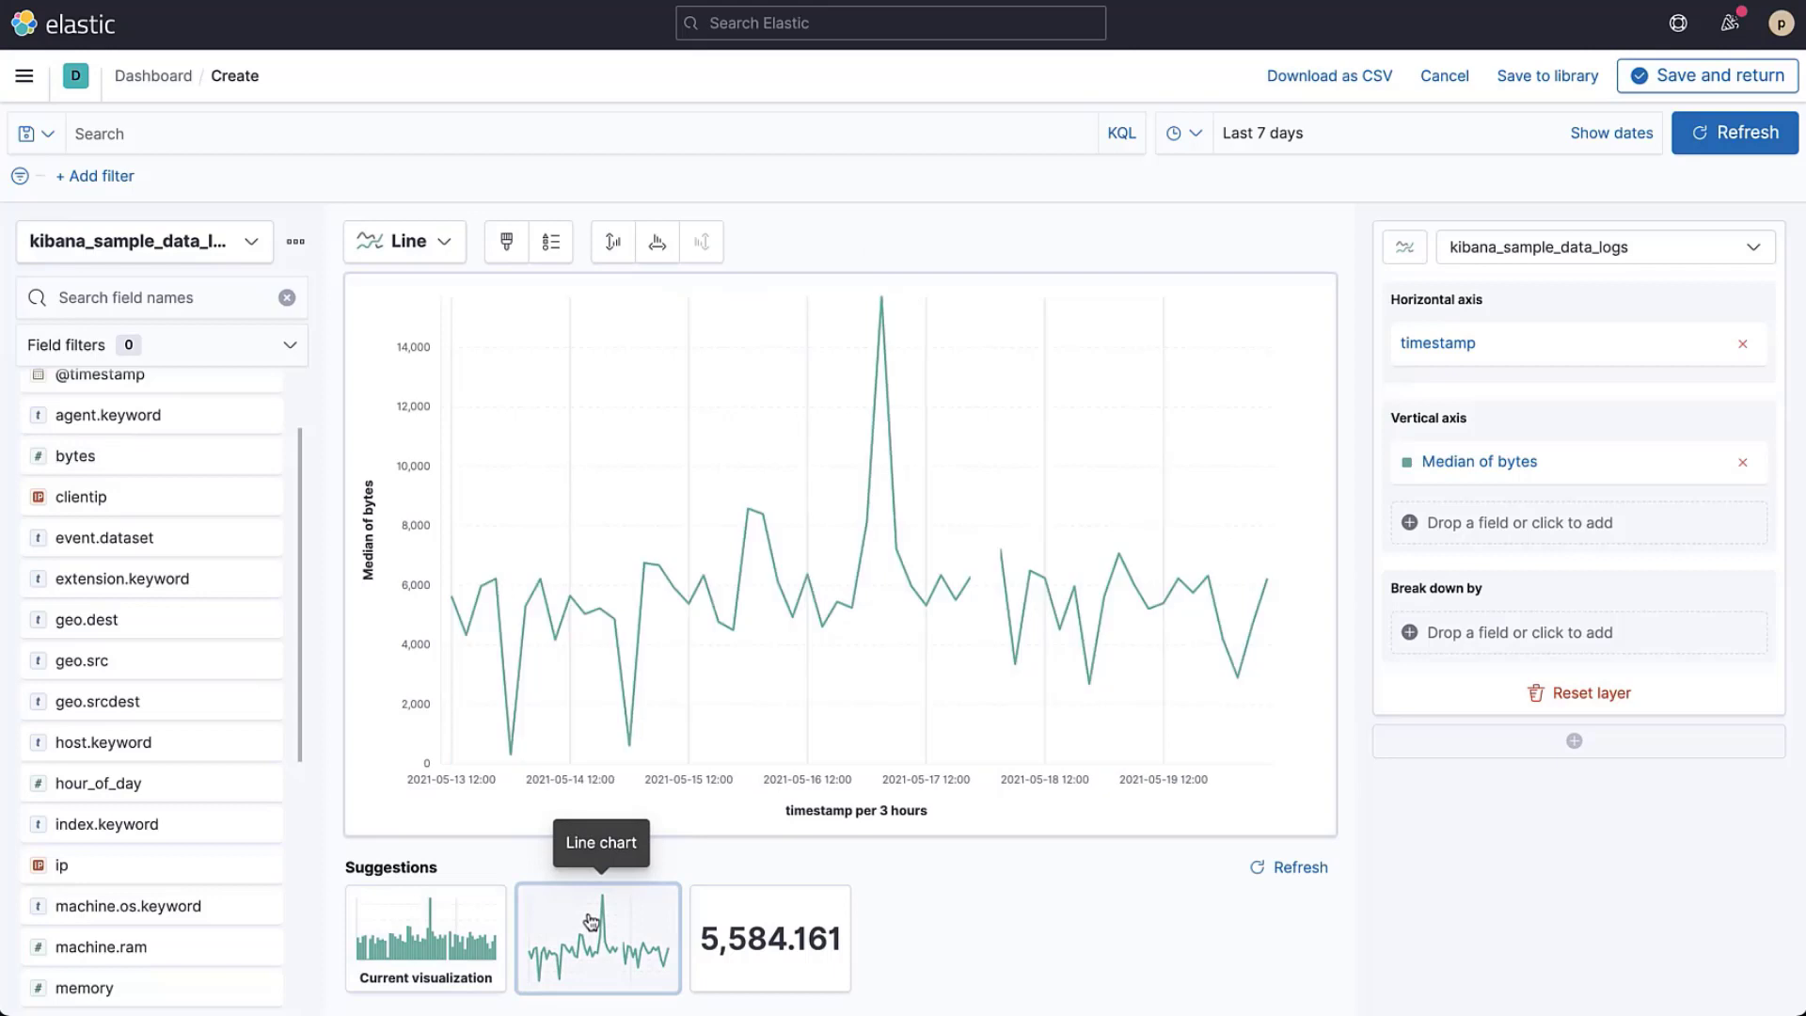
left_click(769, 938)
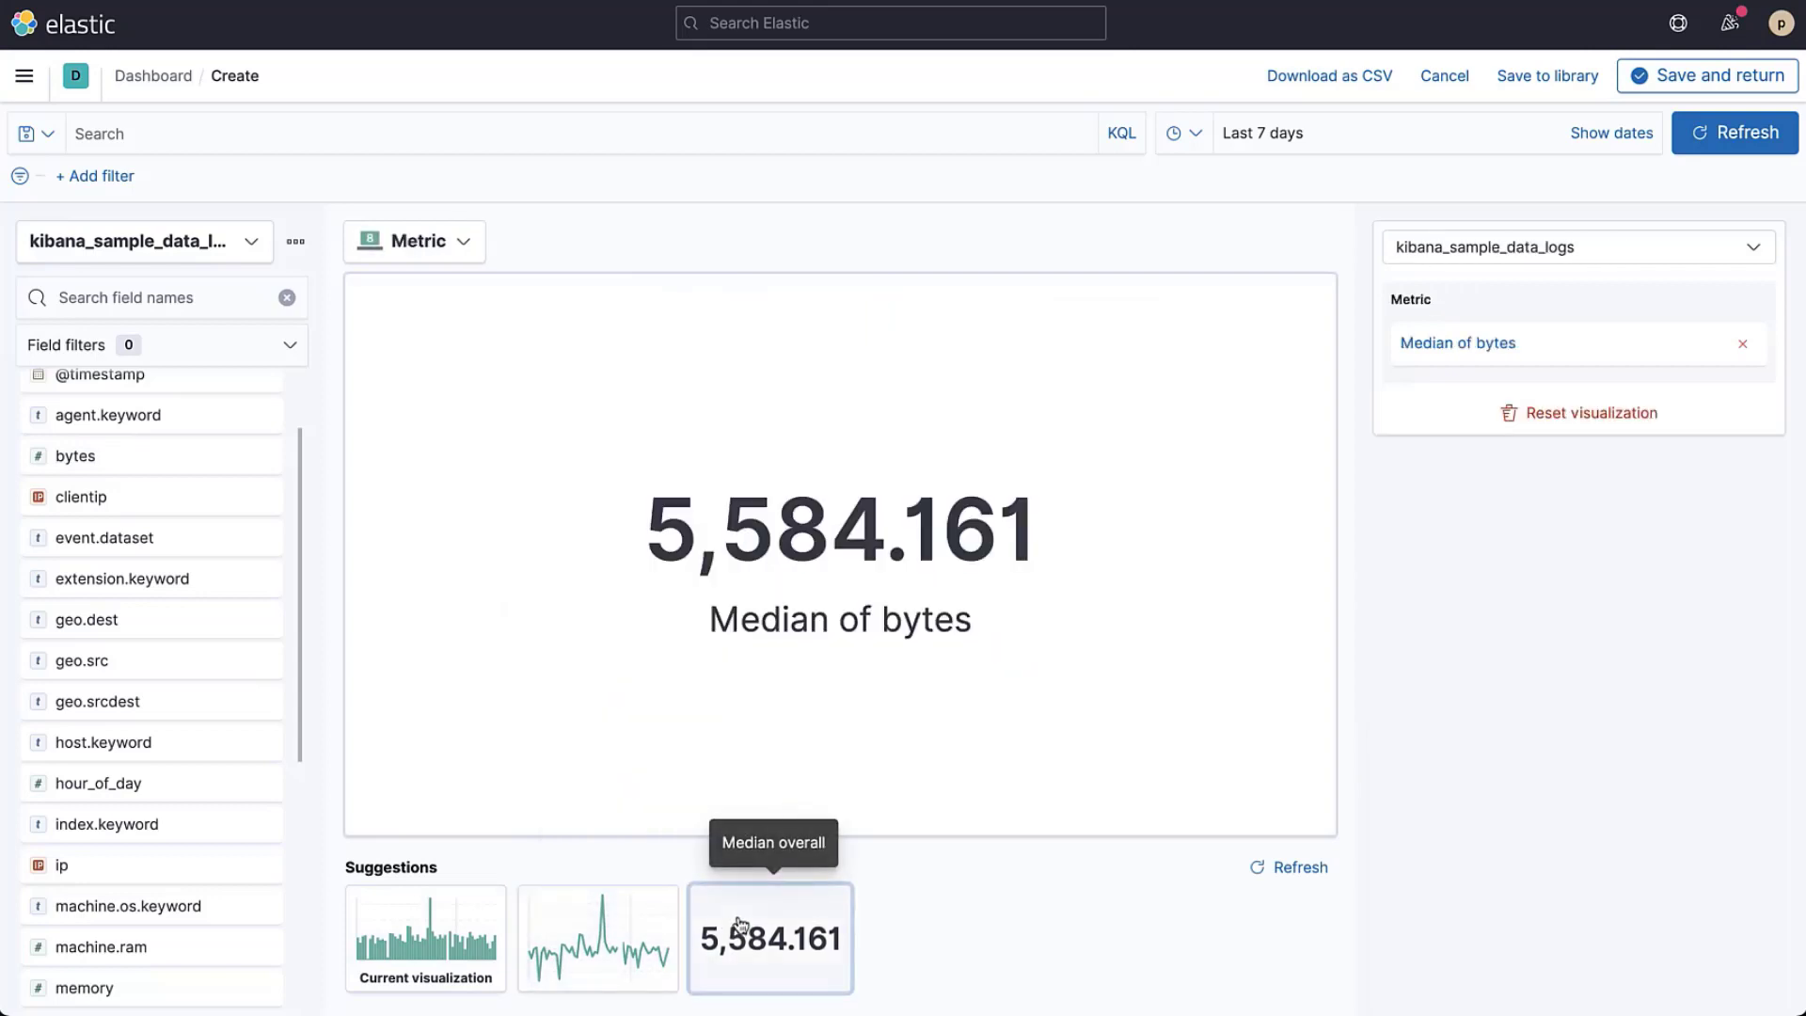
left_click(425, 938)
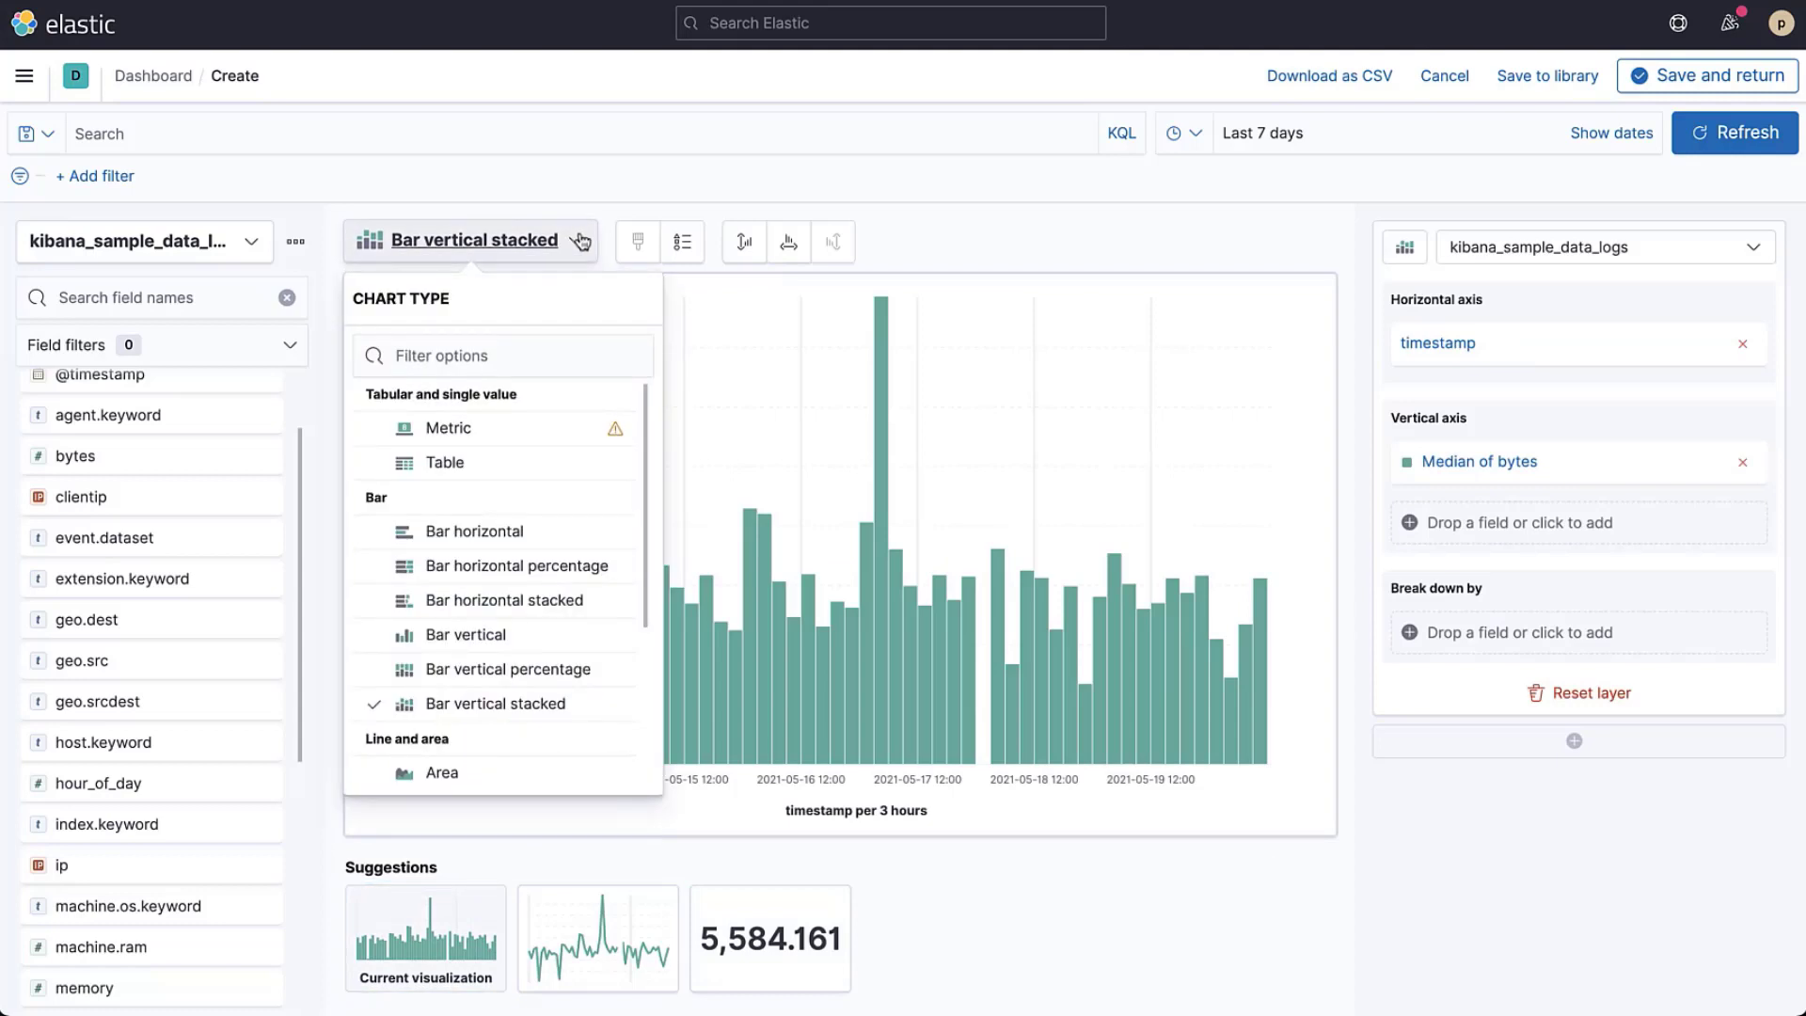
- Switch to an area chart plotting Sum of bytes with series color #D36086
left_click(442, 771)
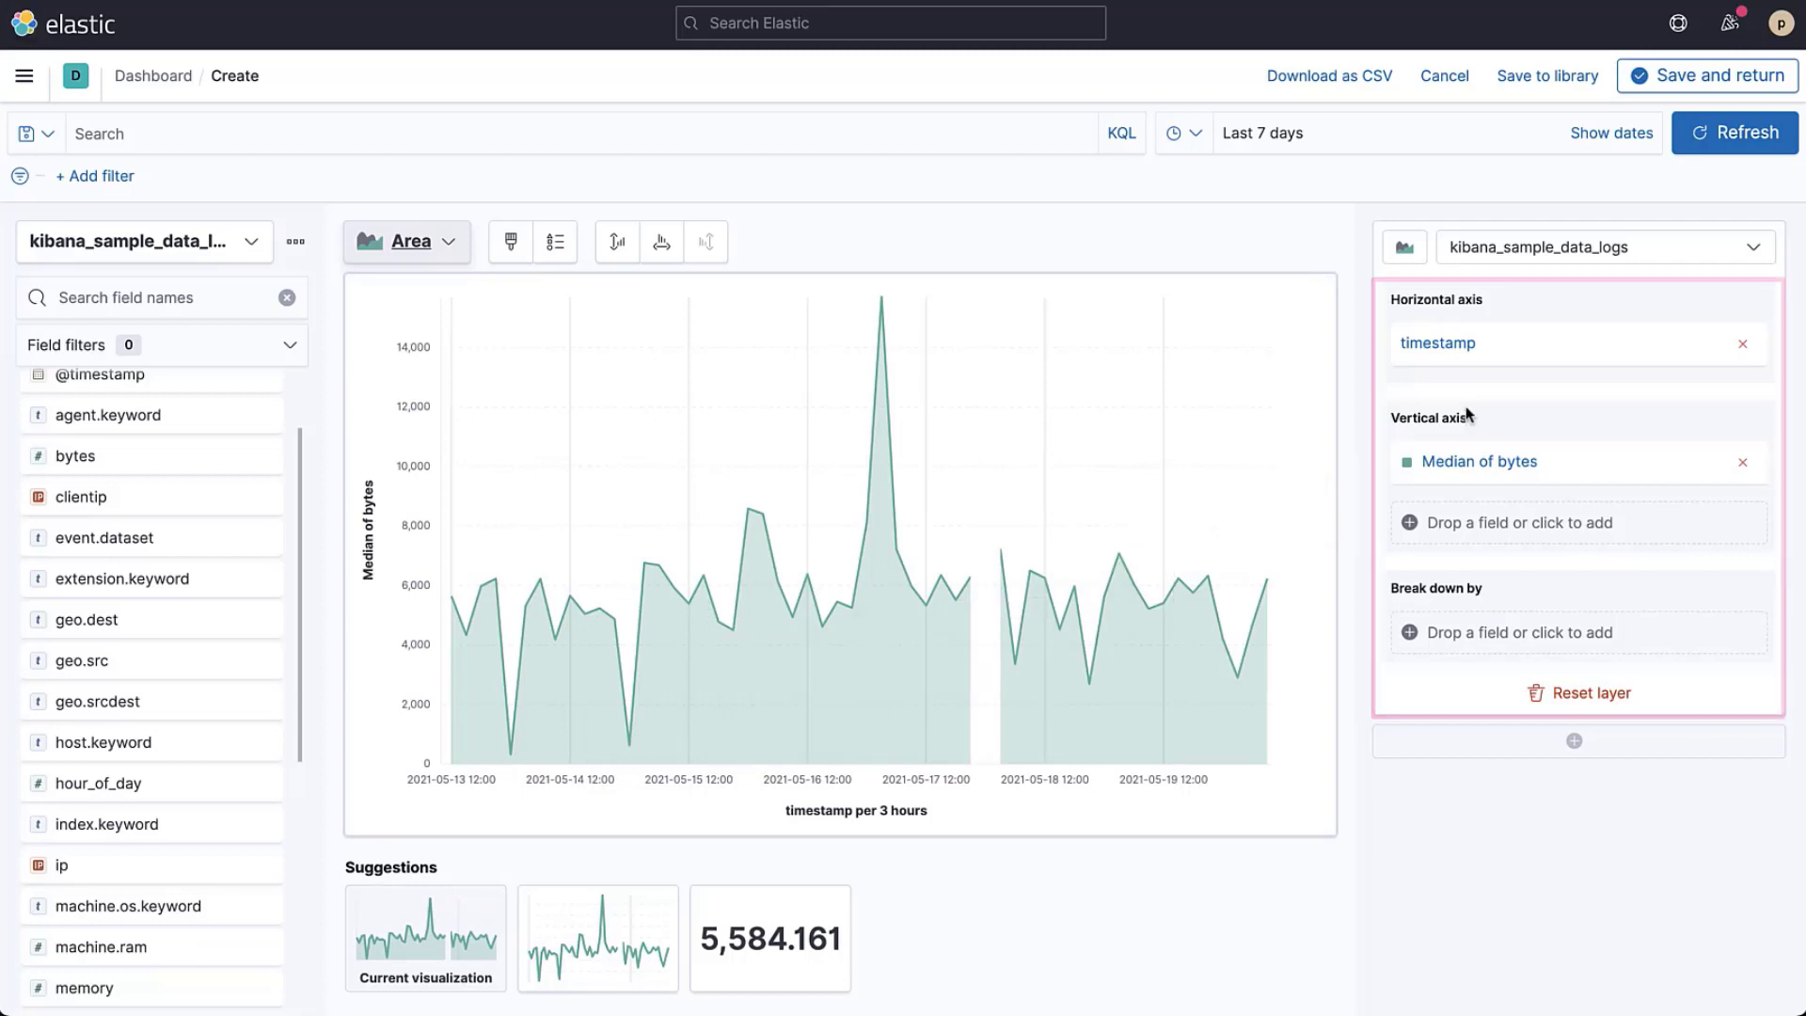
left_click(1437, 343)
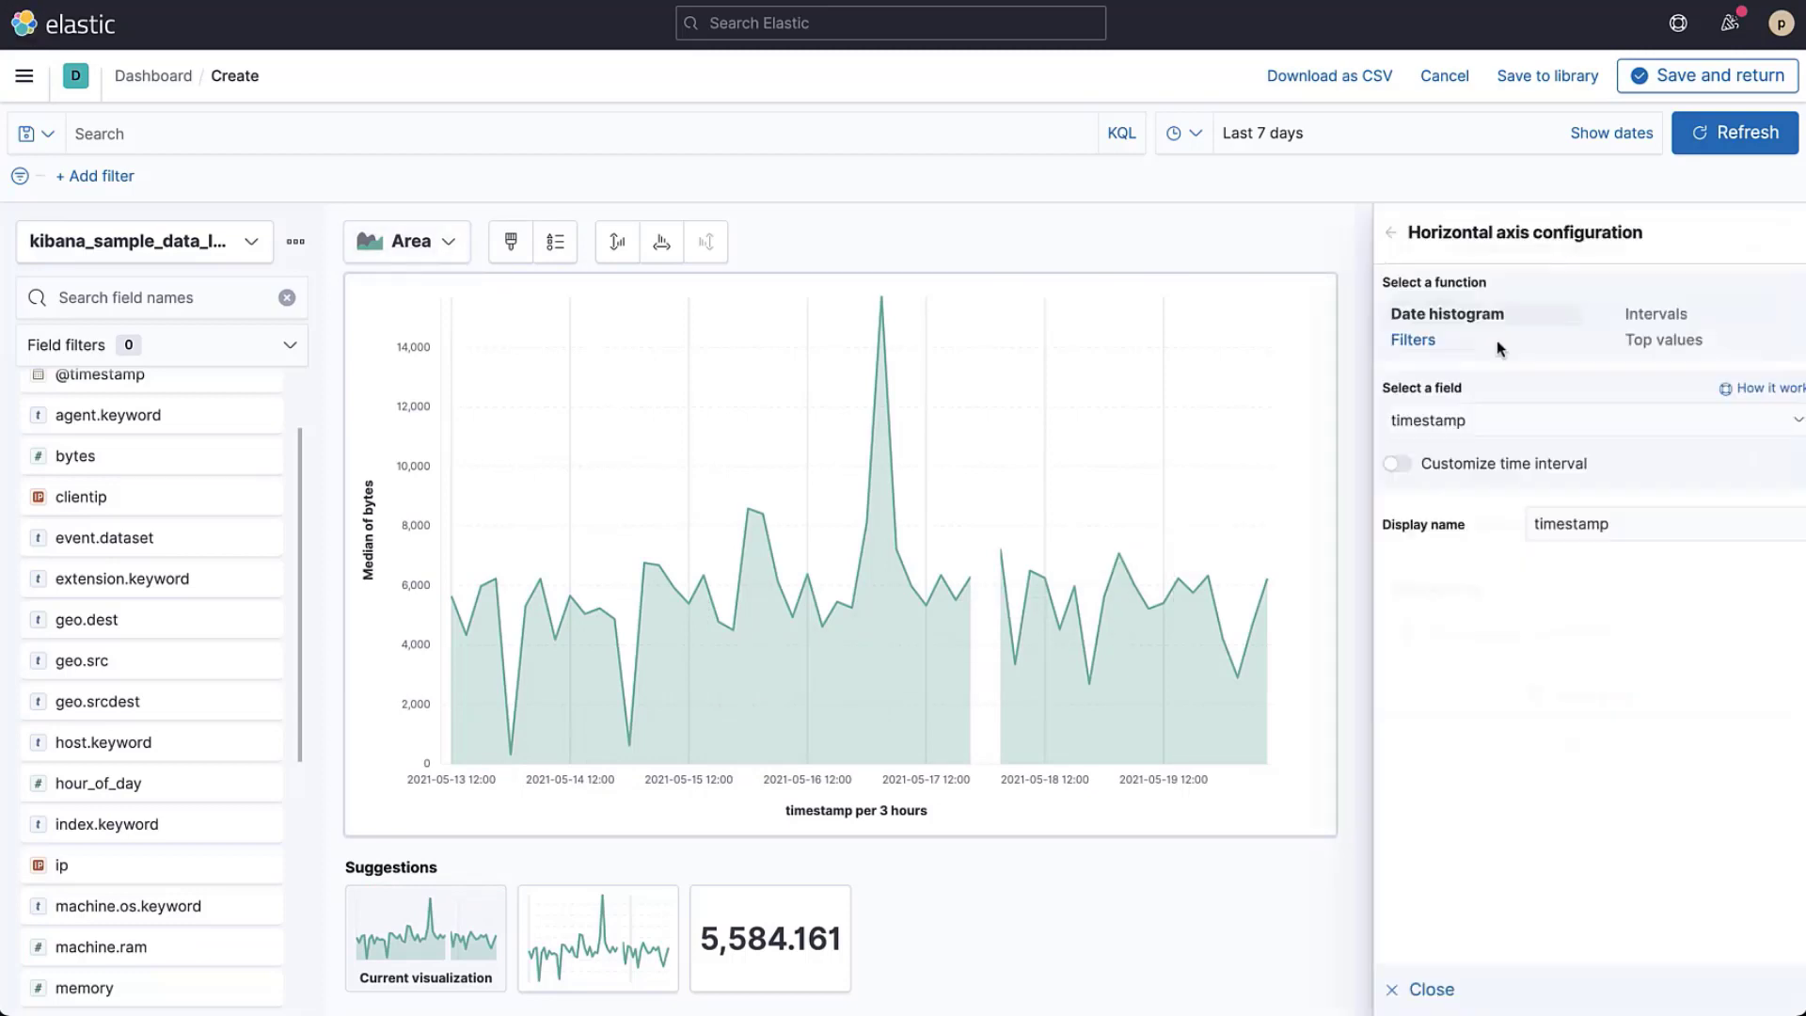
left_click(1395, 462)
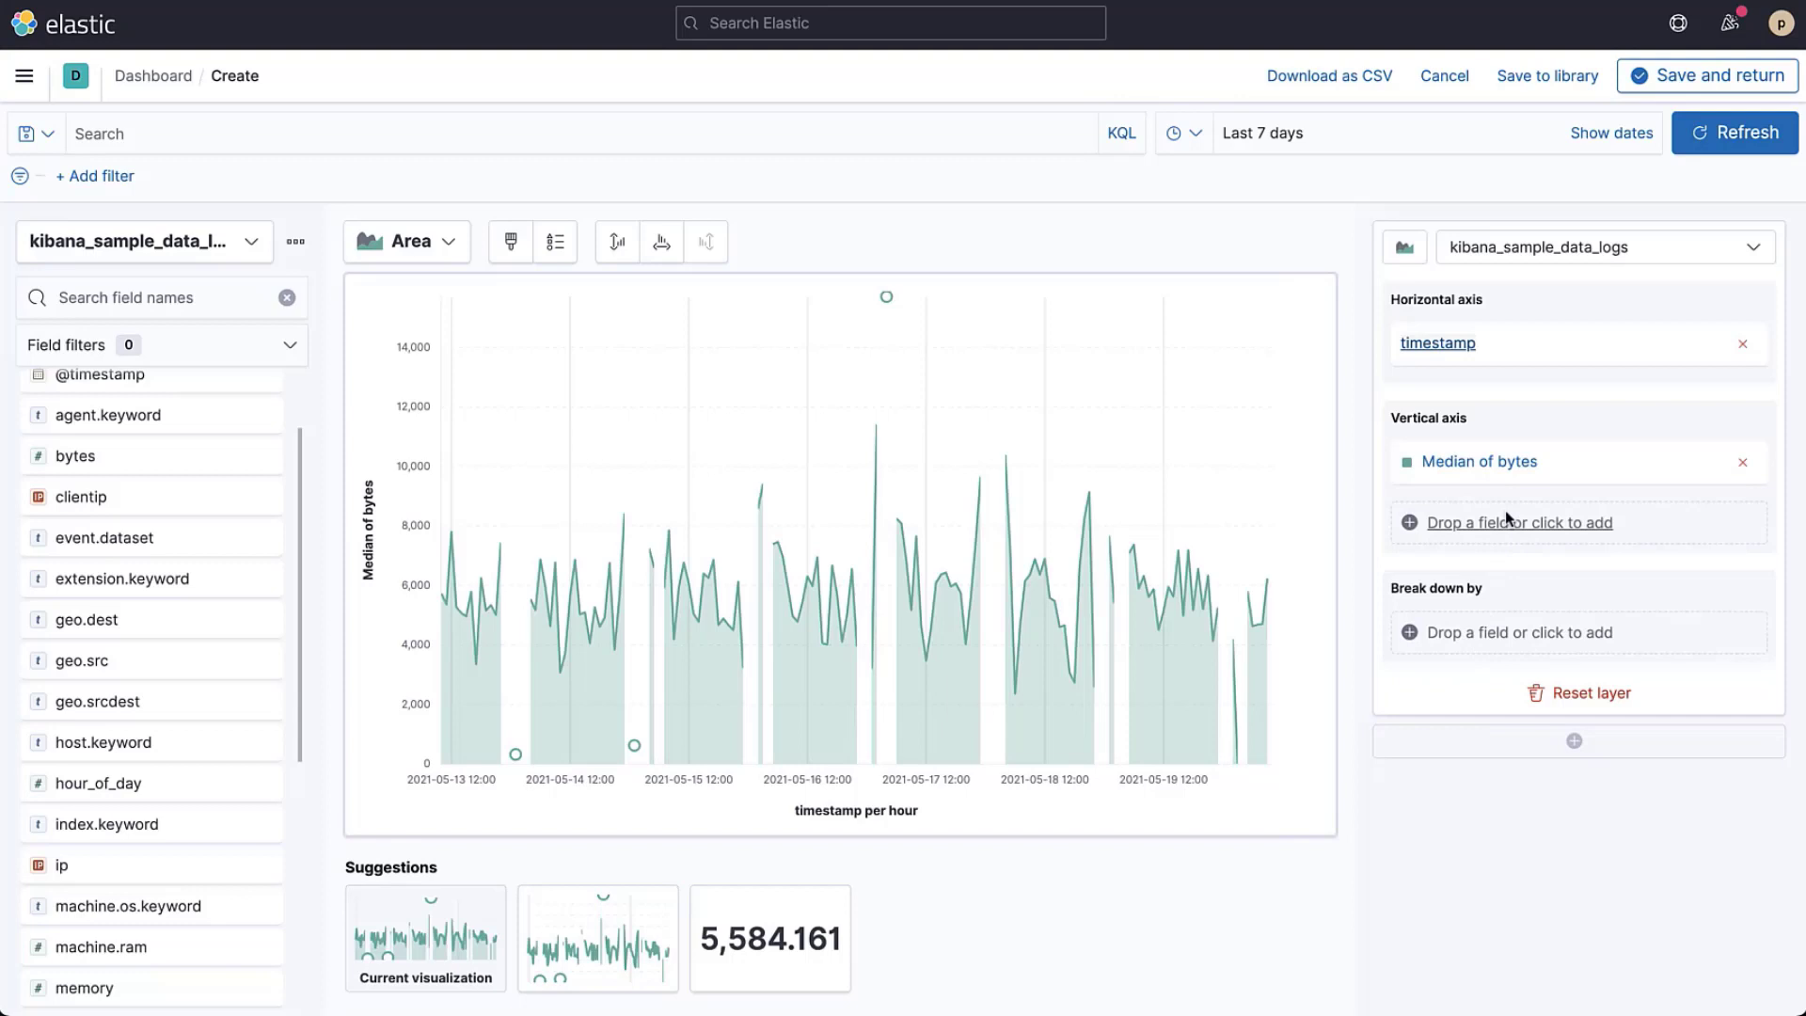
left_click(1480, 462)
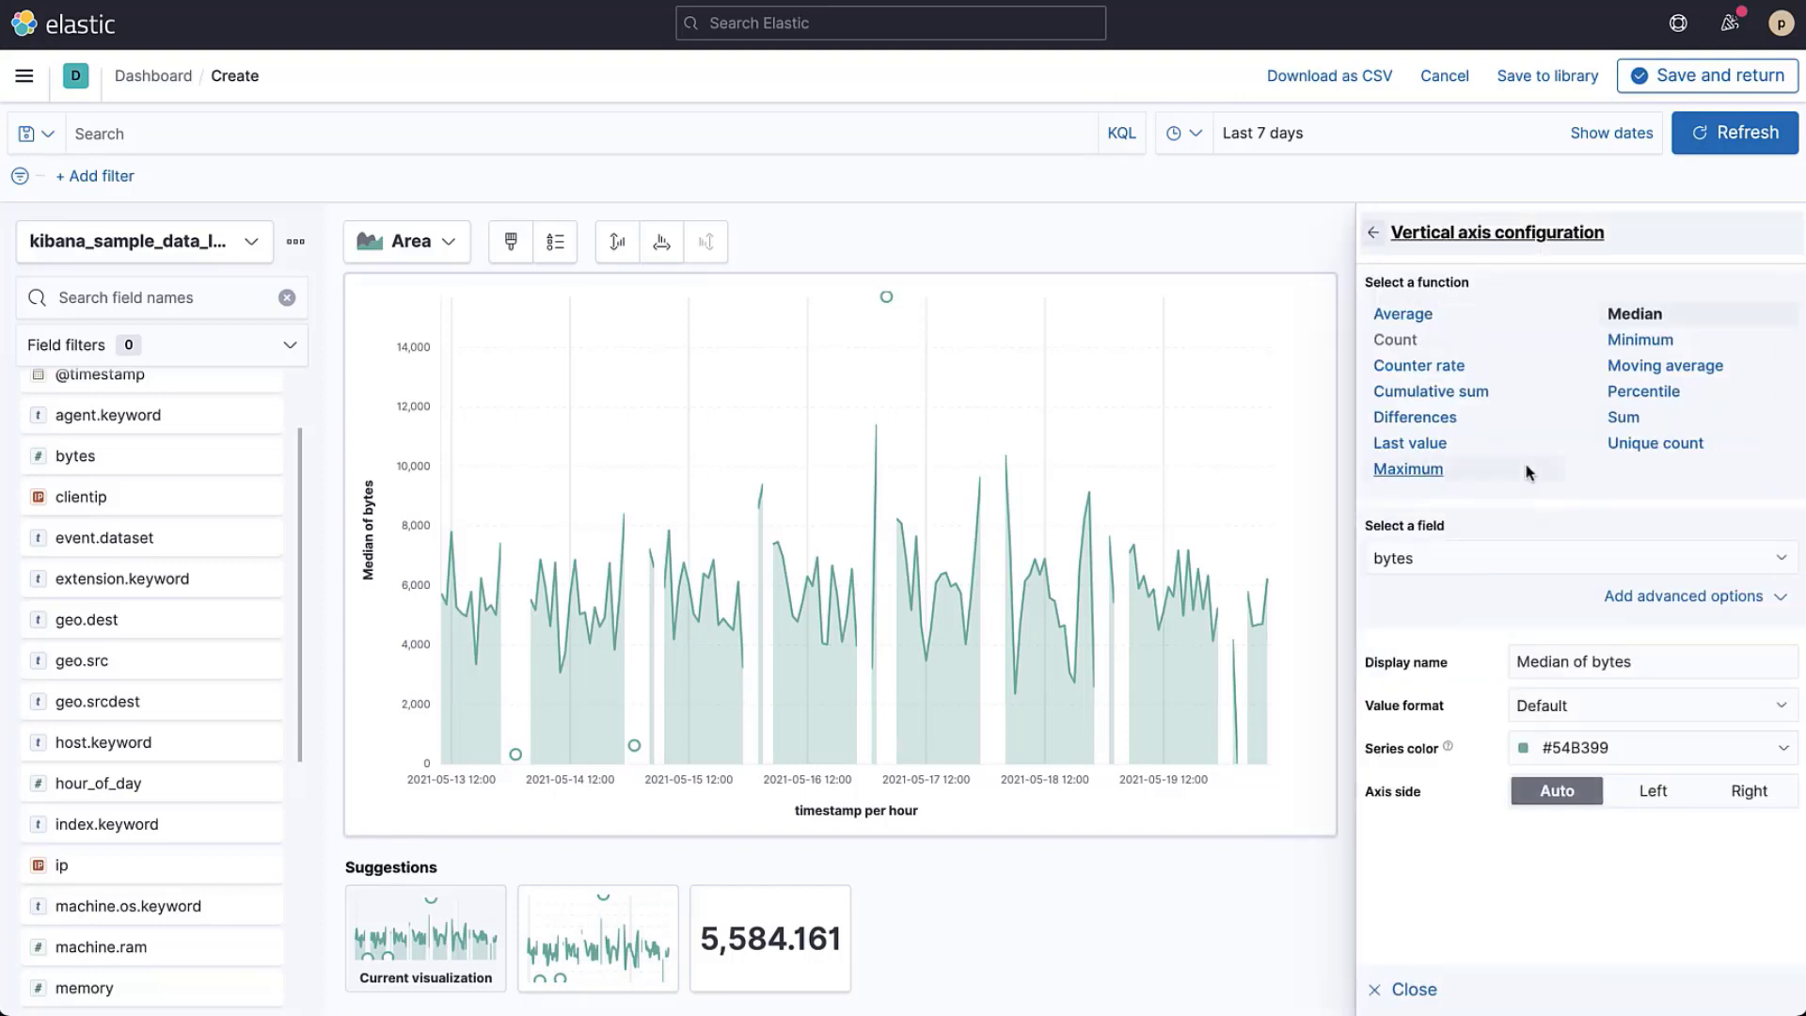
mouse_move(1579, 464)
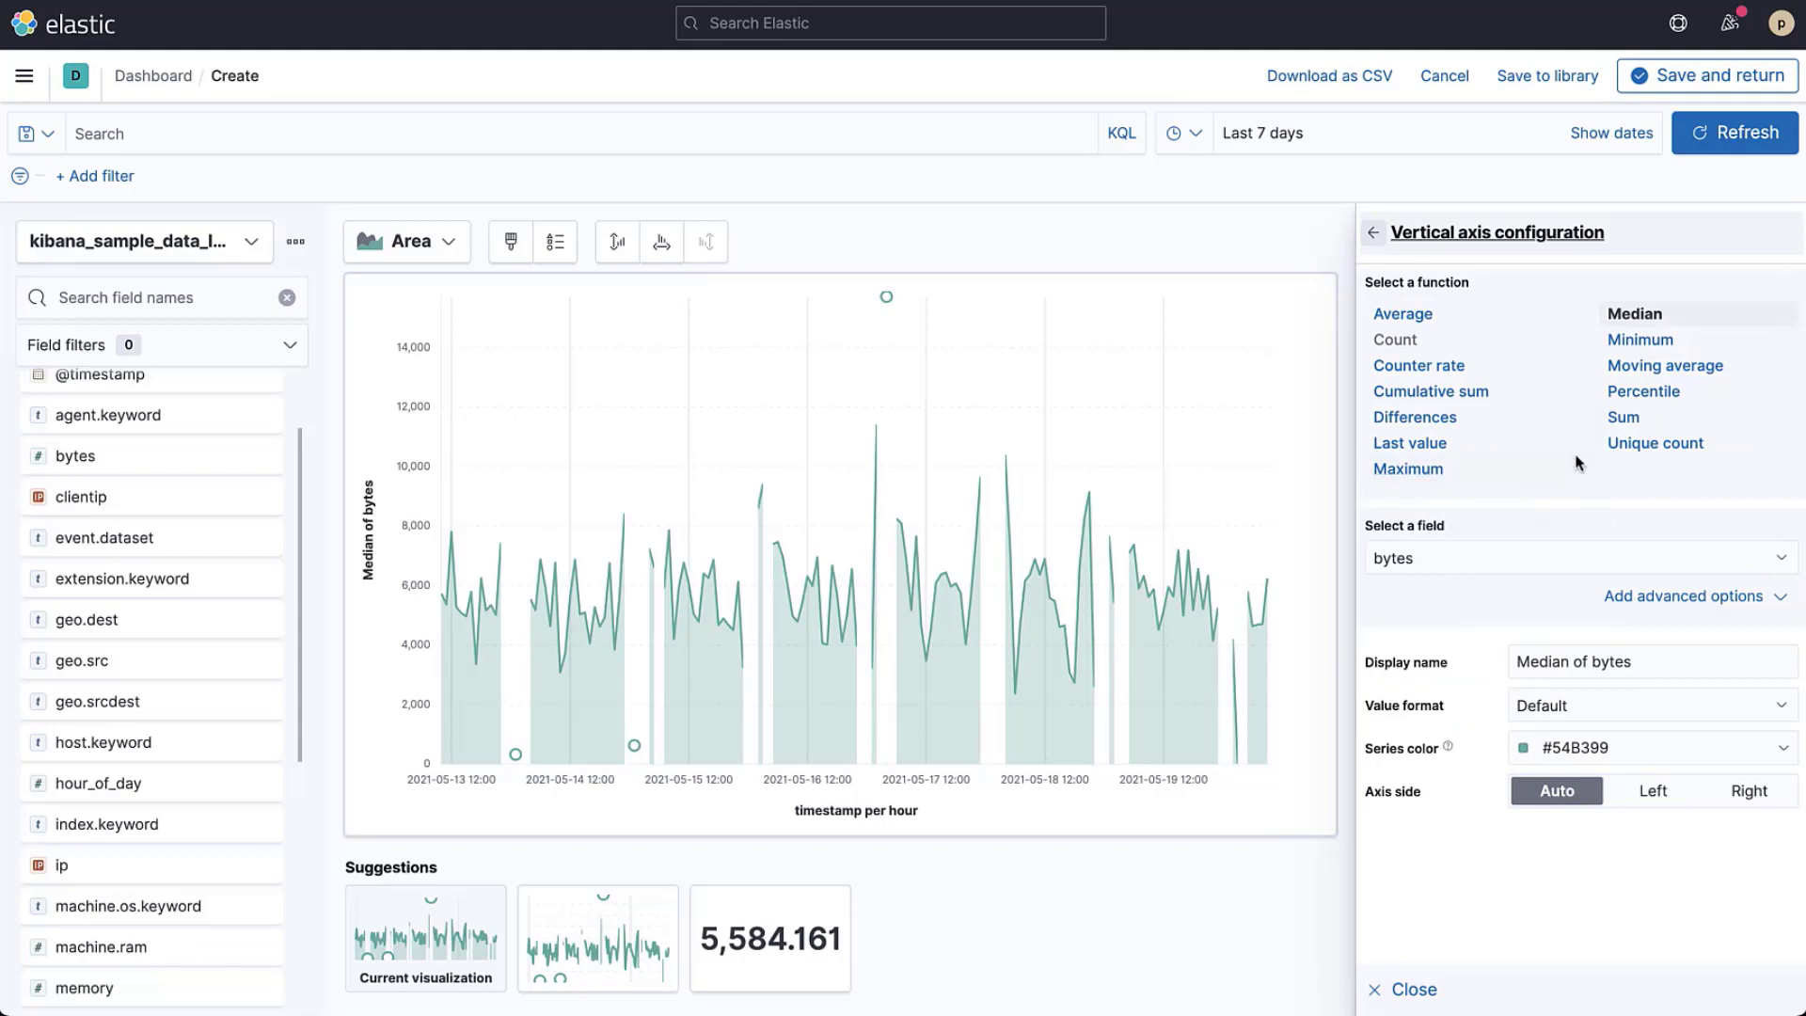
left_click(1622, 417)
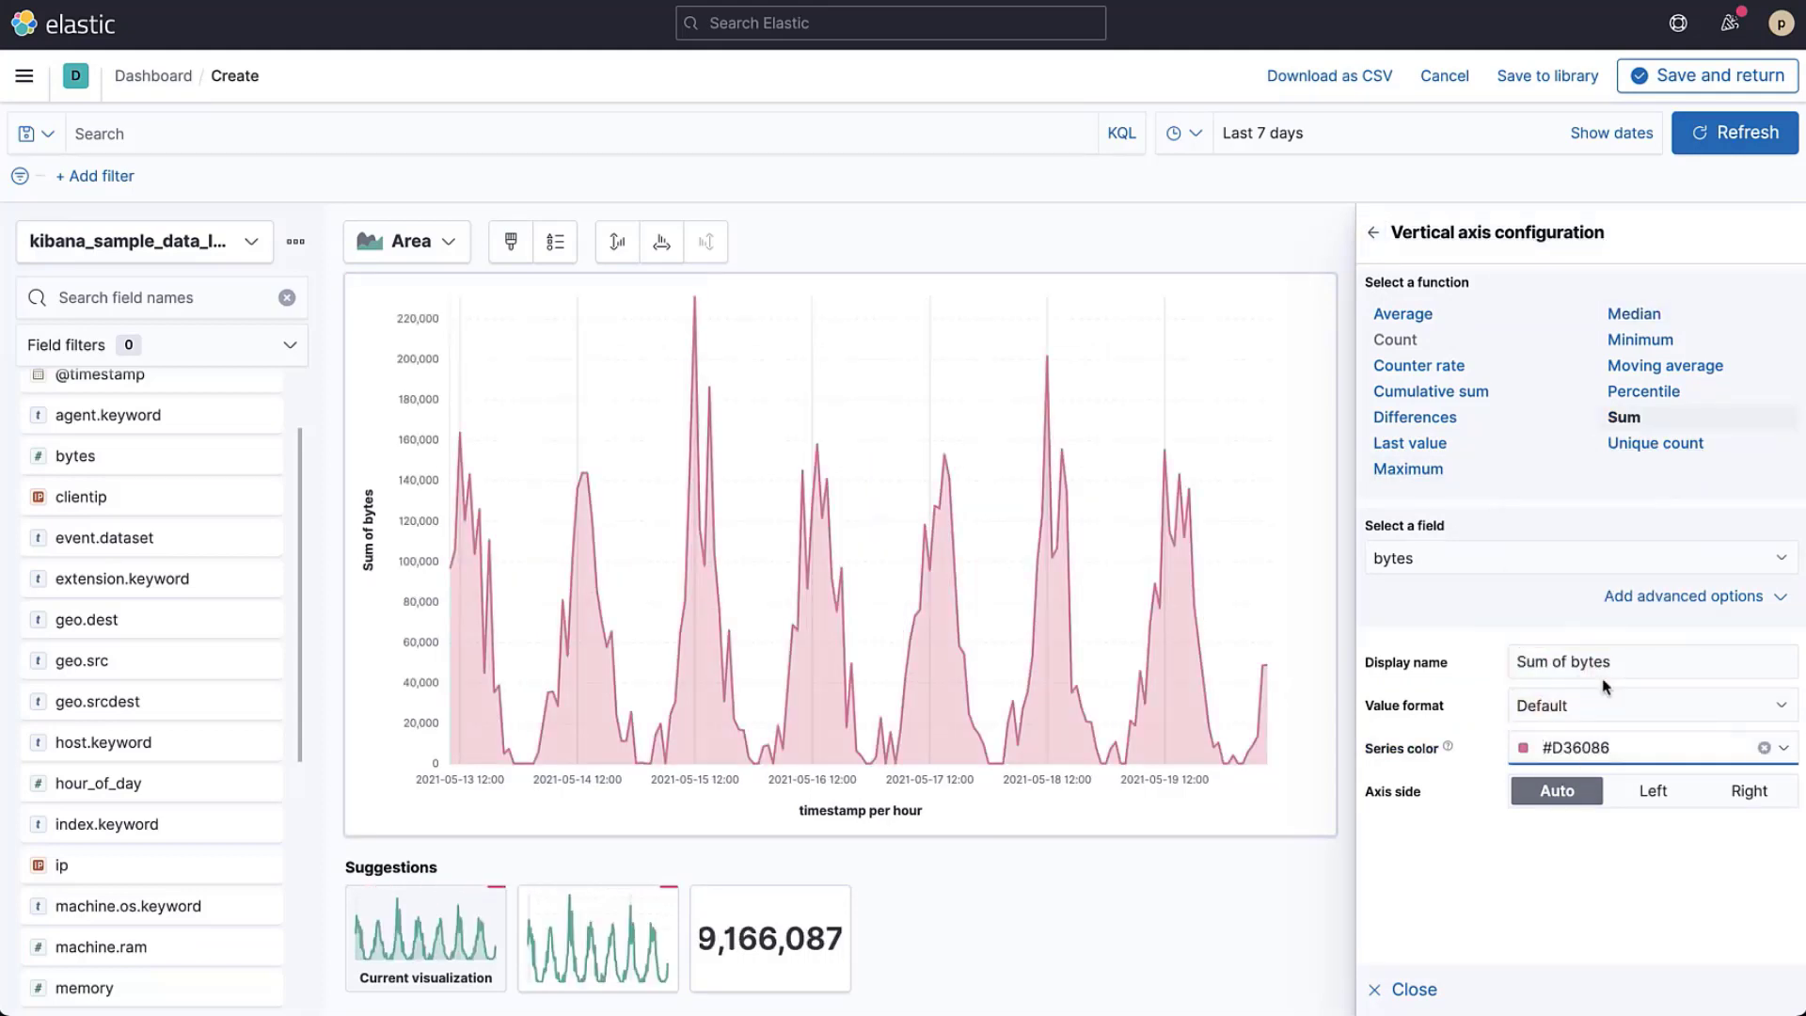
left_click(1374, 233)
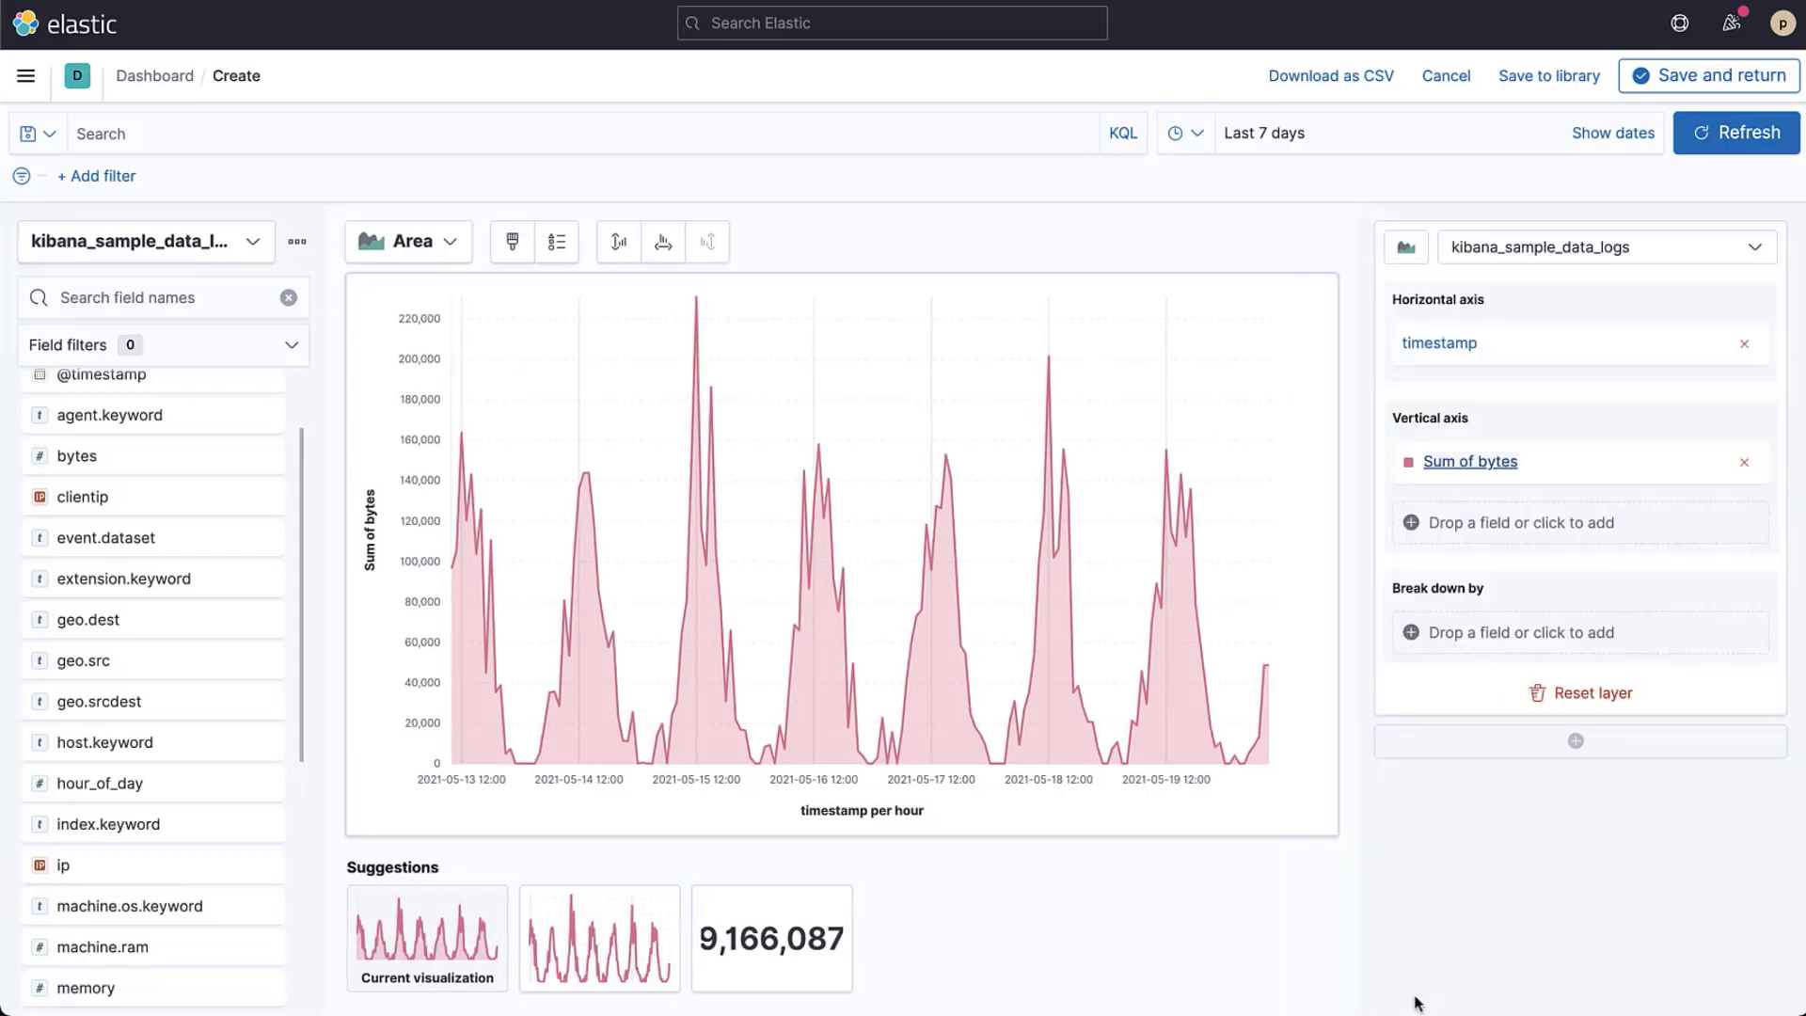
mouse_move(1718, 75)
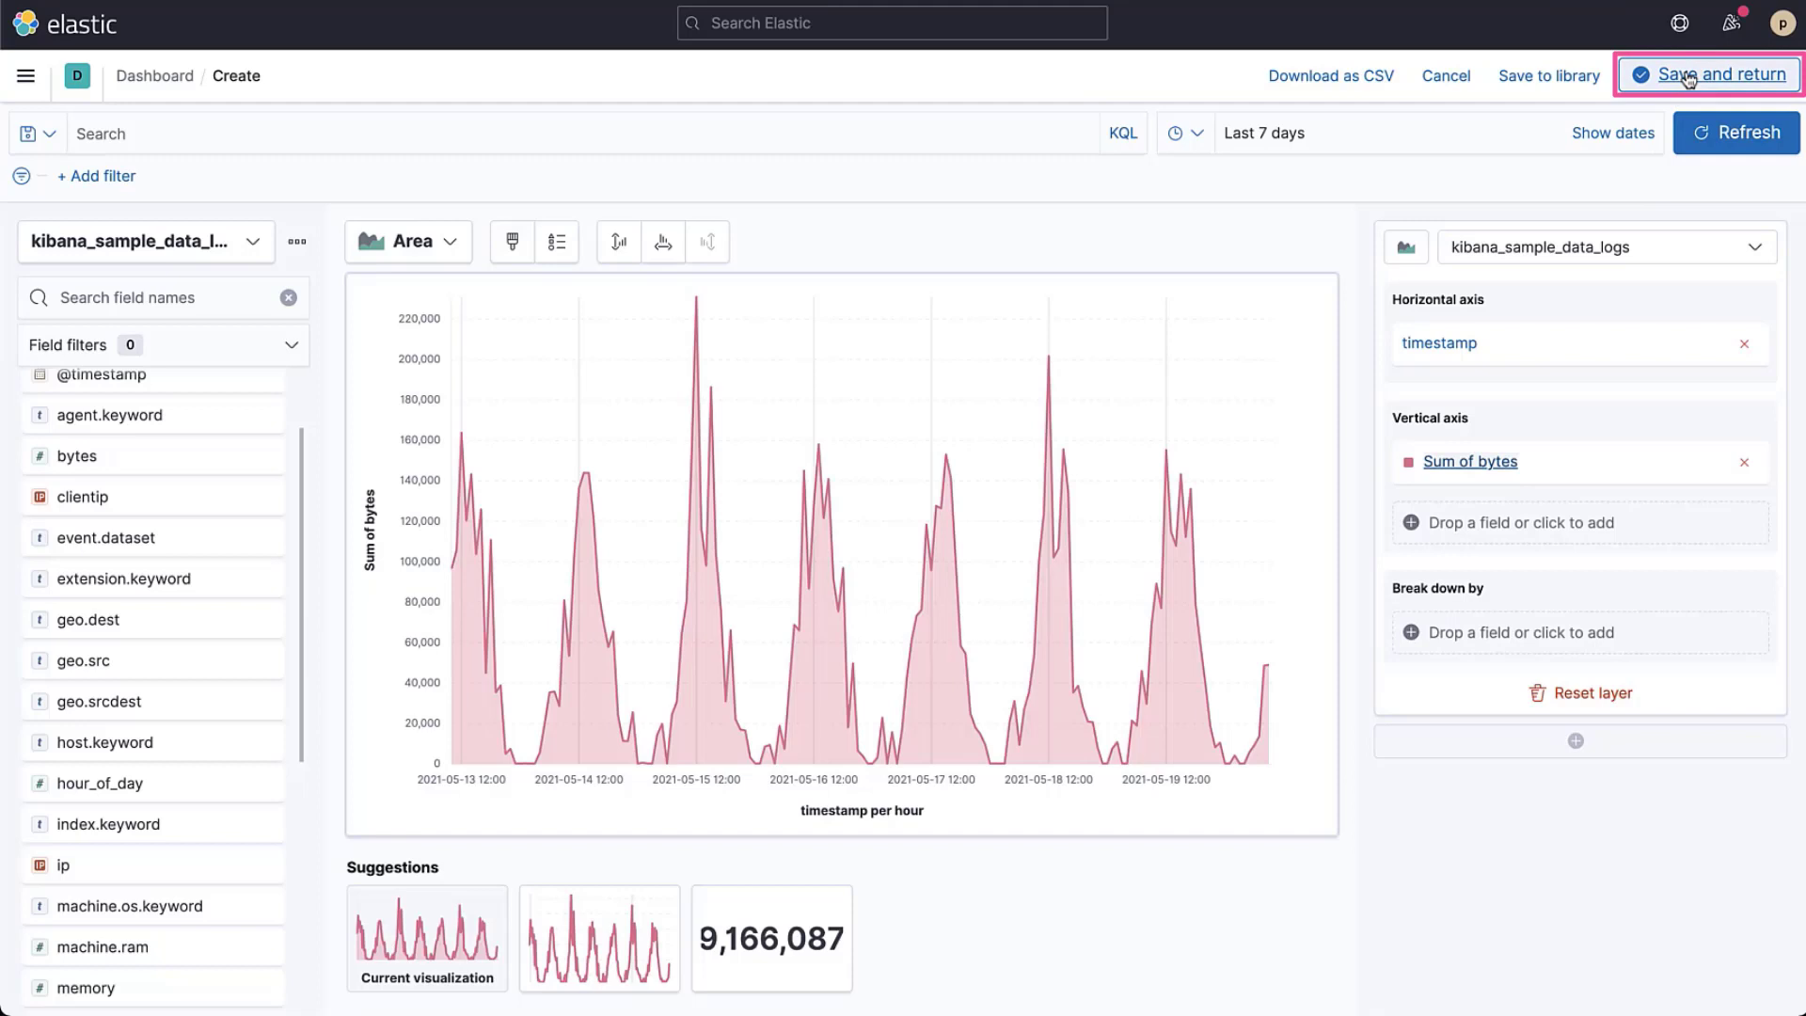
- Save the area chart to the dashboard, clone its panel, and reopen it in Lens
left_click(1715, 75)
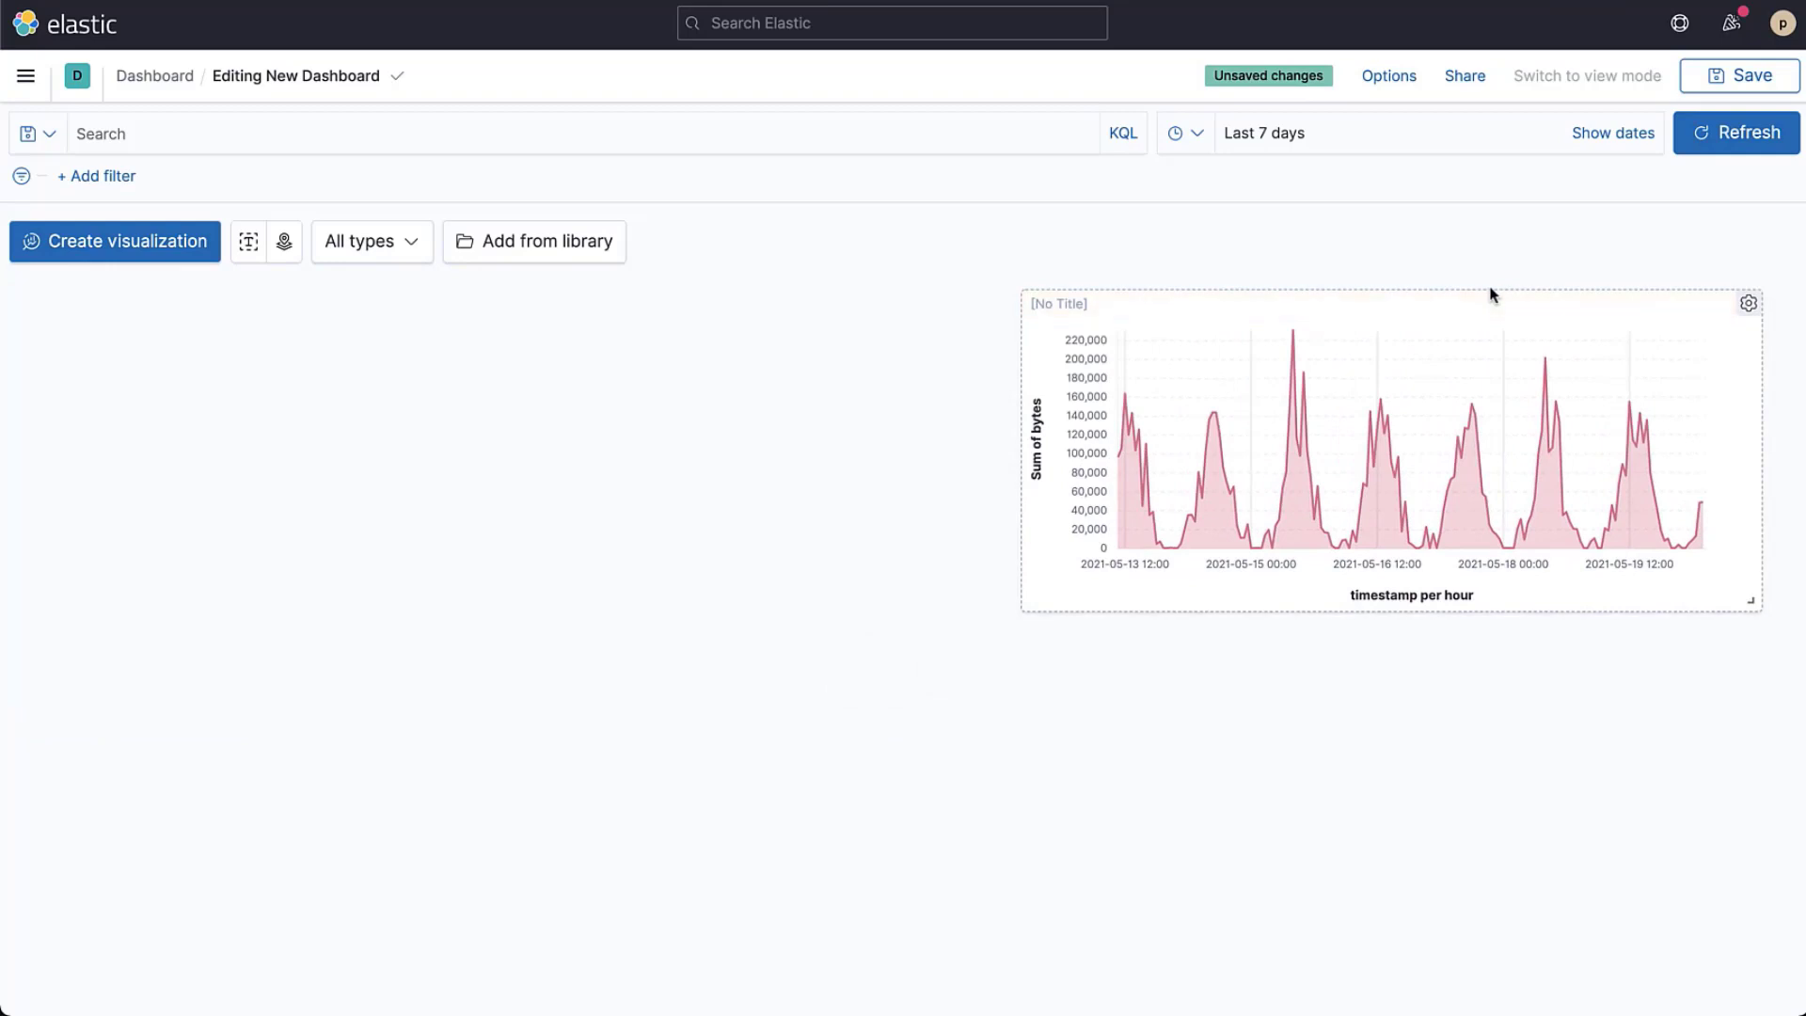
mouse_move(1502, 292)
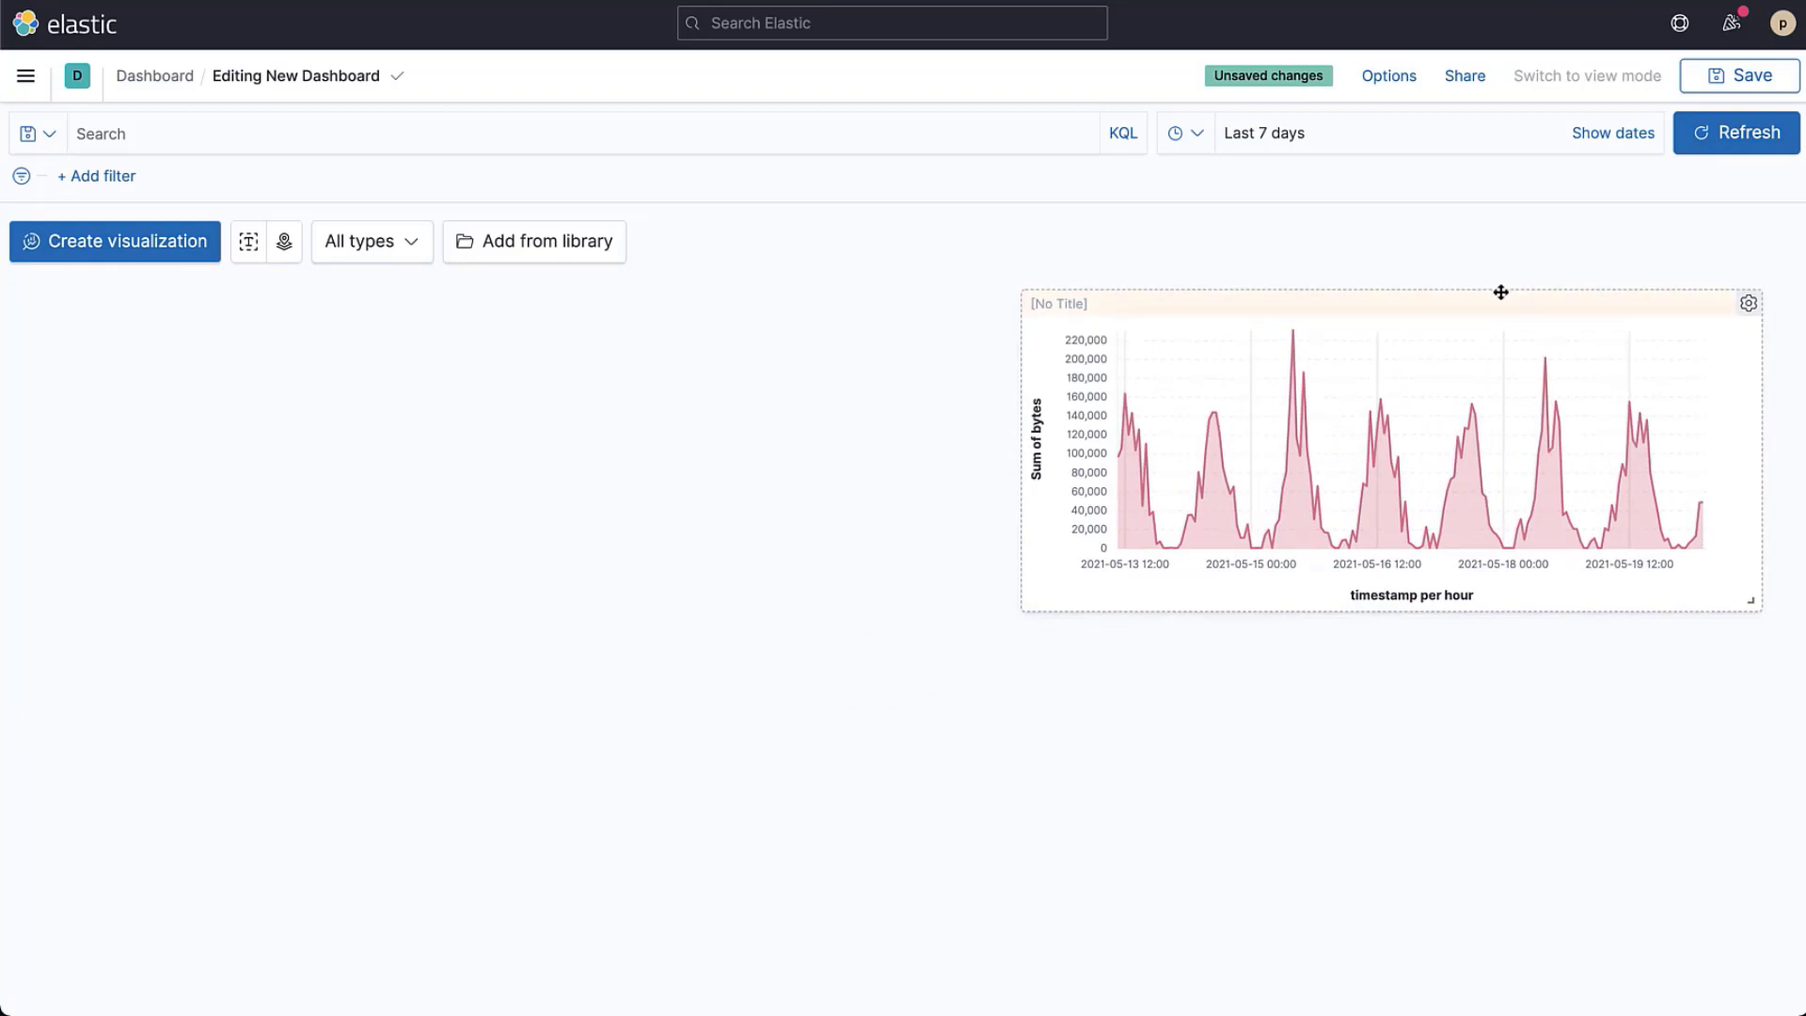
mouse_move(114, 241)
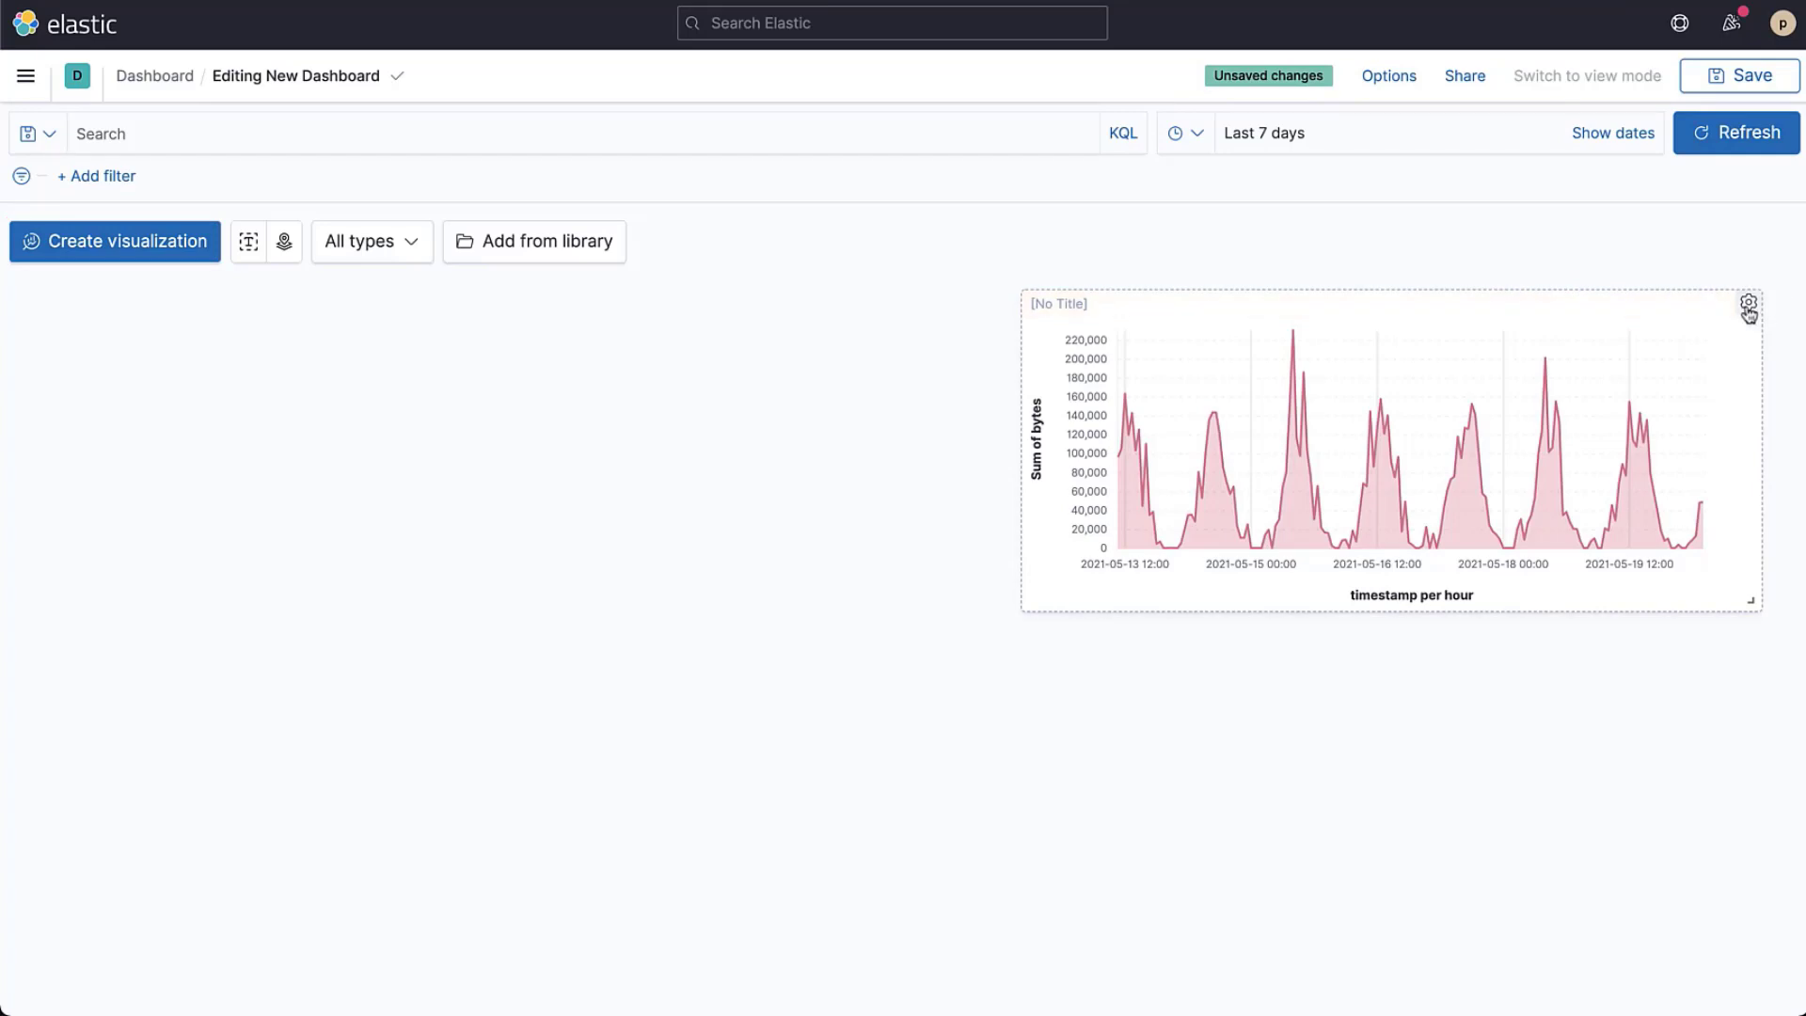
left_click(1749, 308)
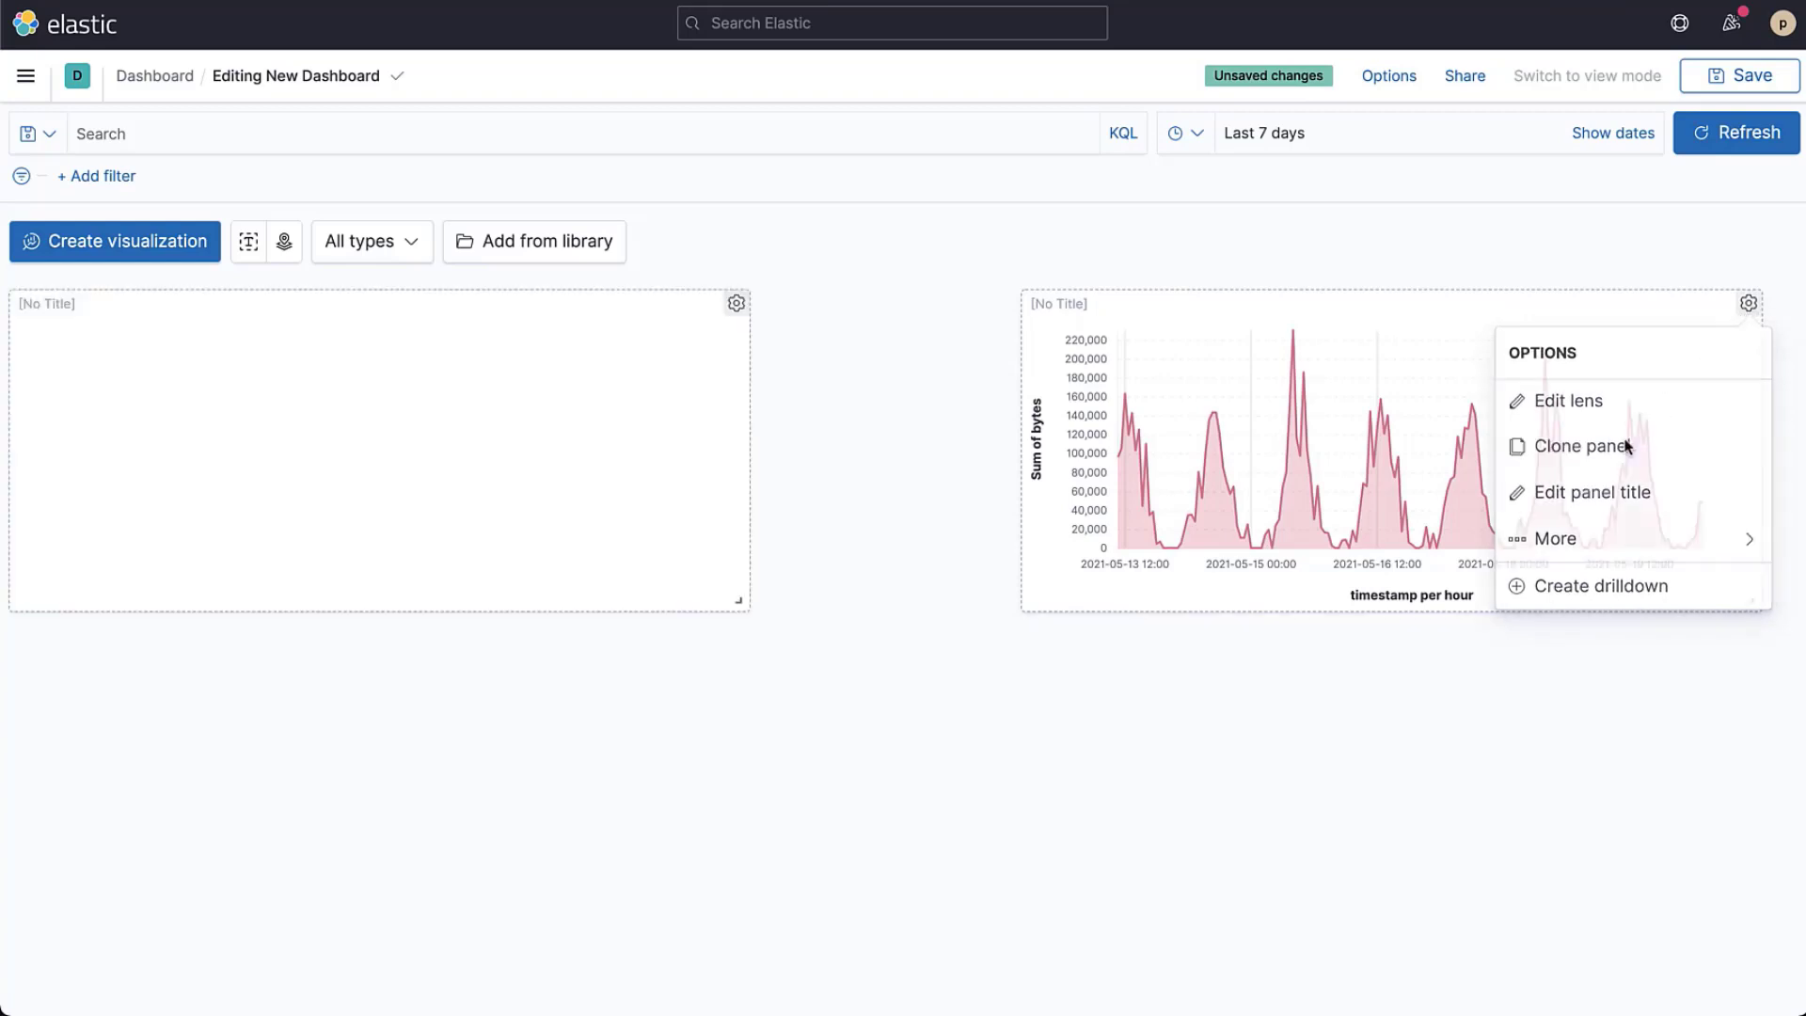
left_click(1568, 400)
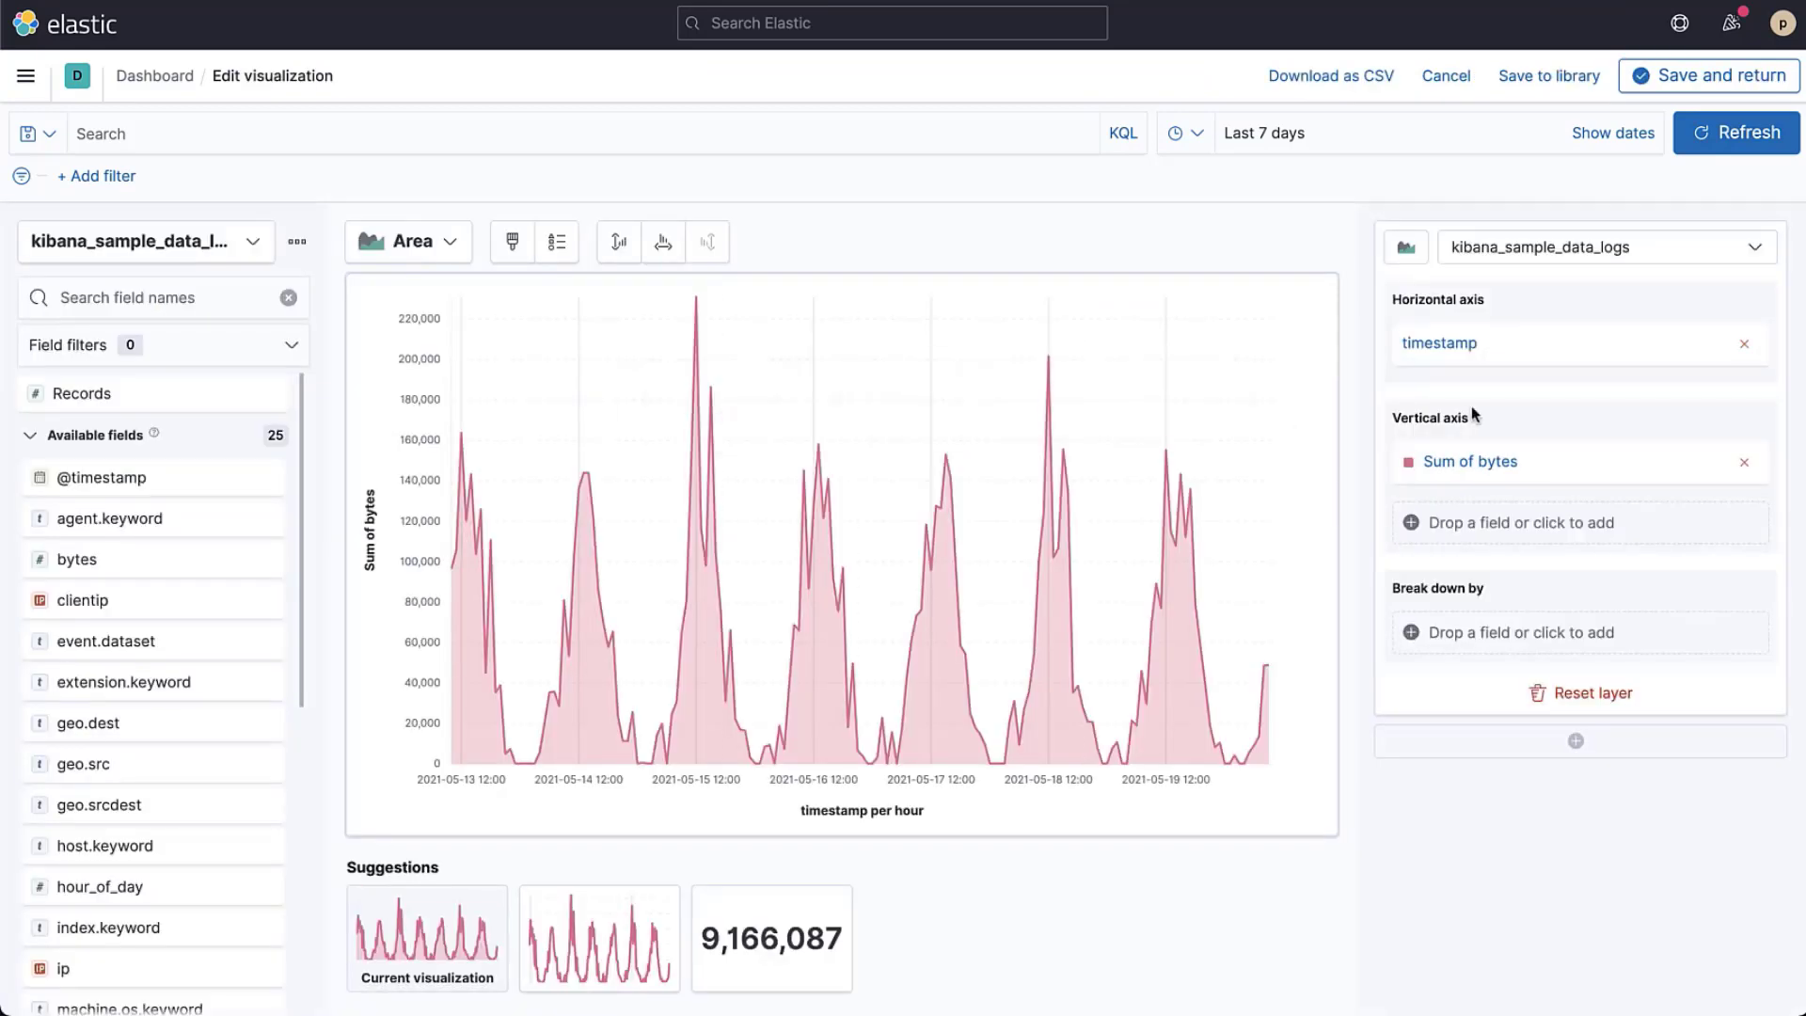
- Set the horizontal axis to Top values of geo.src, return to the dashboard and begin saving
left_click(1438, 343)
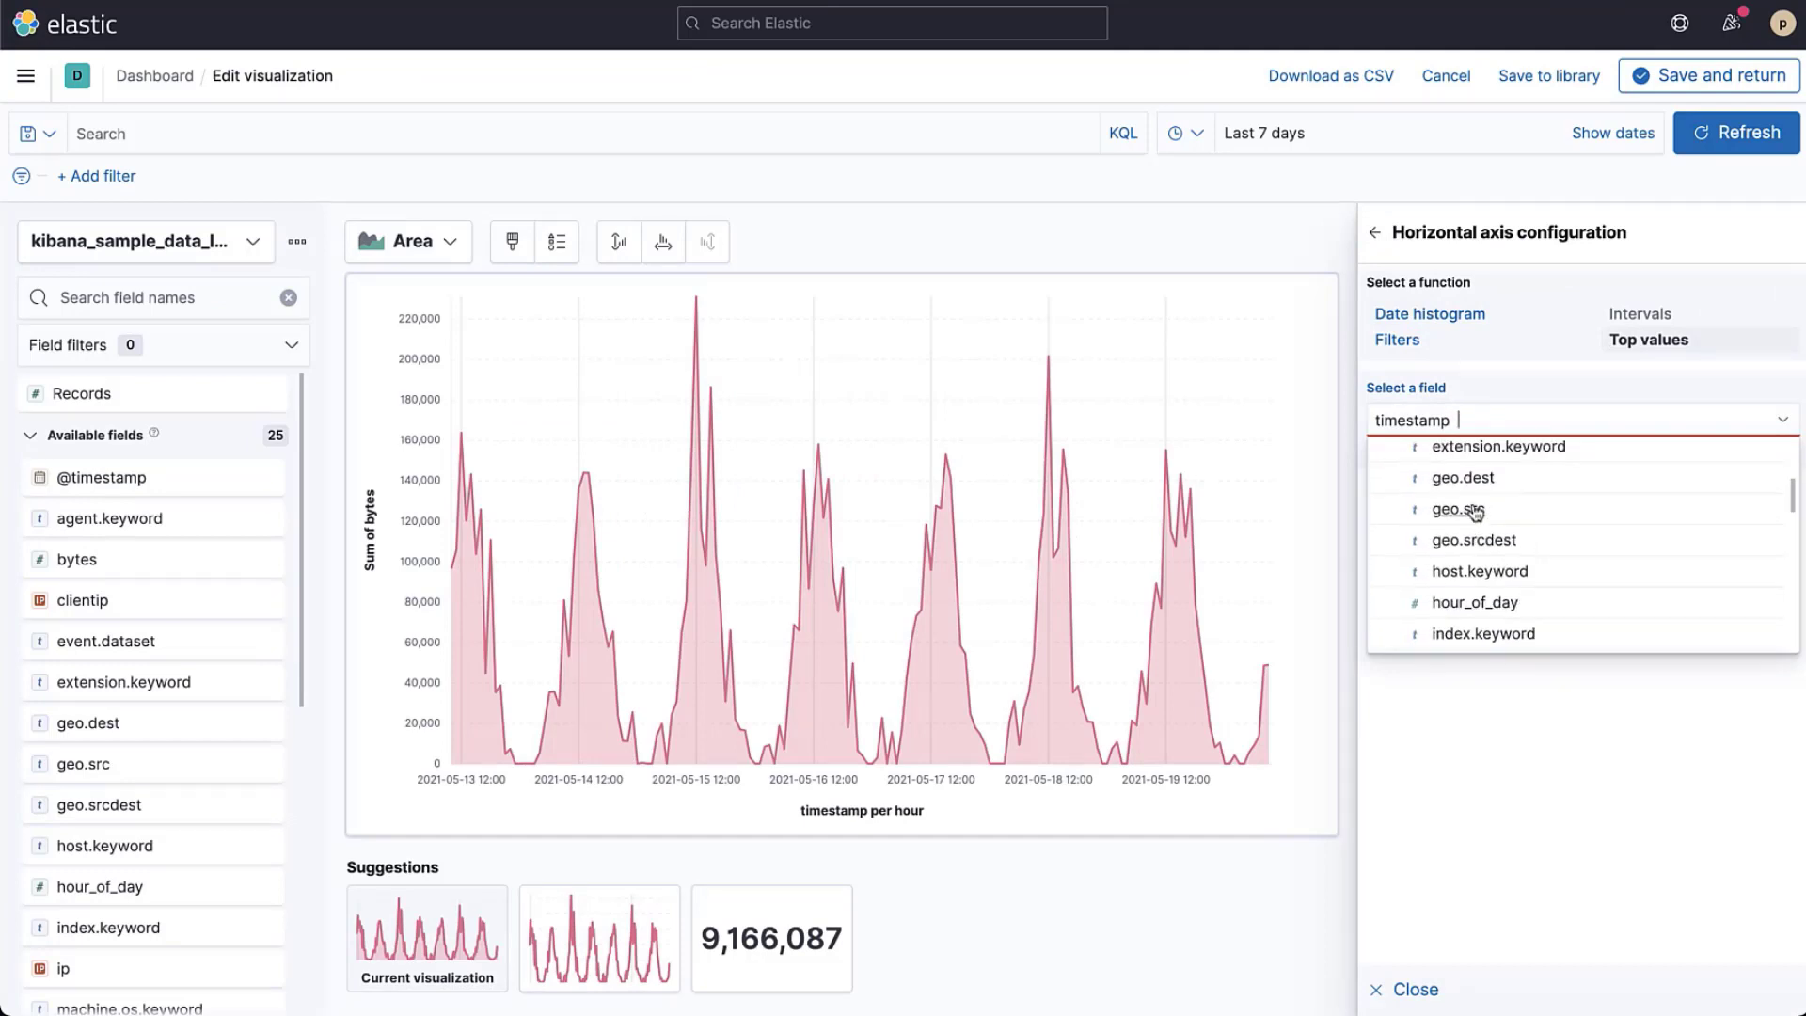
left_click(1458, 509)
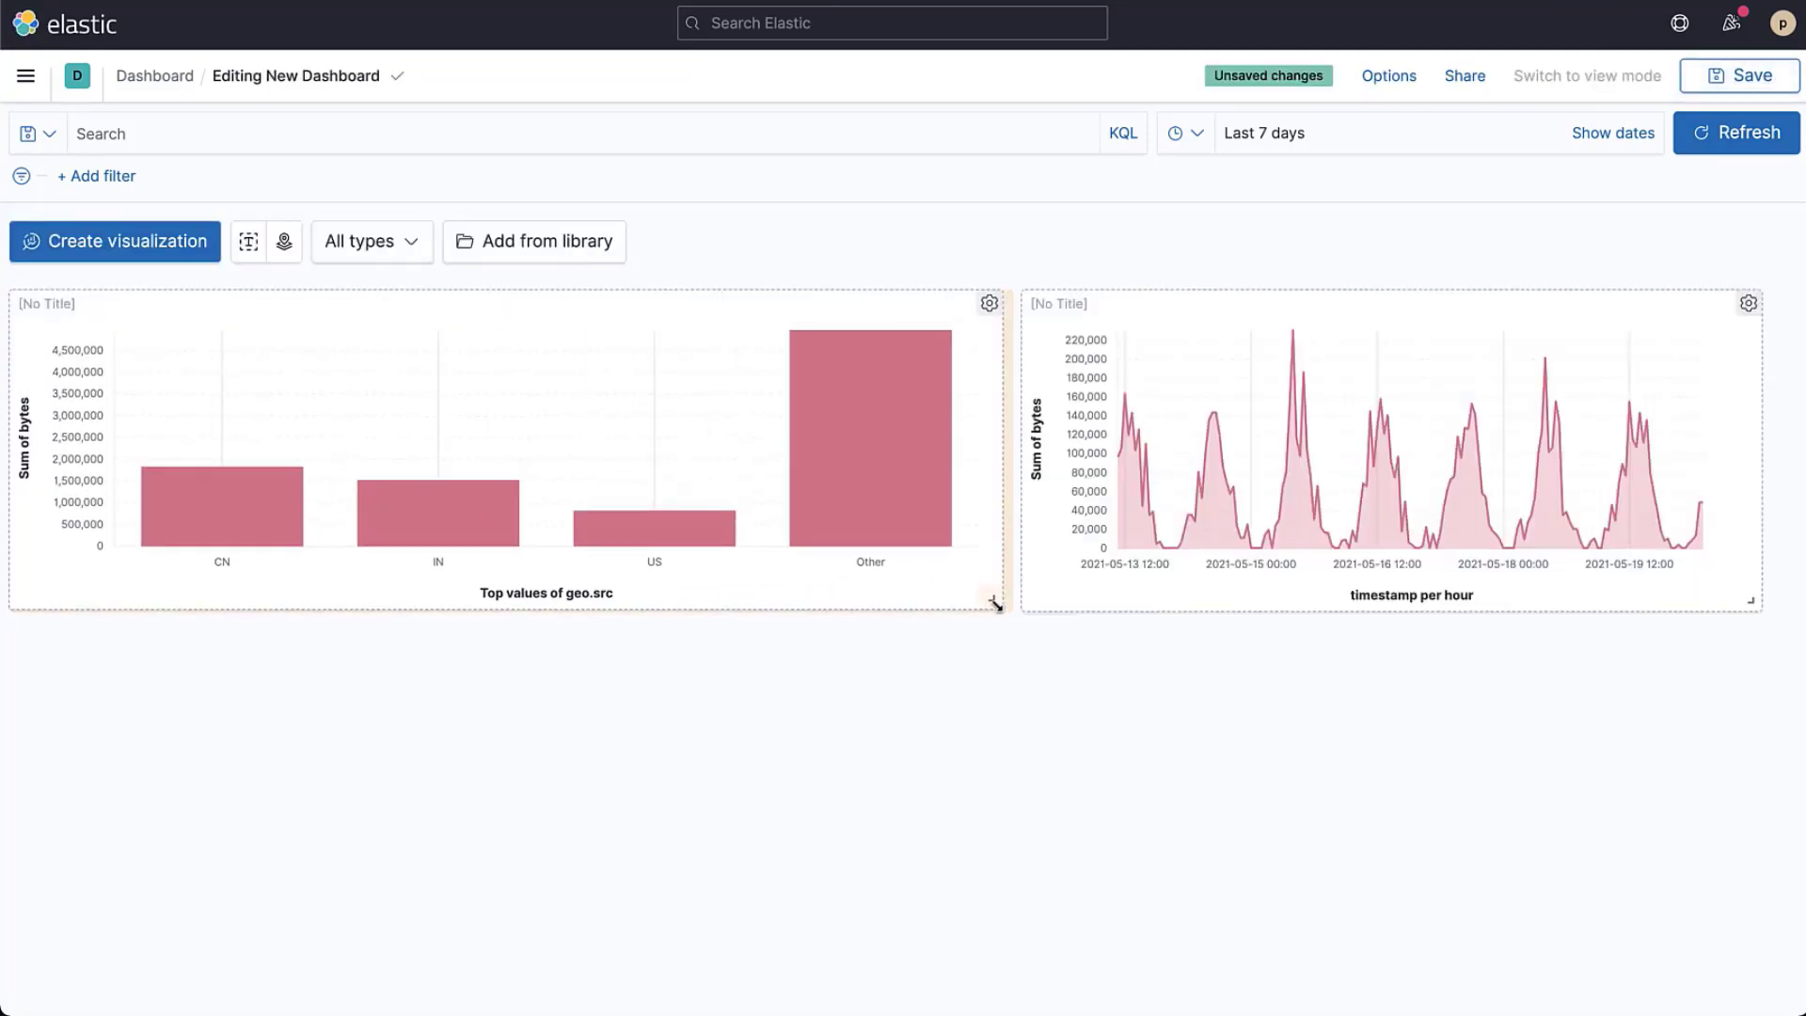
left_click(1739, 75)
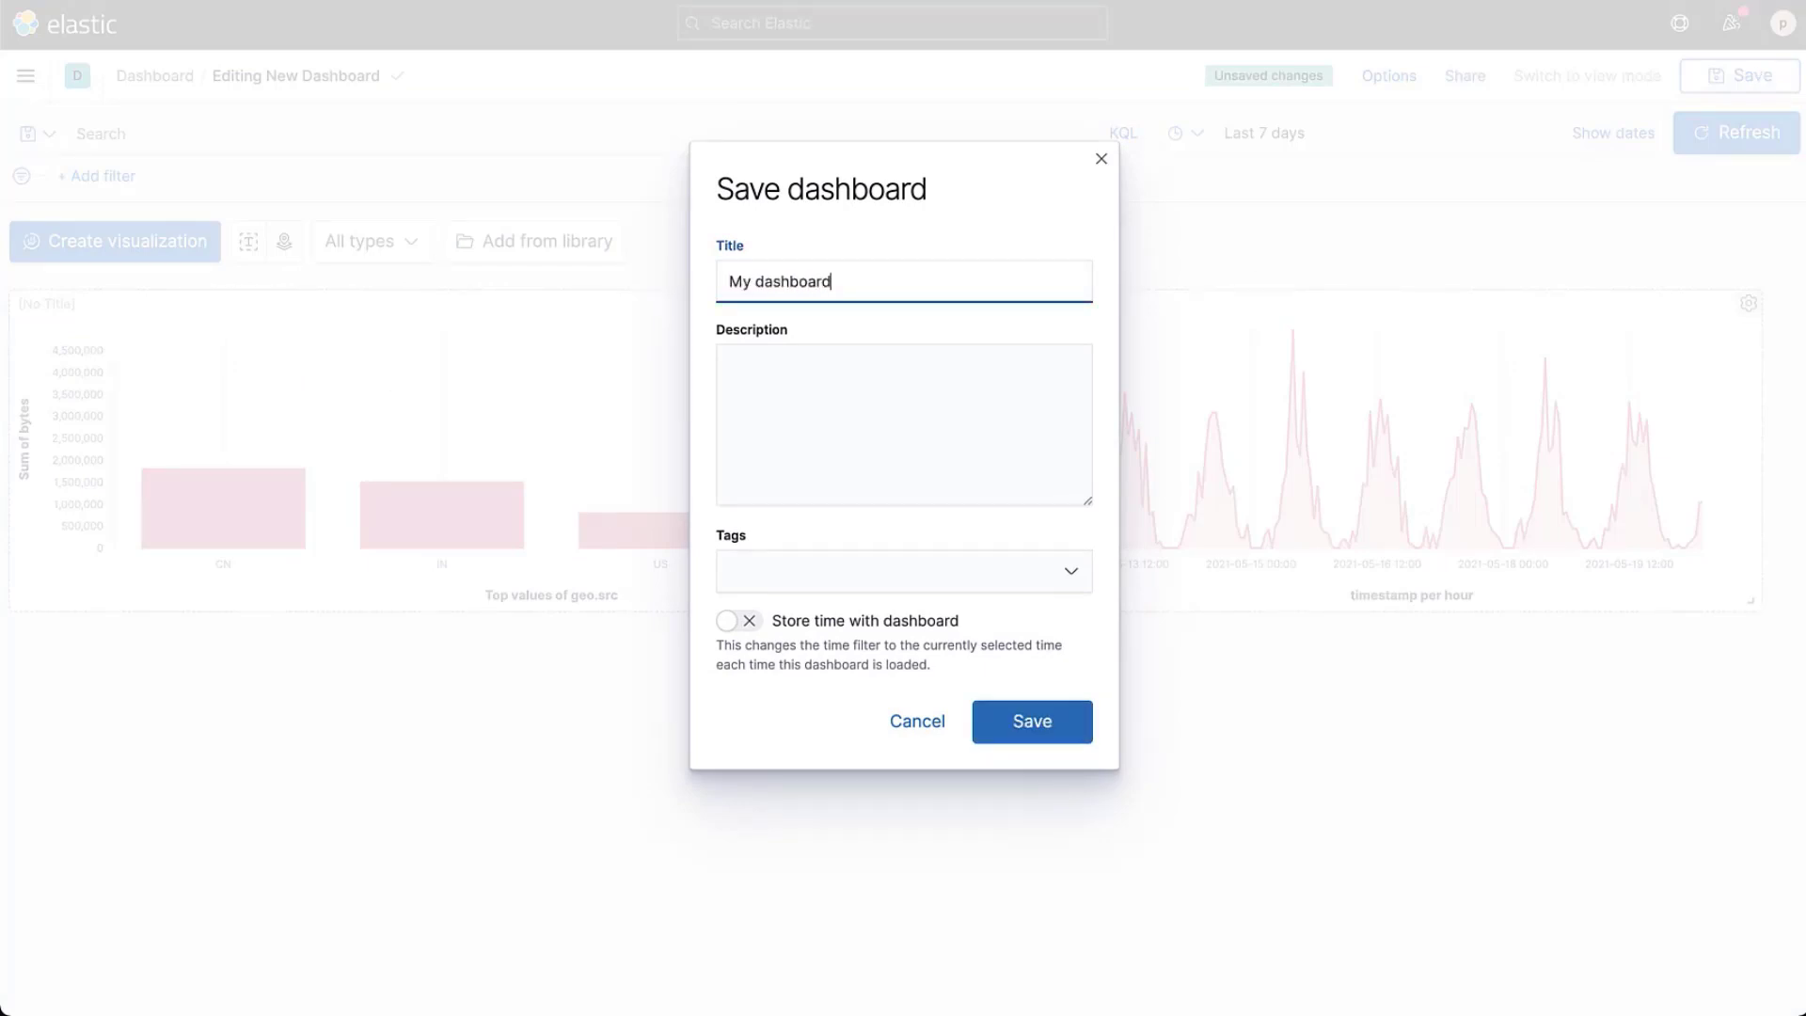
- Save the dashboard as 'My dashboard' and browse the Share options for Permalinks and PDF Reports
left_click(1030, 722)
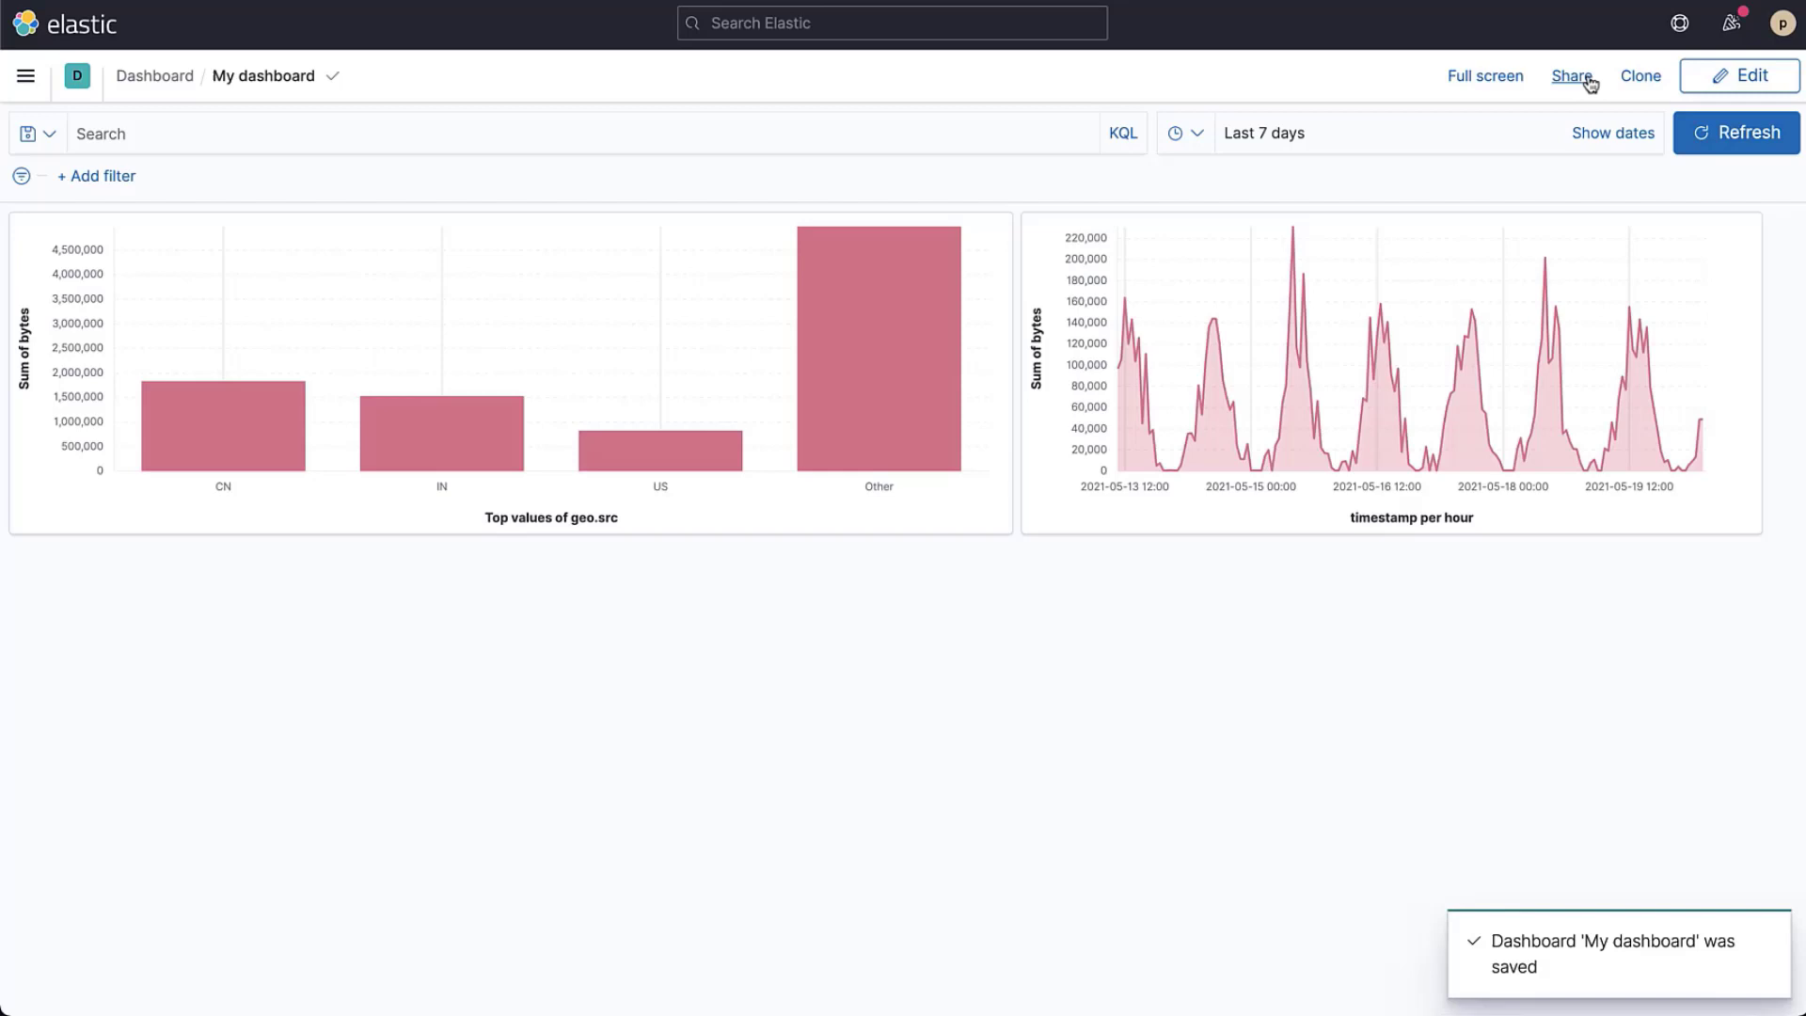
left_click(1570, 76)
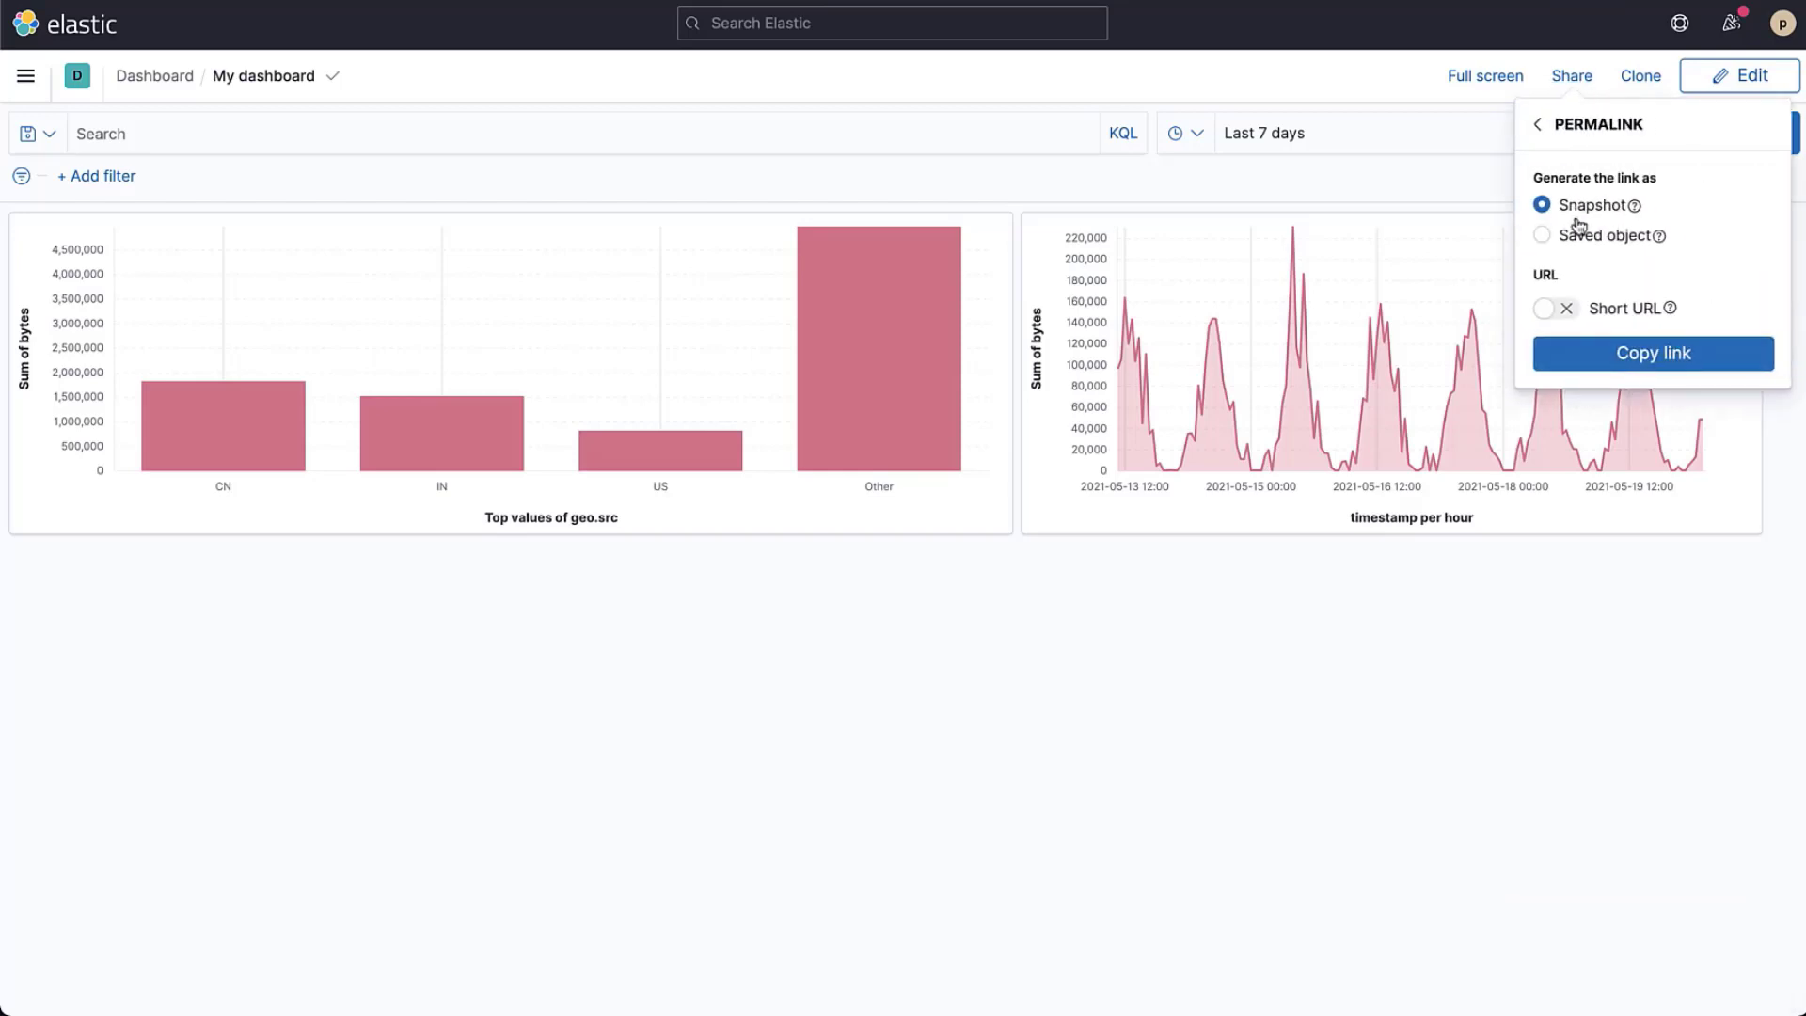
left_click(1537, 123)
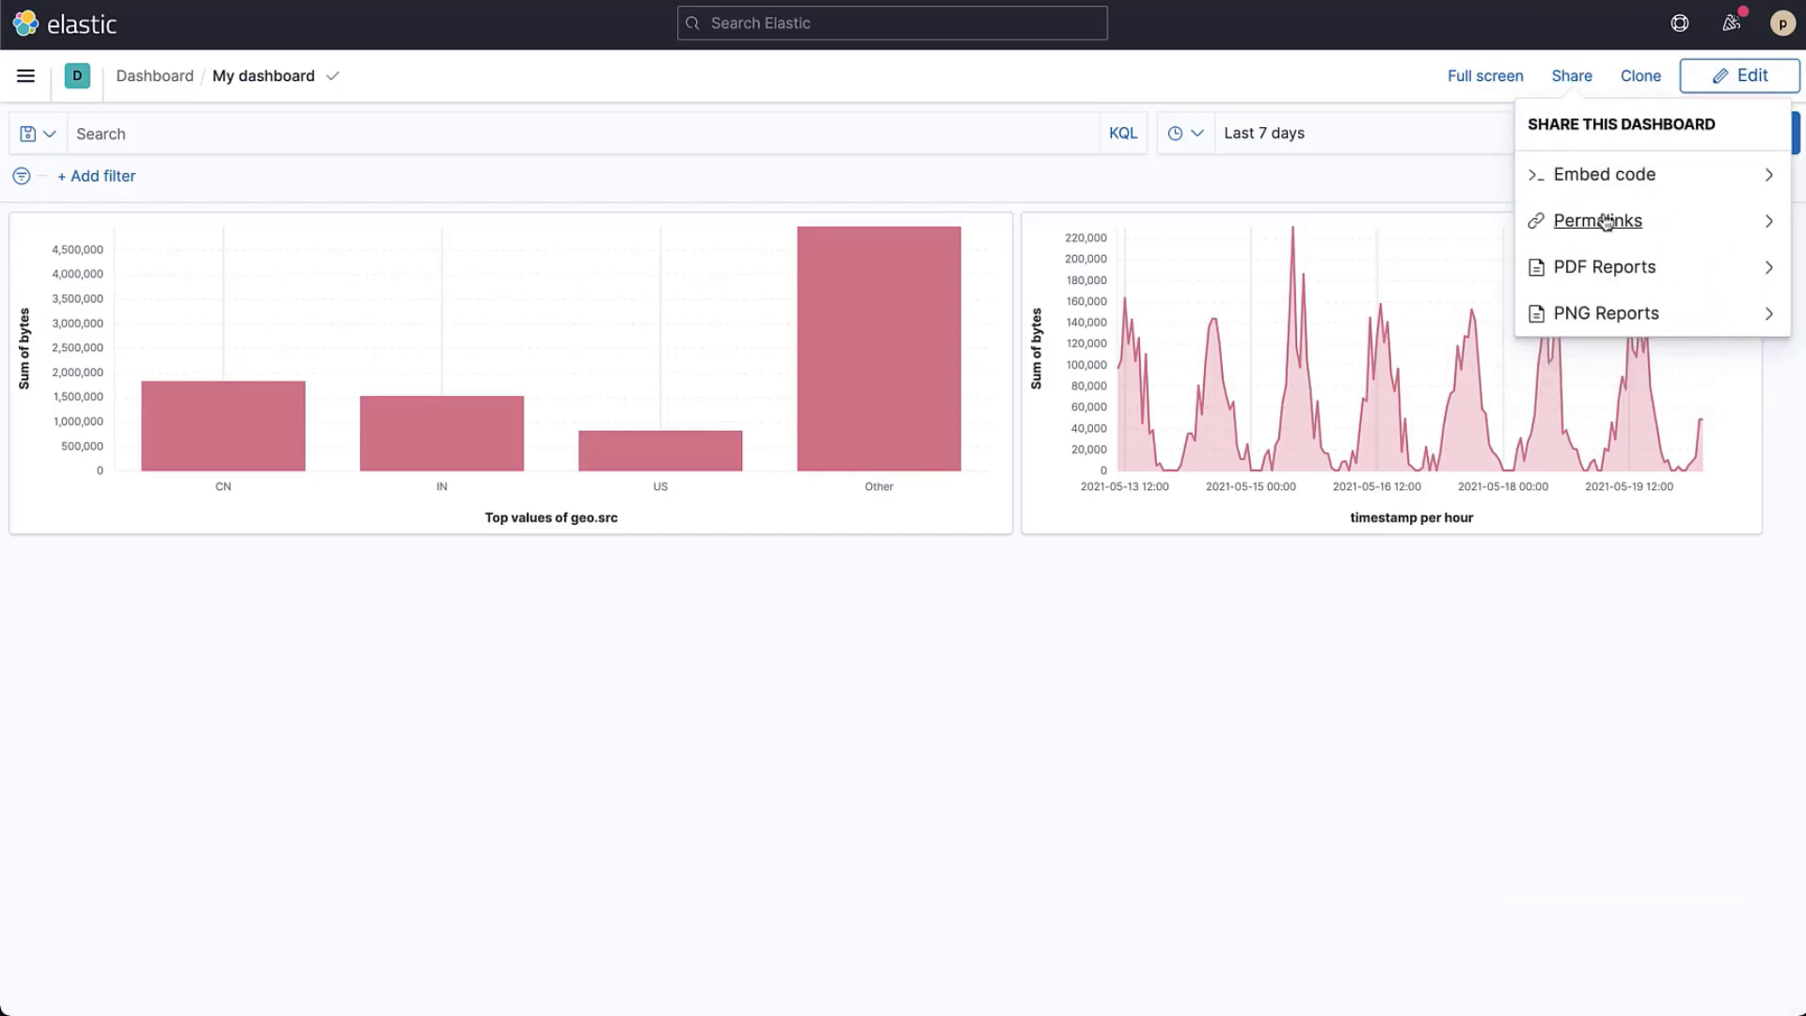
left_click(1606, 266)
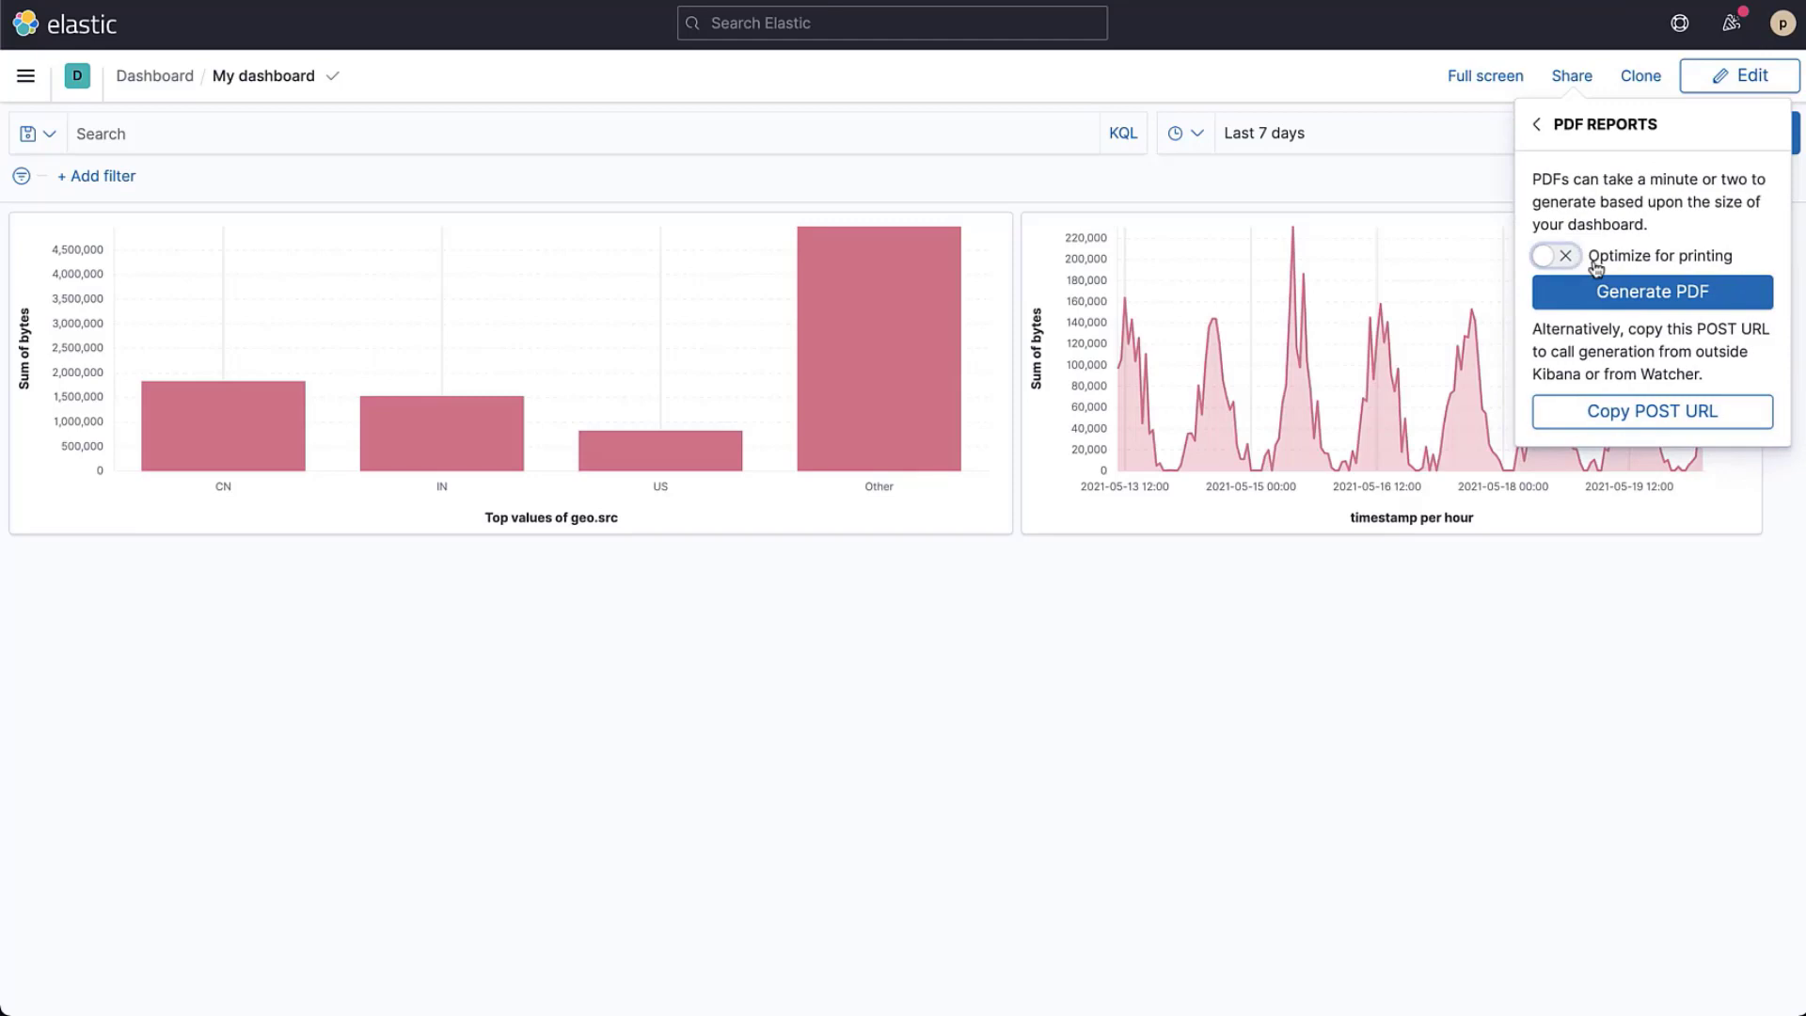
- Return to the Dashboards list and create a new empty dashboard
left_click(1652, 292)
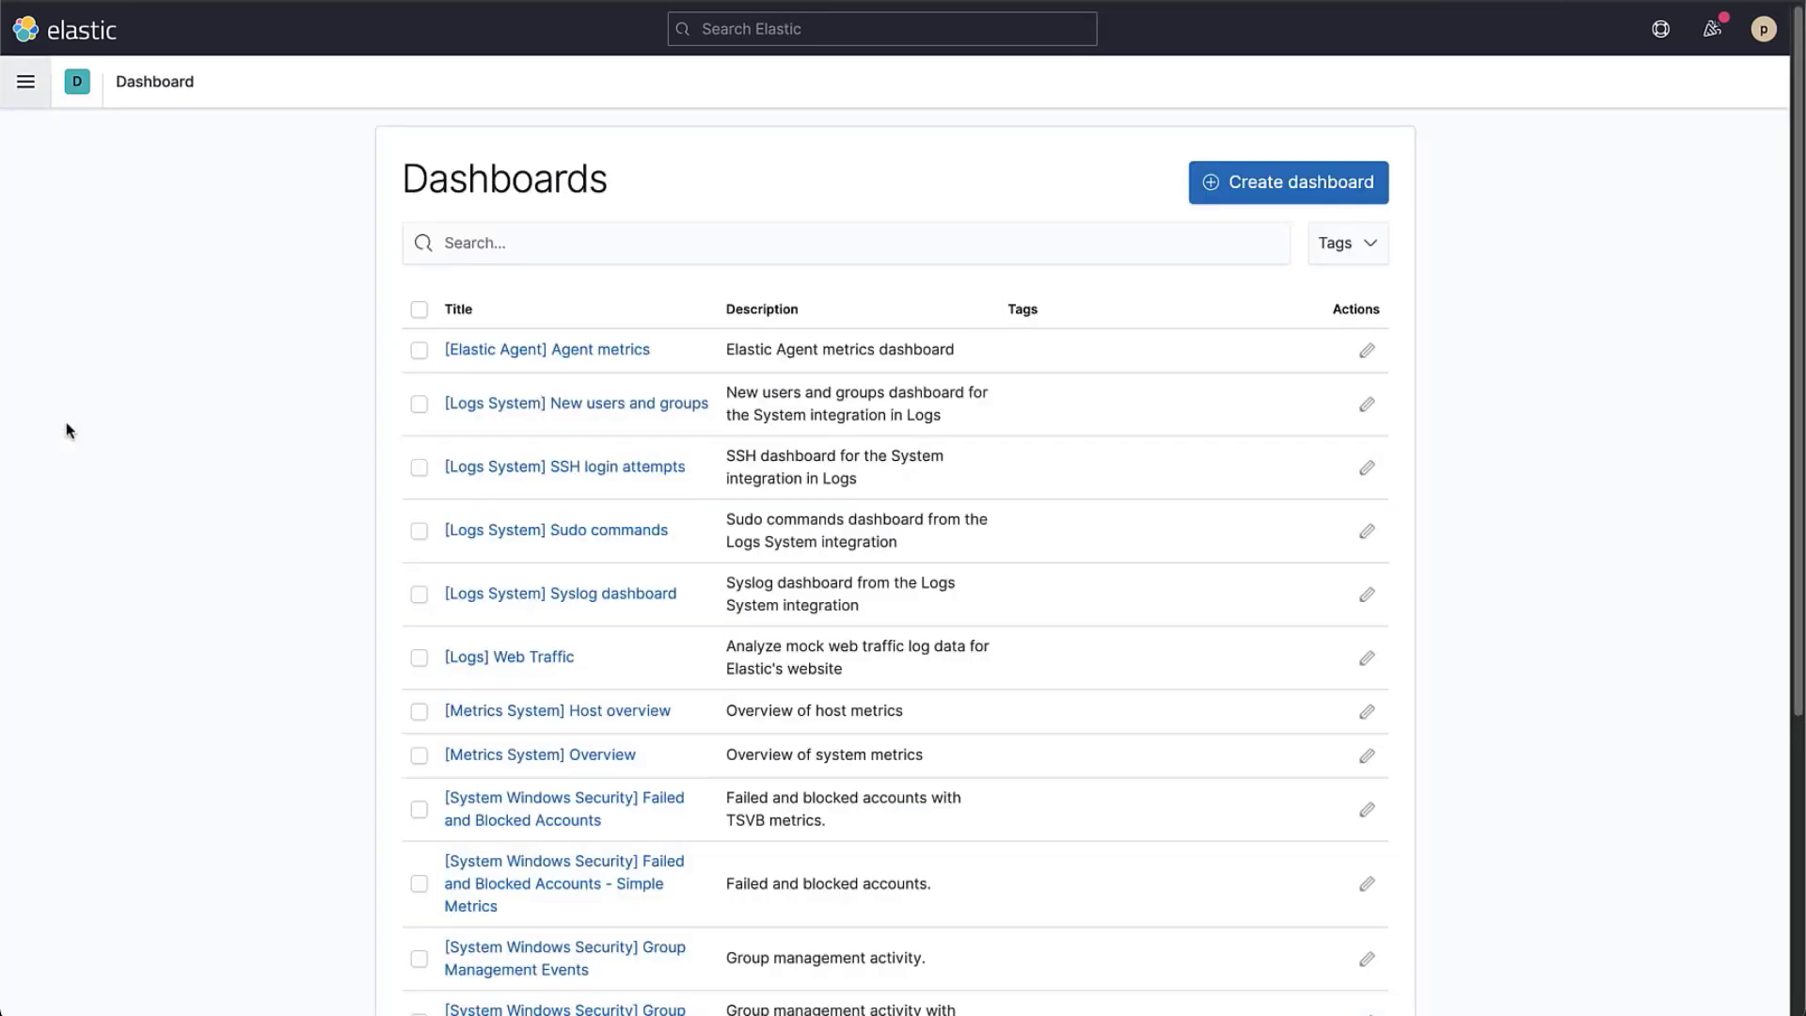
left_click(1288, 182)
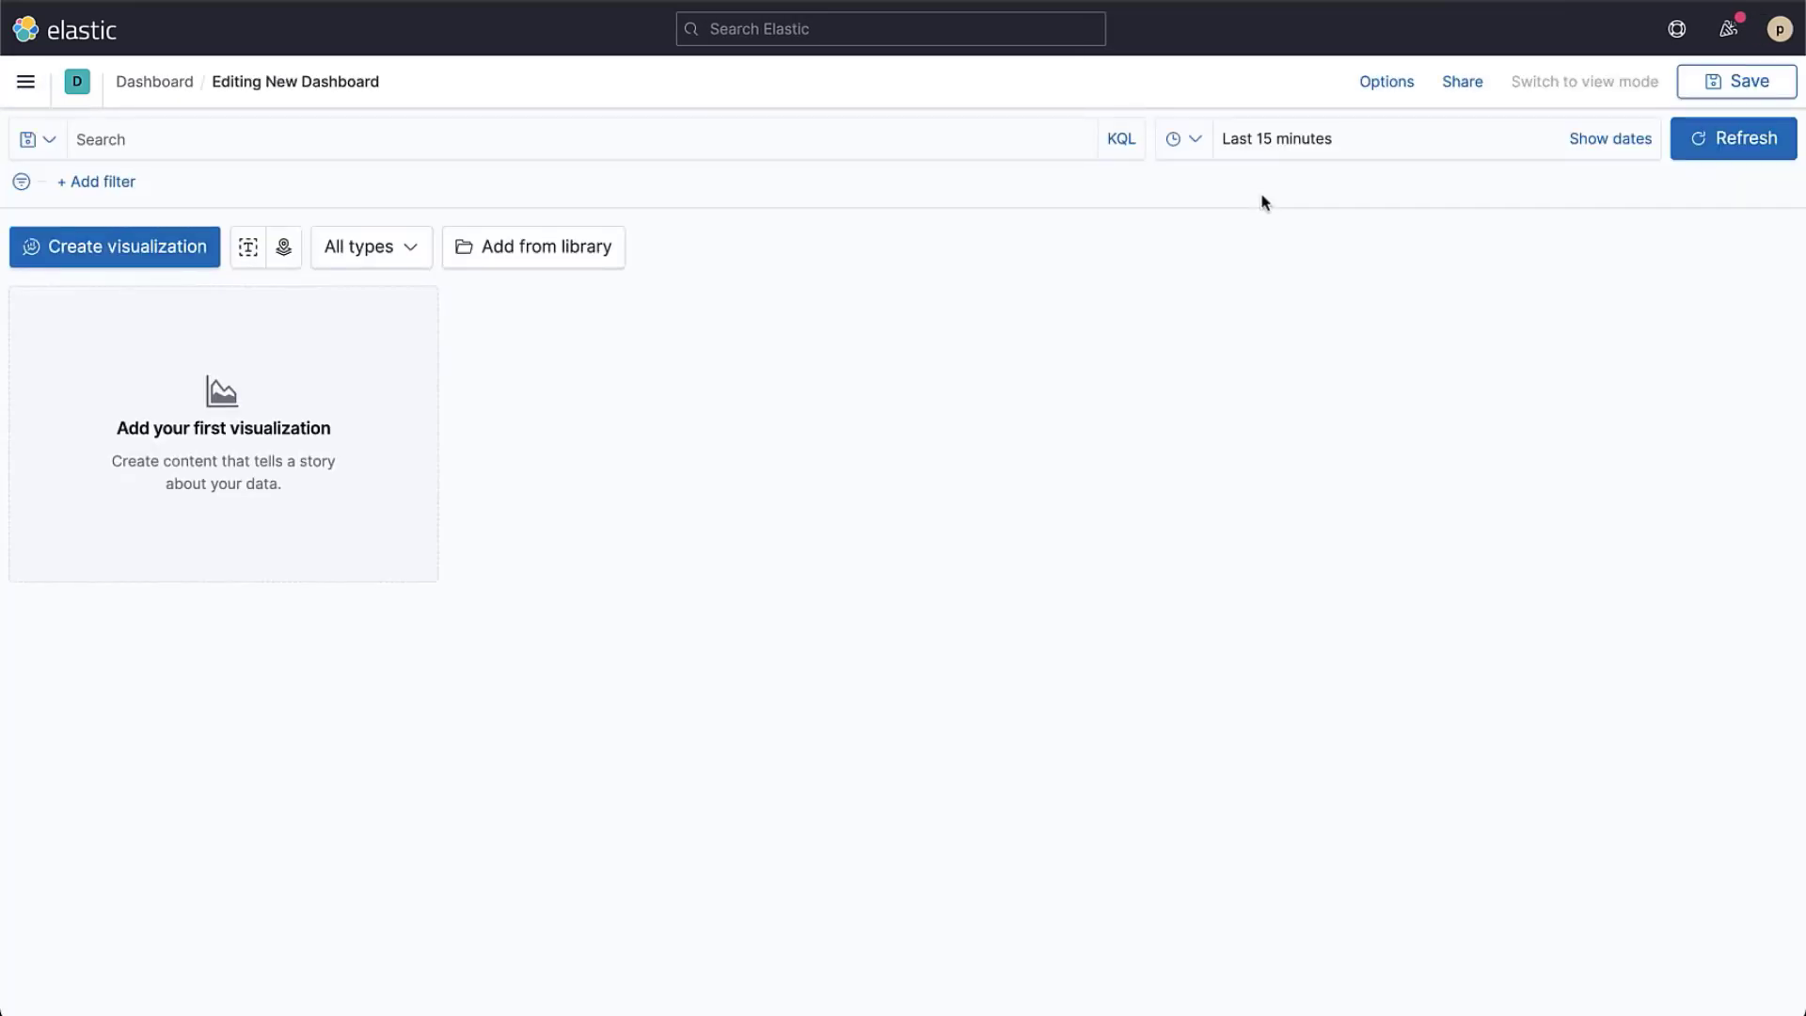